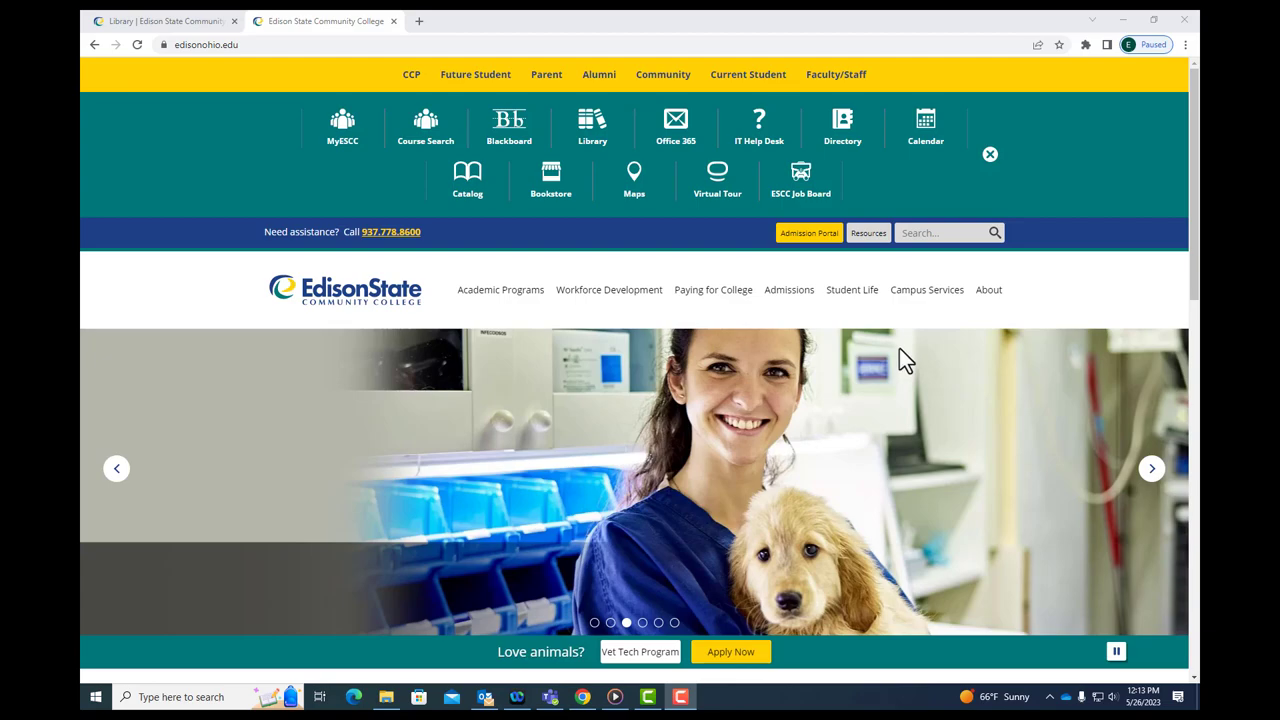
{"action": "mouse_move", "coordinate": [350, 300]}
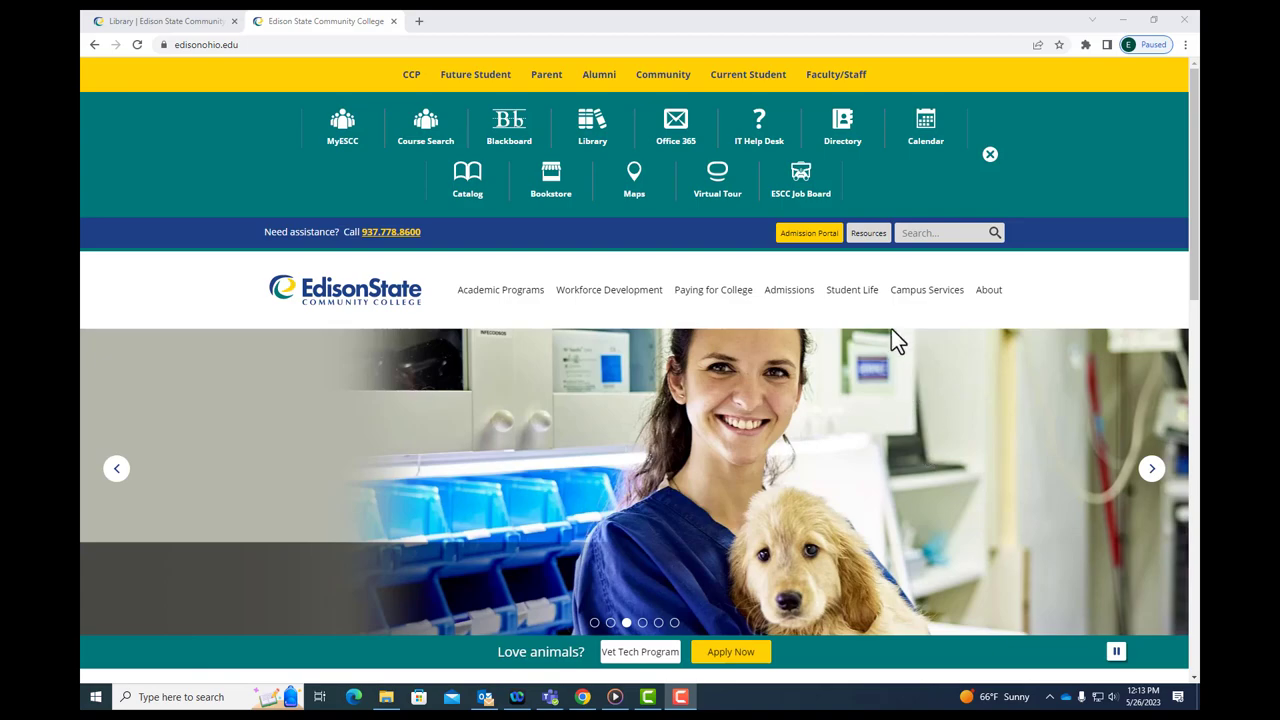
{"action": "mouse_move", "coordinate": [868, 250]}
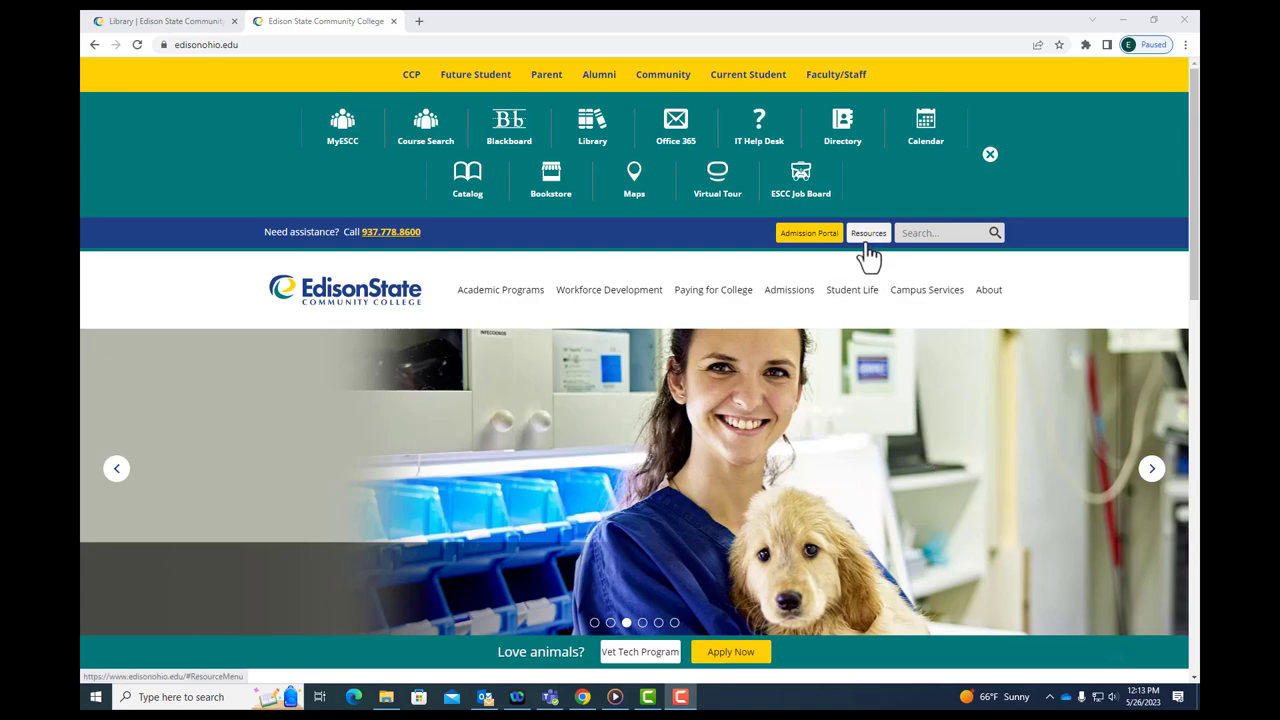
Go to the Edison State Library page from Resources and scroll through it.
{"action": "left_click", "coordinate": [592, 120]}
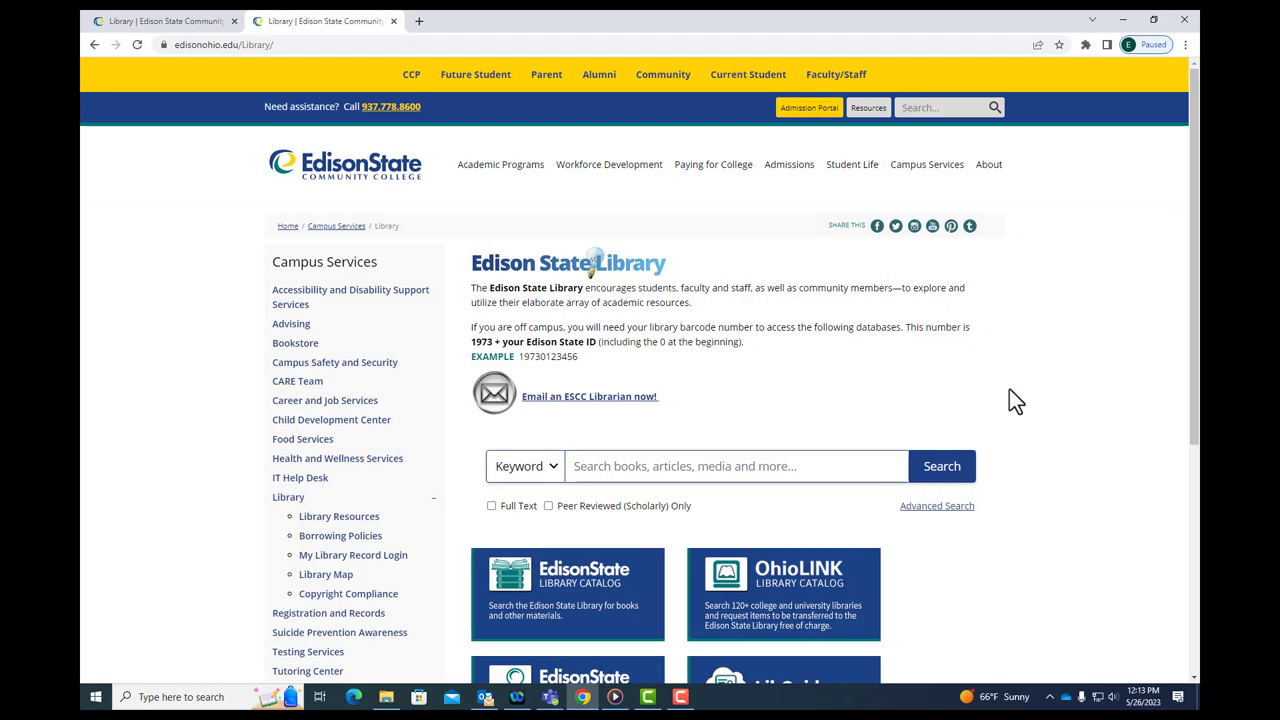
{"action": "scroll", "scroll_direction": "down", "scroll_amount": 3}
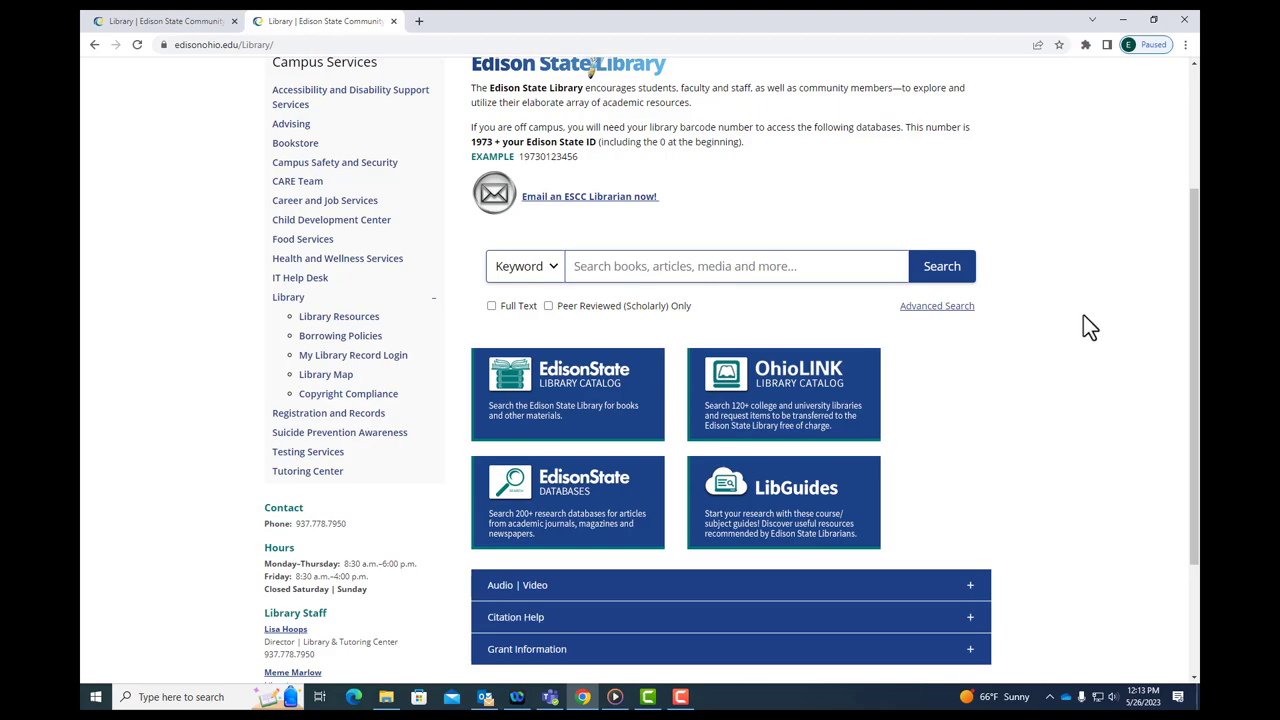
{"action": "scroll", "scroll_direction": "down", "scroll_amount": 3}
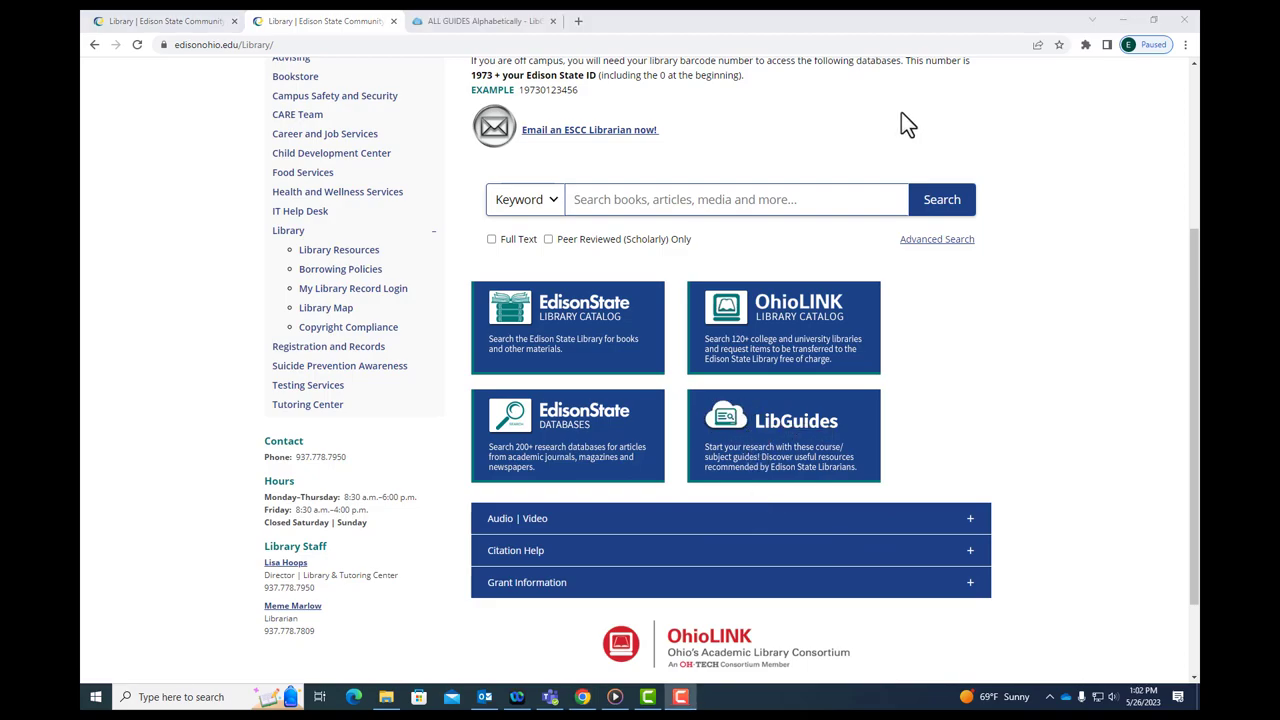
{"action": "mouse_move", "coordinate": [1050, 341]}
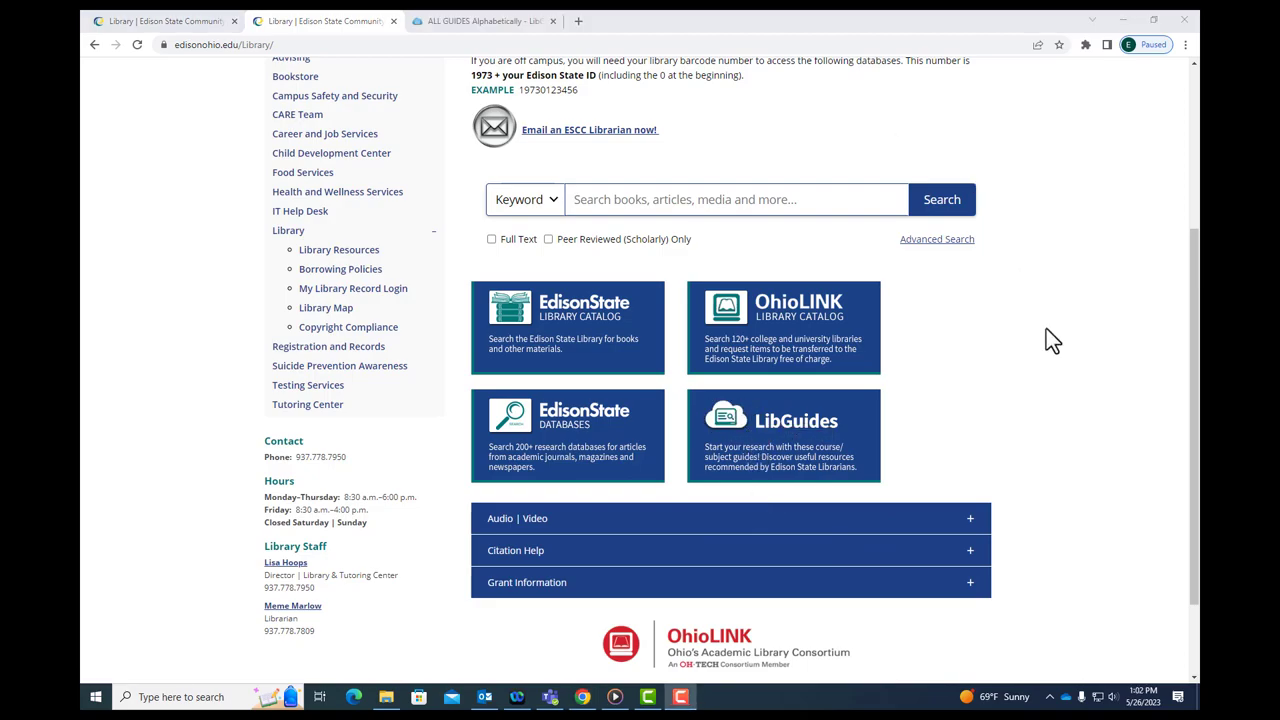
{"action": "mouse_move", "coordinate": [1026, 370]}
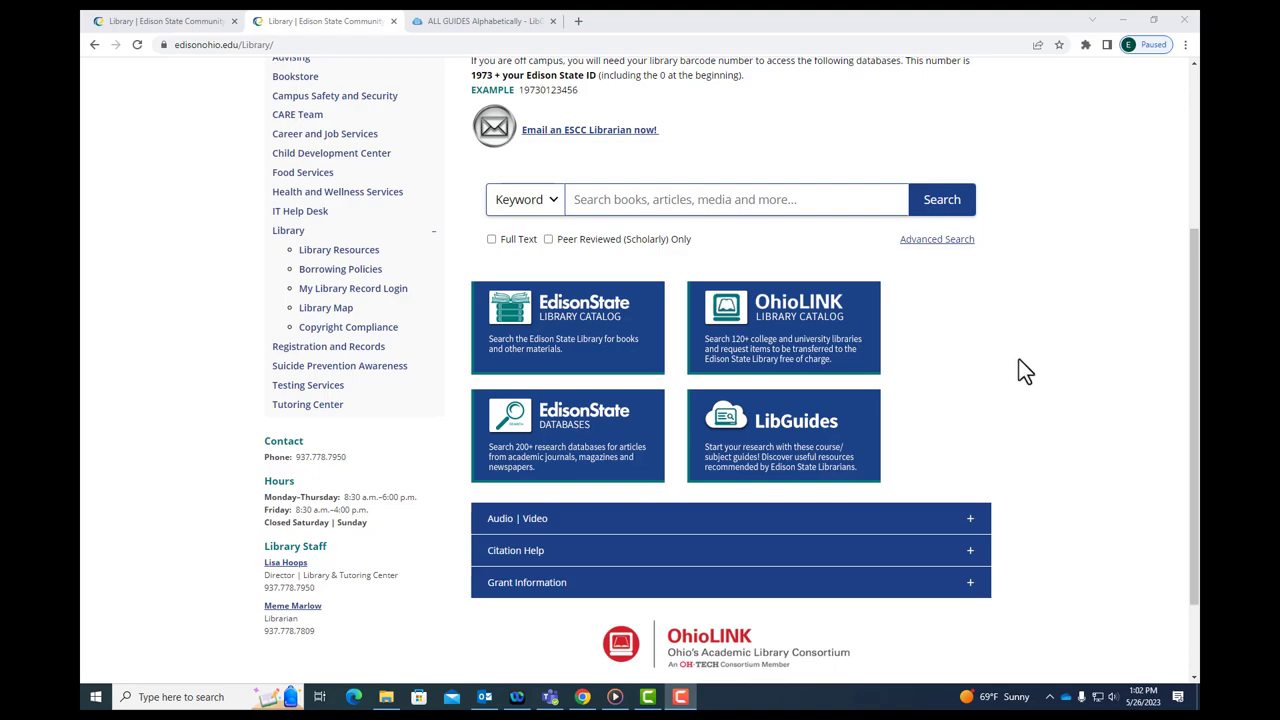
{"action": "mouse_move", "coordinate": [597, 458]}
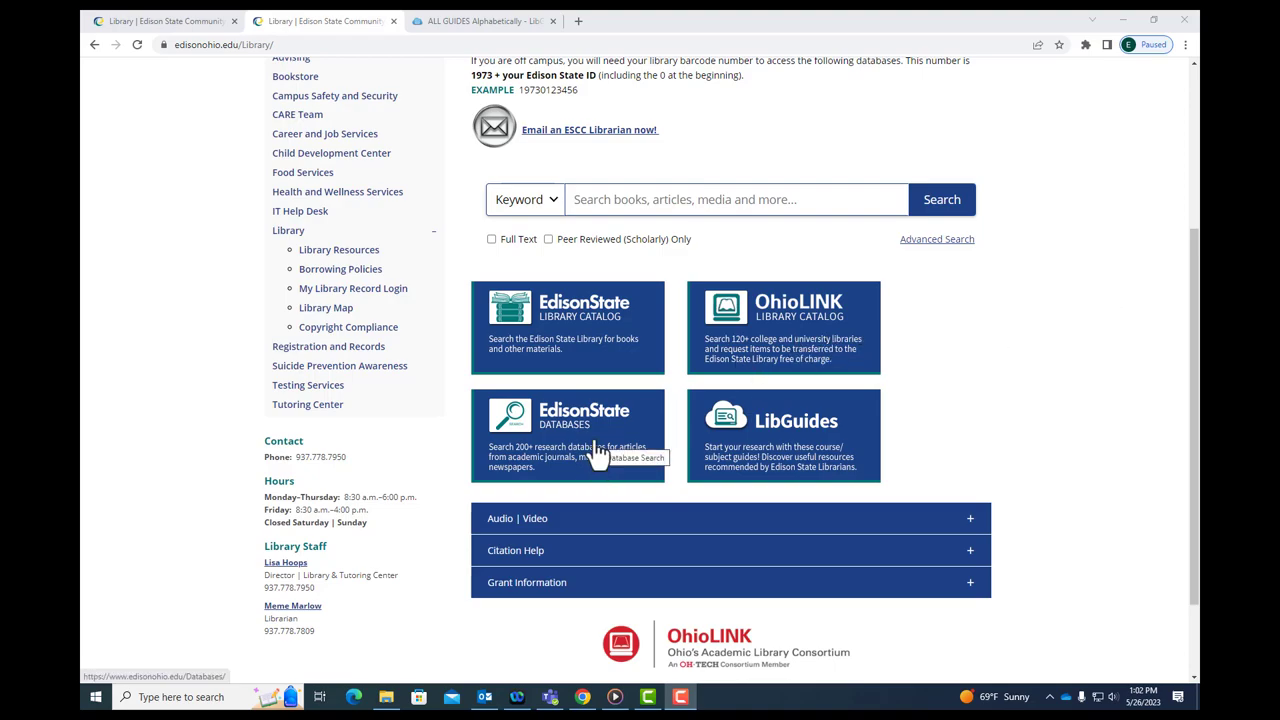
Open the EdisonState Databases page and scroll to Most Popular Databases.
{"action": "left_click", "coordinate": [569, 435]}
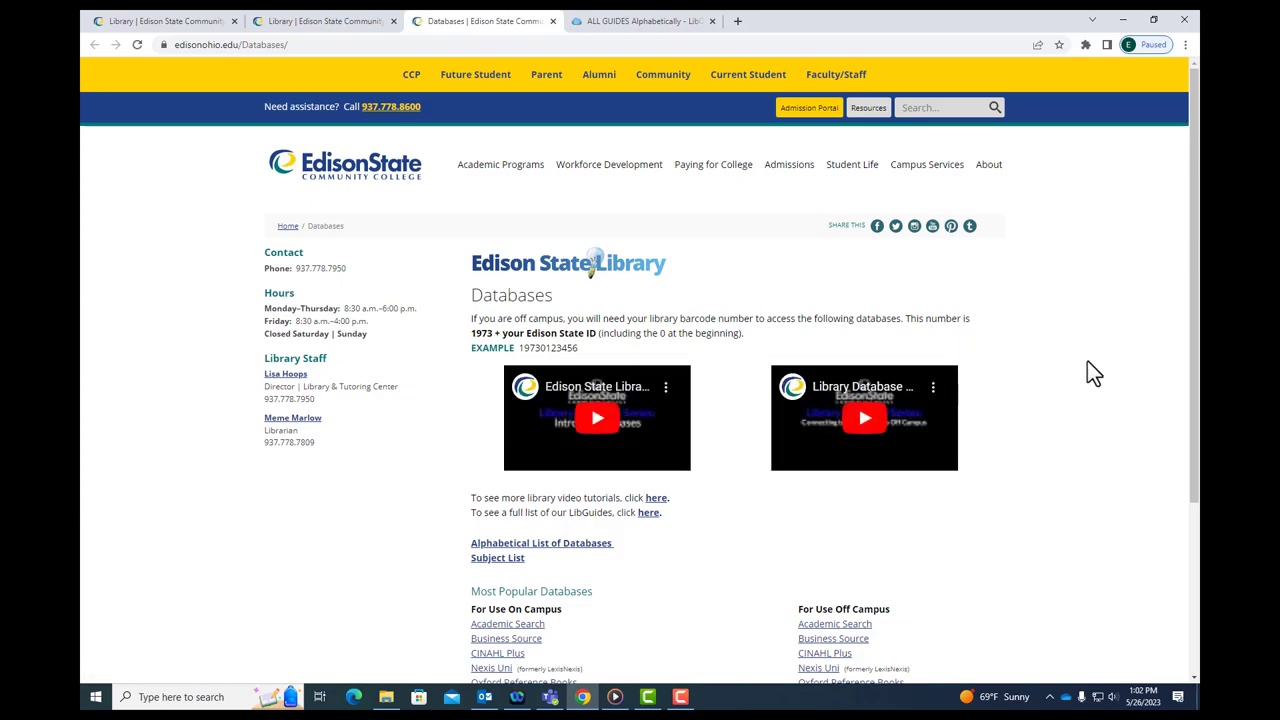
{"action": "scroll", "scroll_direction": "down", "scroll_amount": 3}
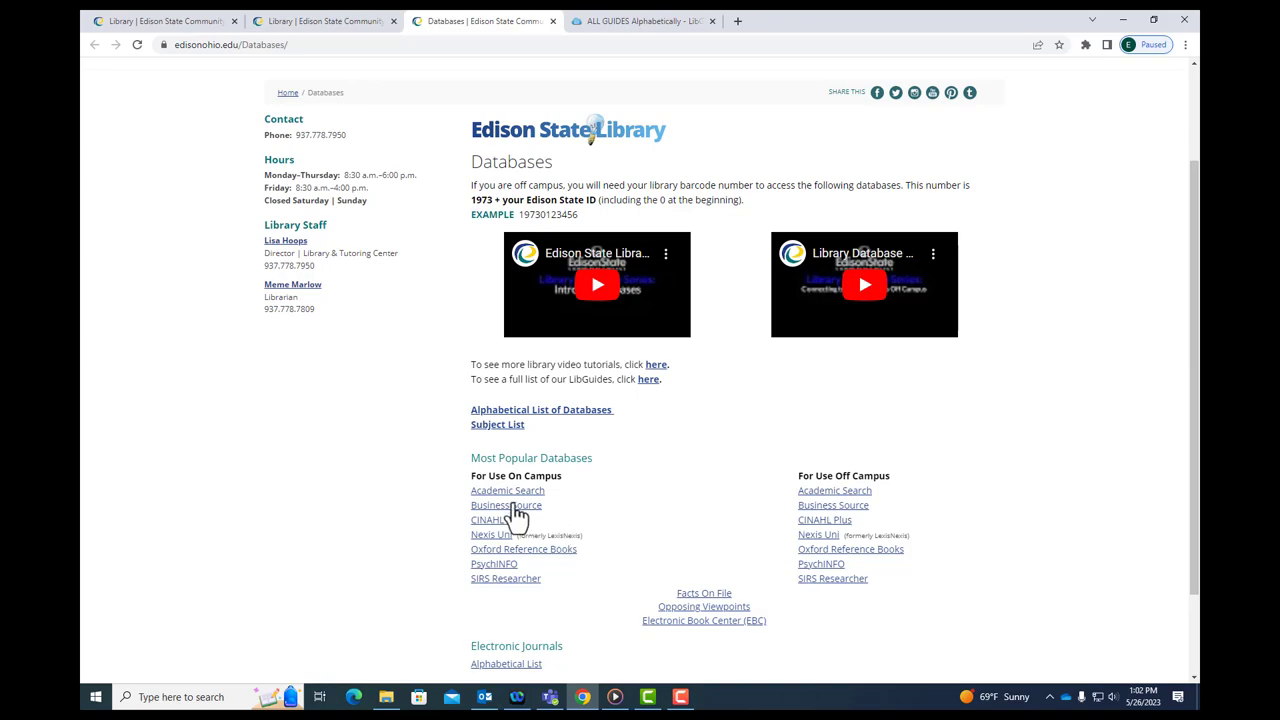
{"action": "mouse_move", "coordinate": [492, 546]}
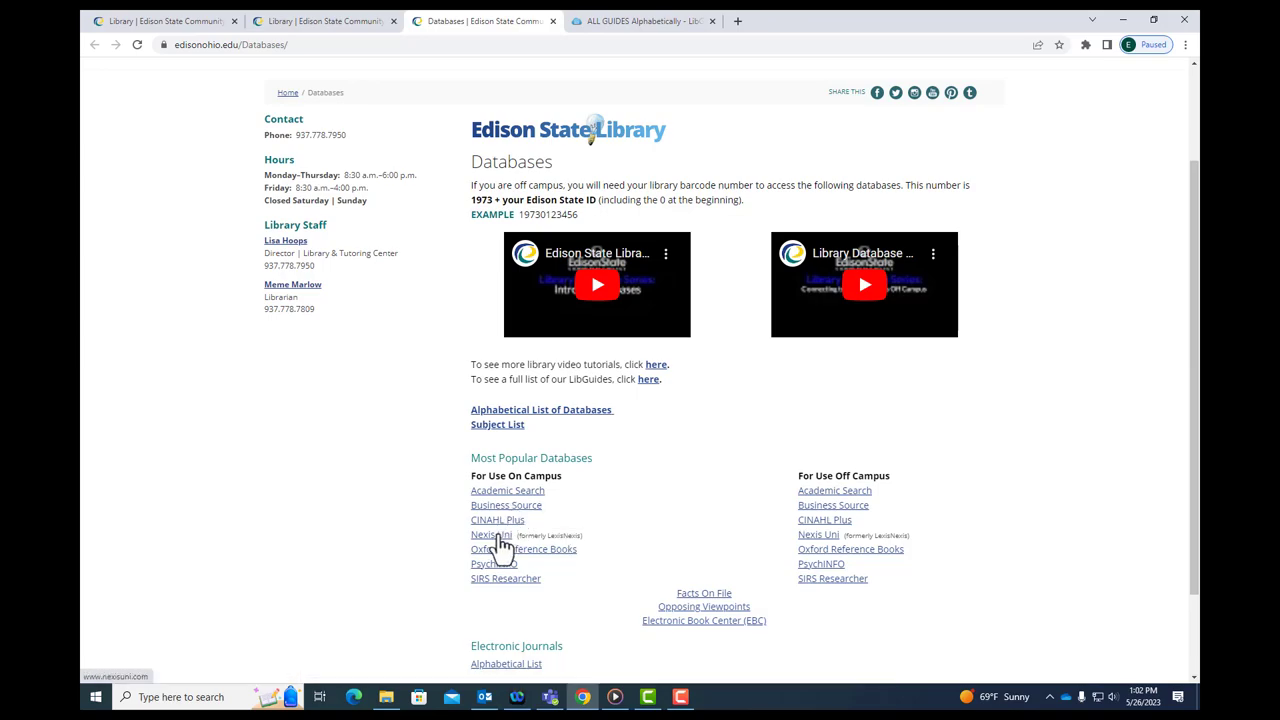
{"action": "mouse_move", "coordinate": [488, 535]}
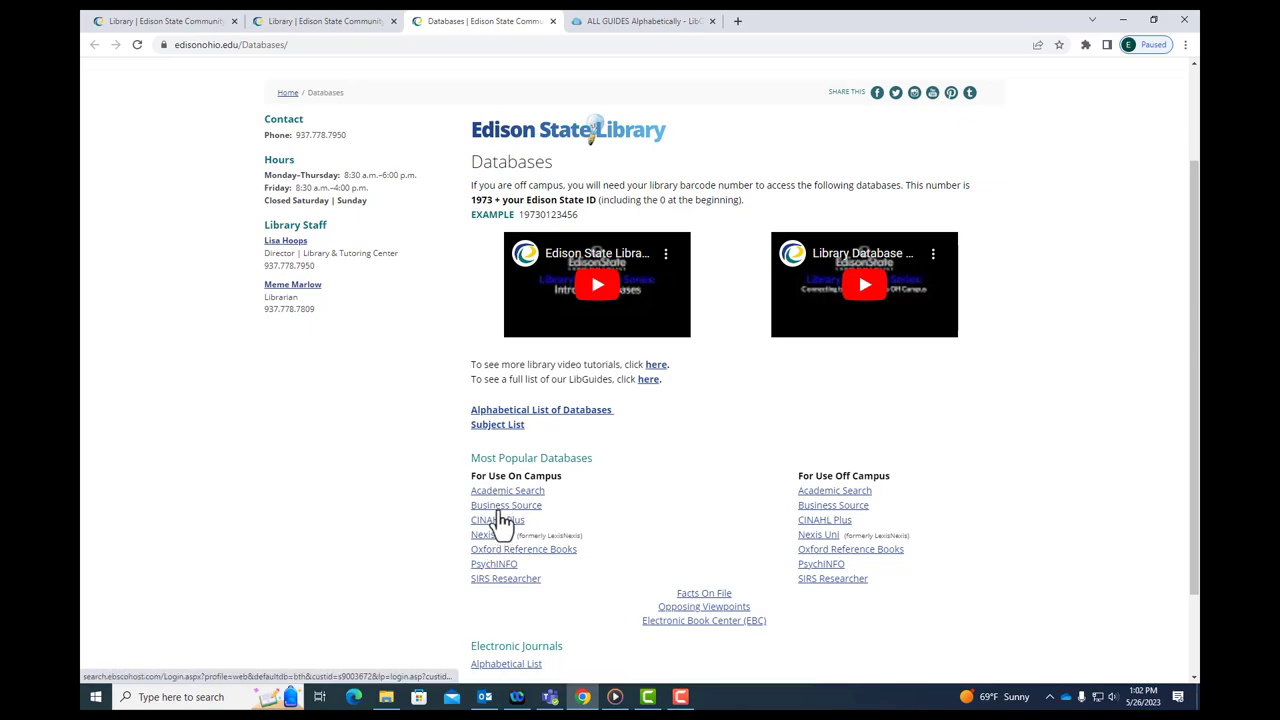
{"action": "mouse_move", "coordinate": [502, 517]}
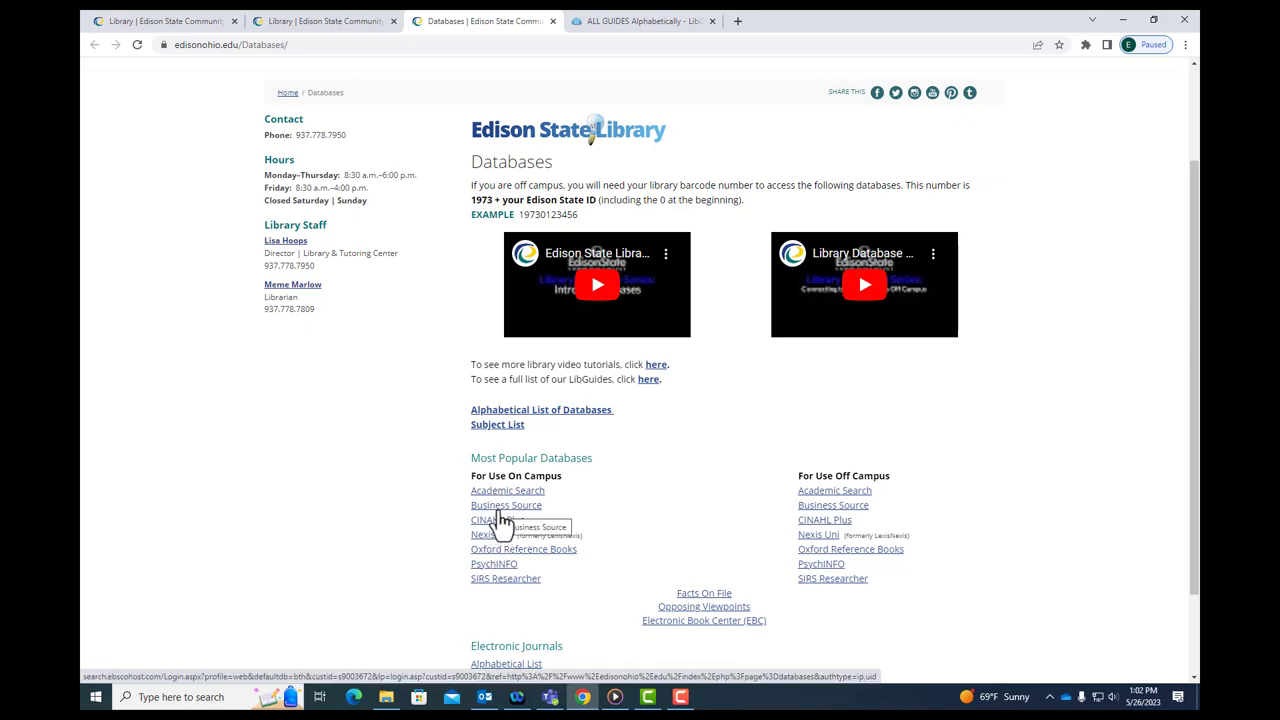
{"action": "mouse_move", "coordinate": [492, 462]}
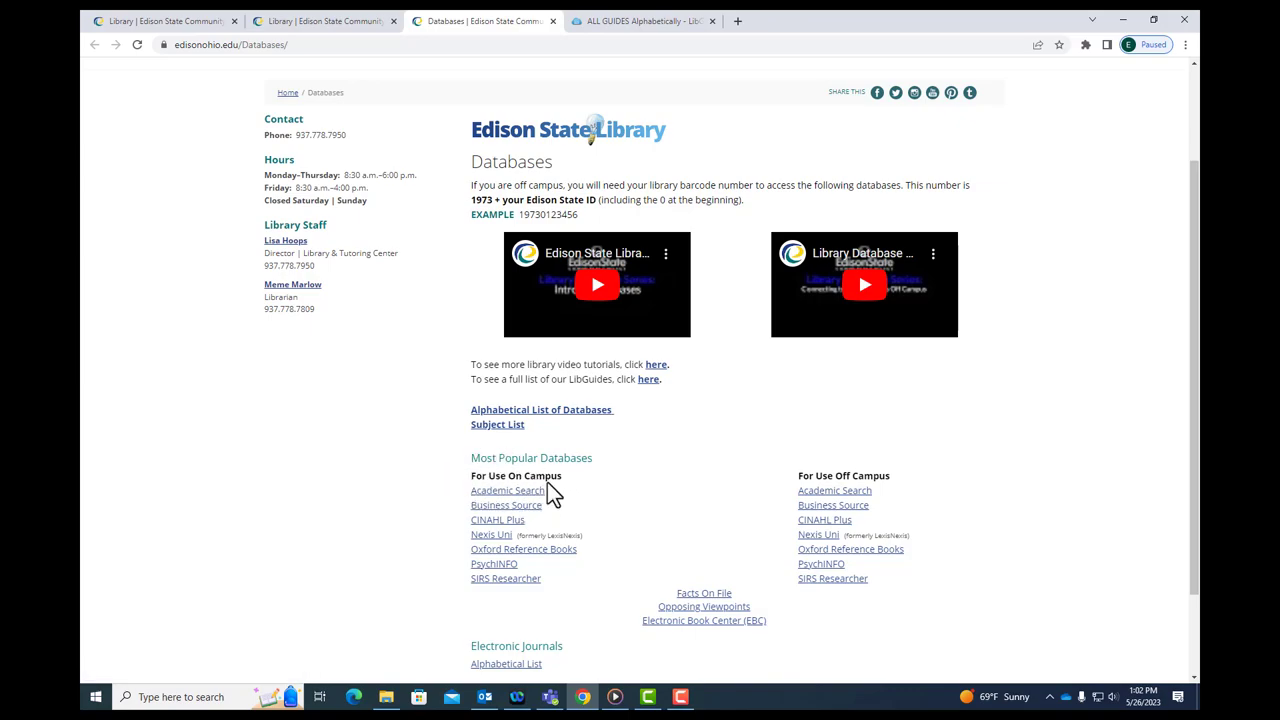
{"action": "mouse_move", "coordinate": [841, 450]}
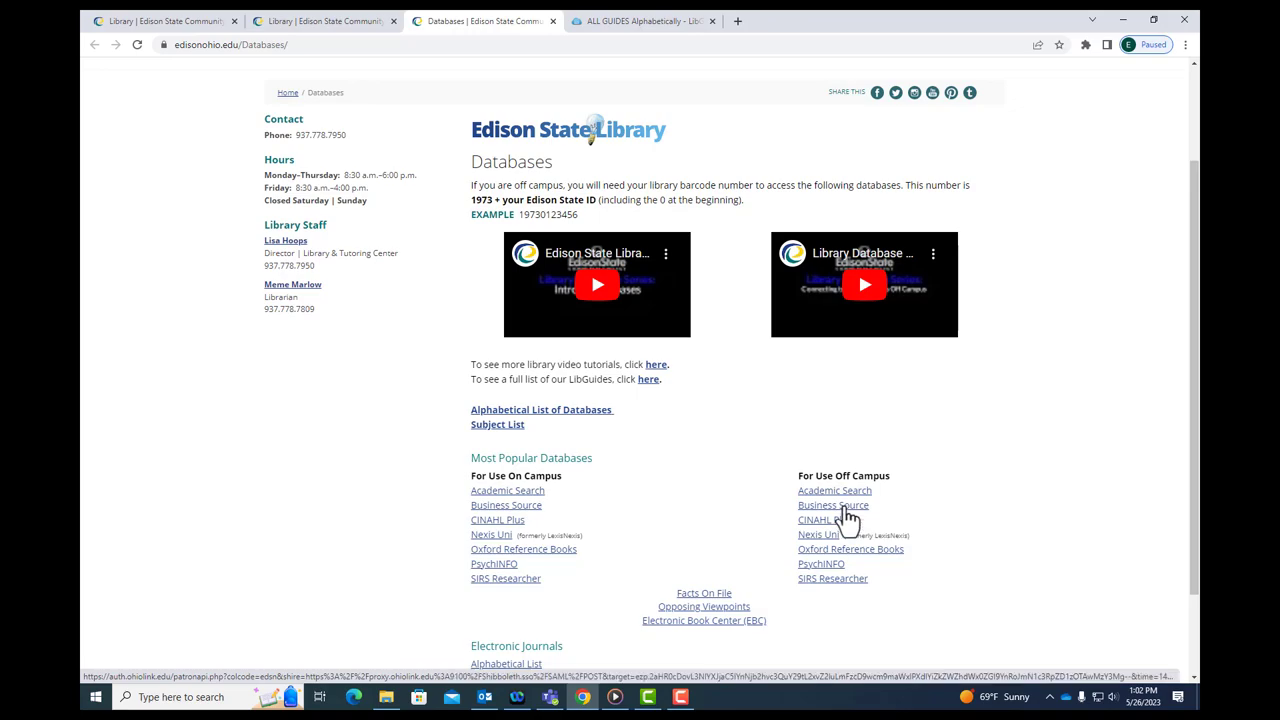
Open off-campus Business Source and log in with the autofilled name and library card number.
{"action": "left_click", "coordinate": [833, 505]}
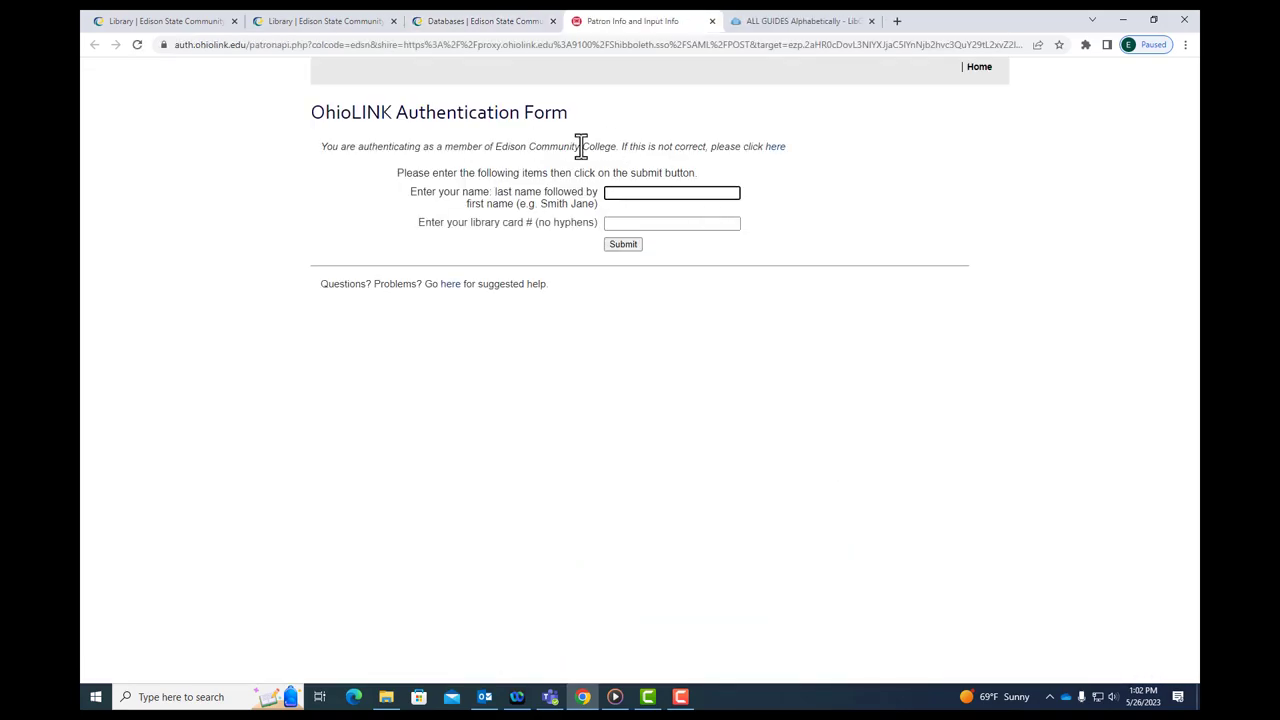
{"action": "left_click", "coordinate": [671, 192]}
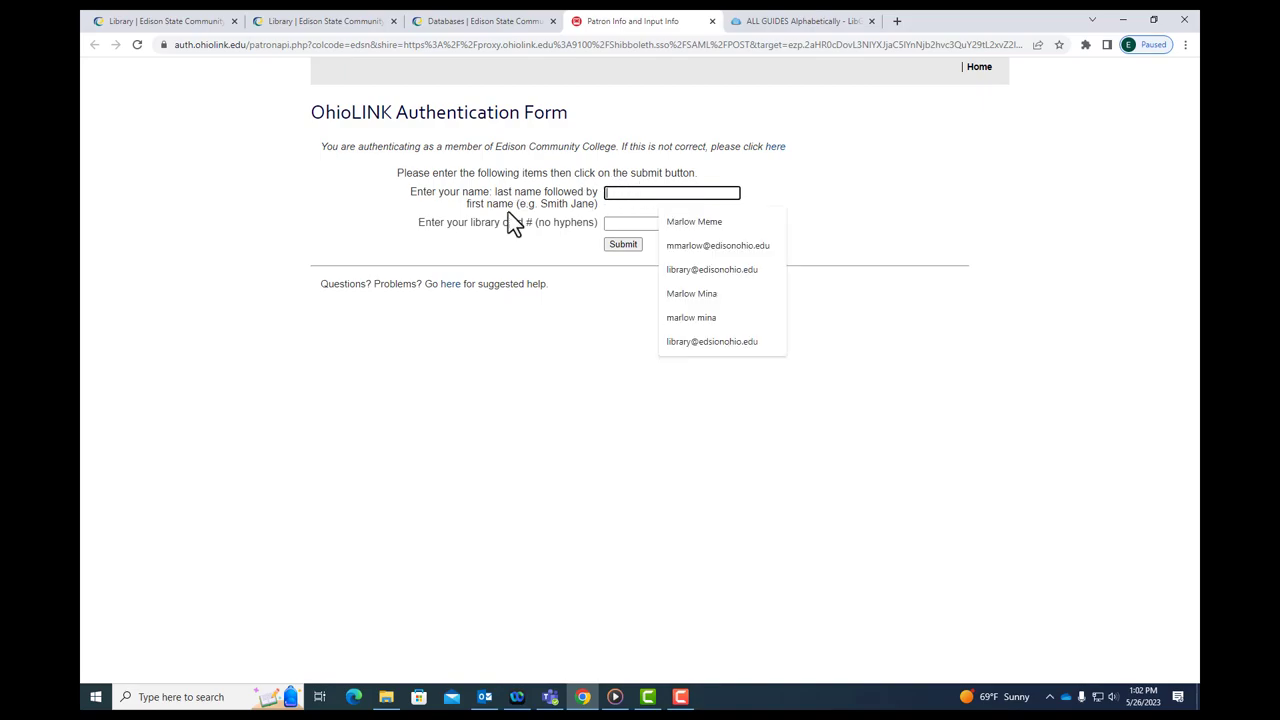
{"action": "left_click", "coordinate": [693, 221]}
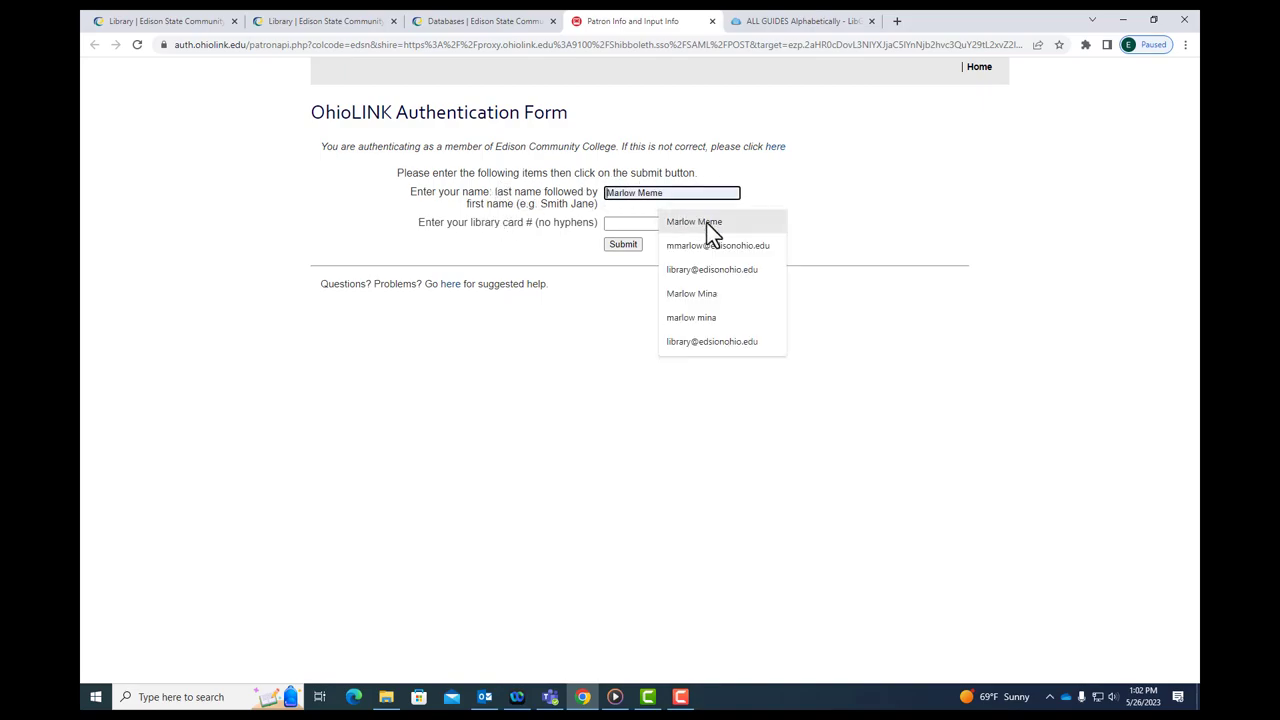
{"action": "left_click", "coordinate": [671, 222]}
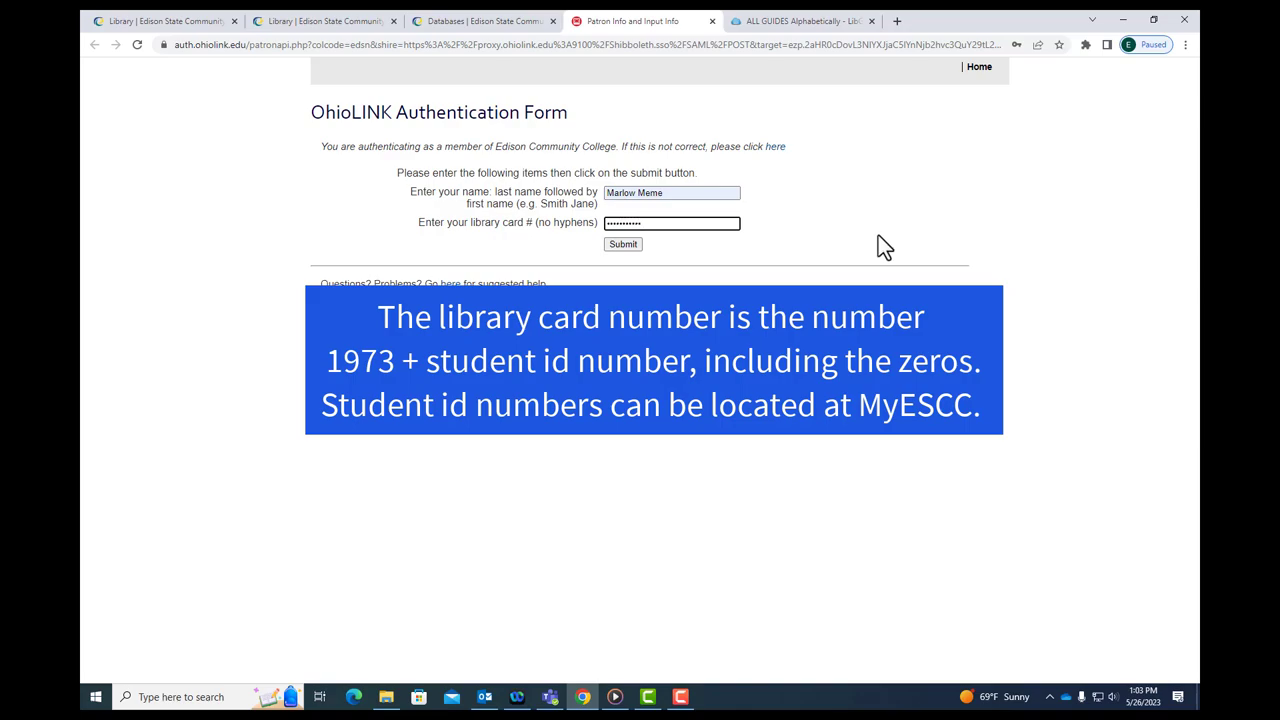
{"action": "left_click", "coordinate": [622, 244]}
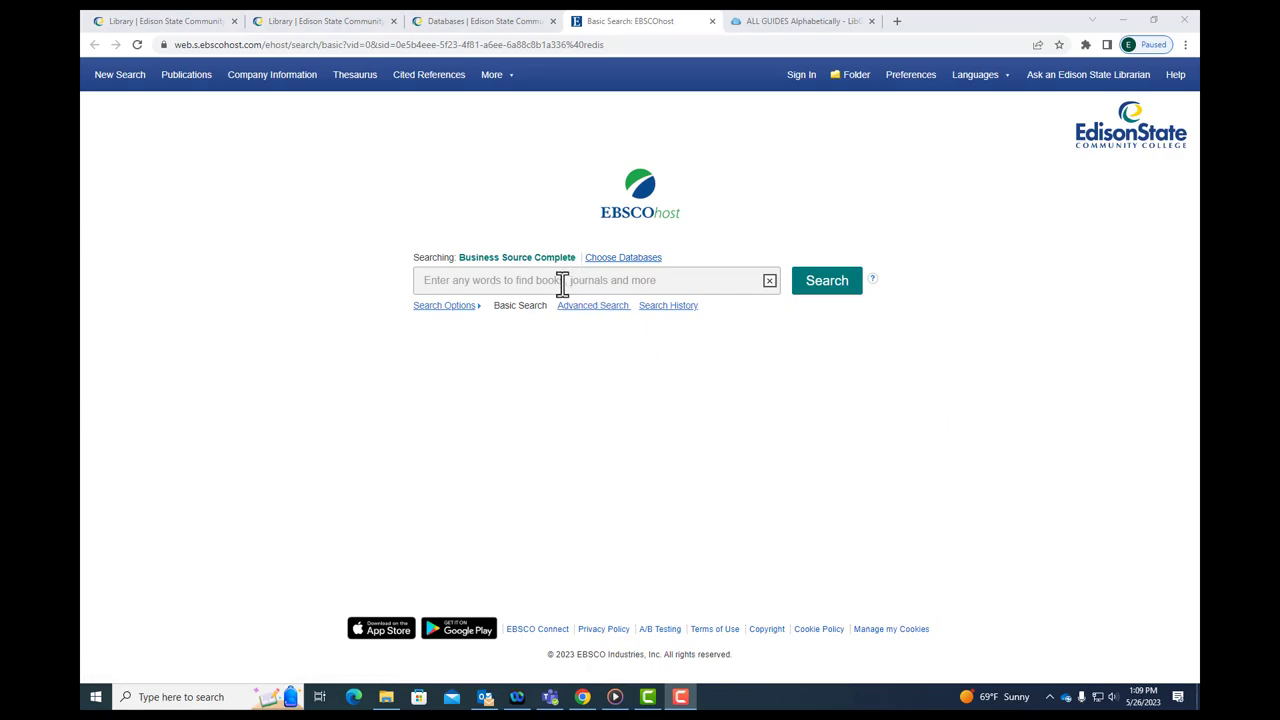
Open the MarketLine/Medtrack Company Profiles directory from Company Information and scroll the list.
{"action": "left_click", "coordinate": [564, 280]}
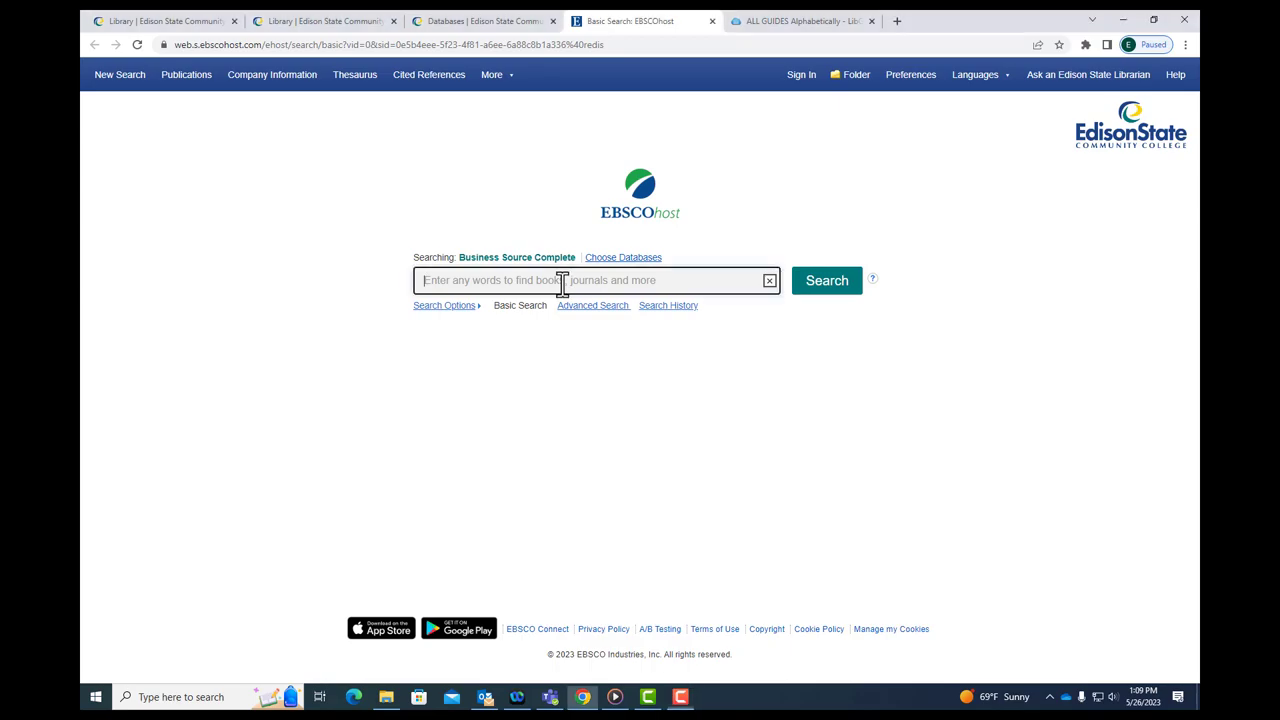
{"action": "mouse_move", "coordinate": [535, 272]}
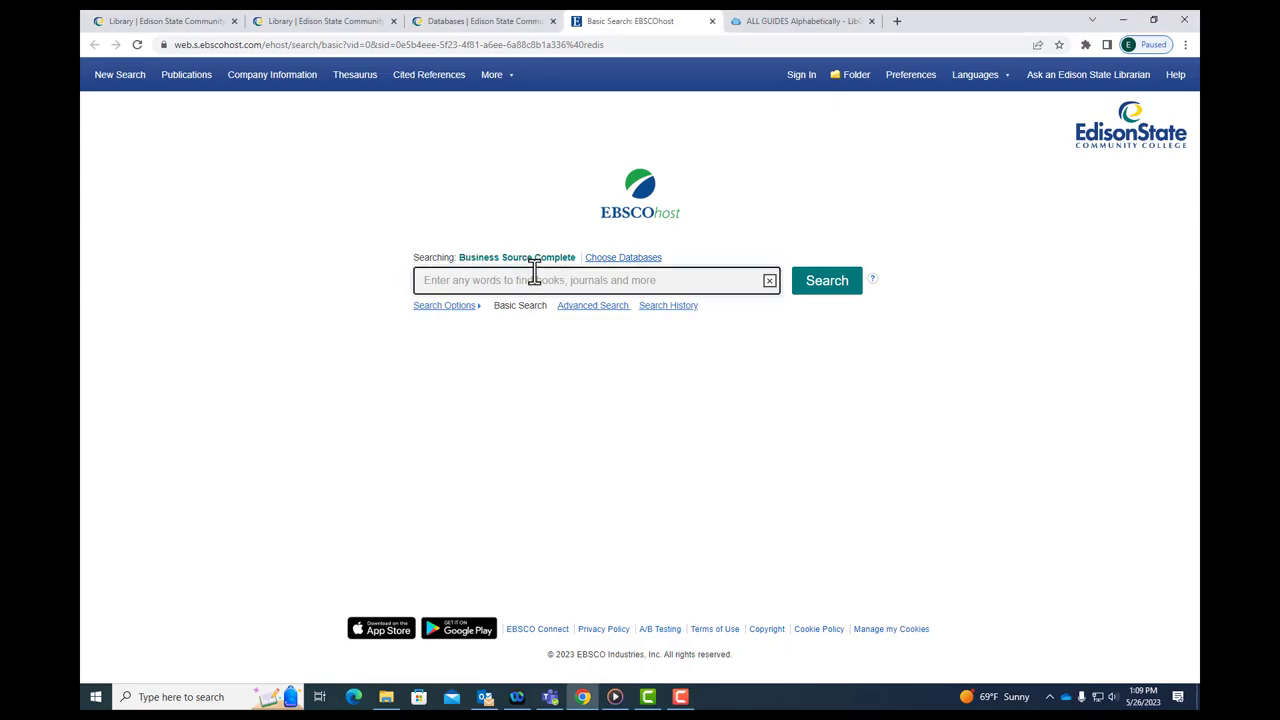
{"action": "left_click", "coordinate": [488, 74]}
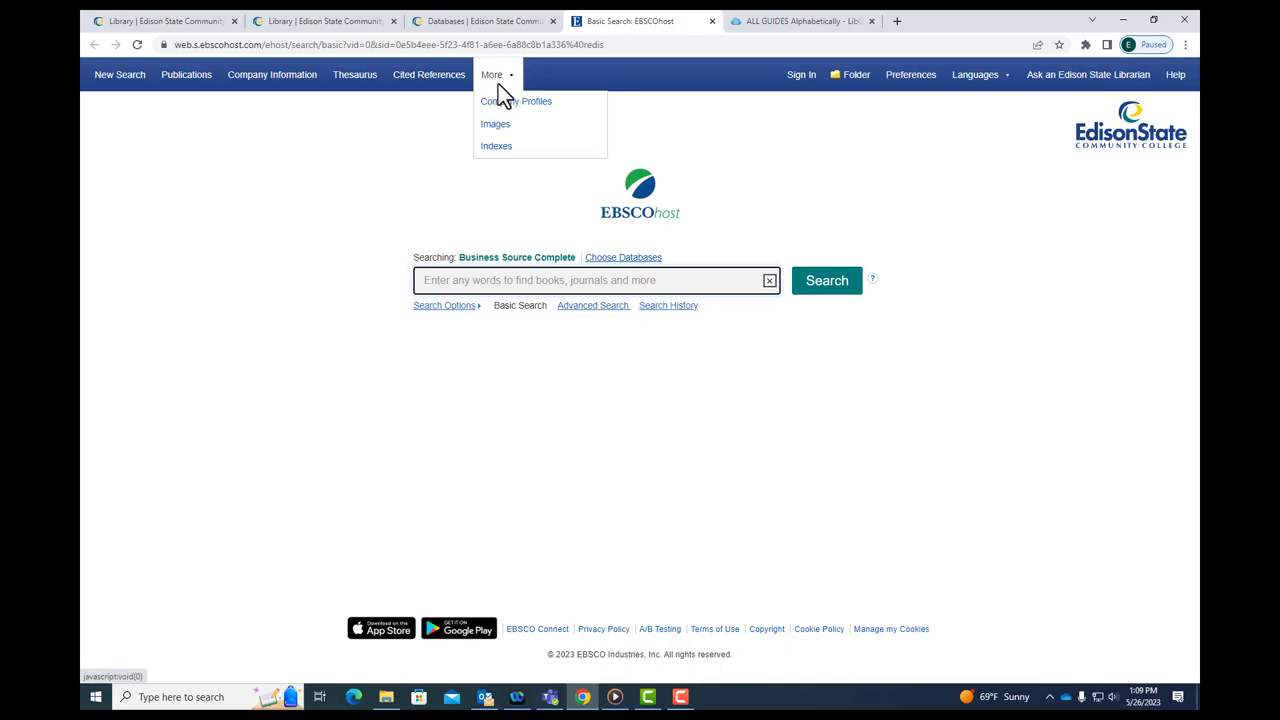
{"action": "left_click", "coordinate": [508, 101]}
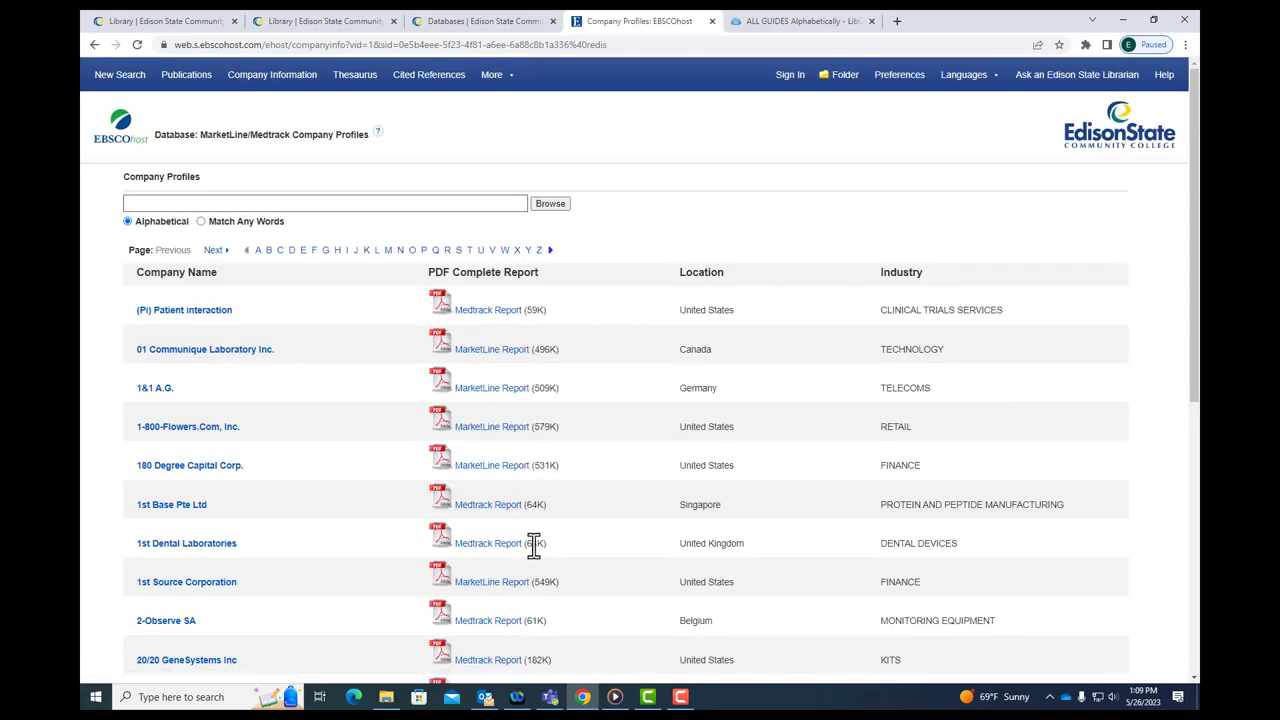
{"action": "mouse_move", "coordinate": [763, 373]}
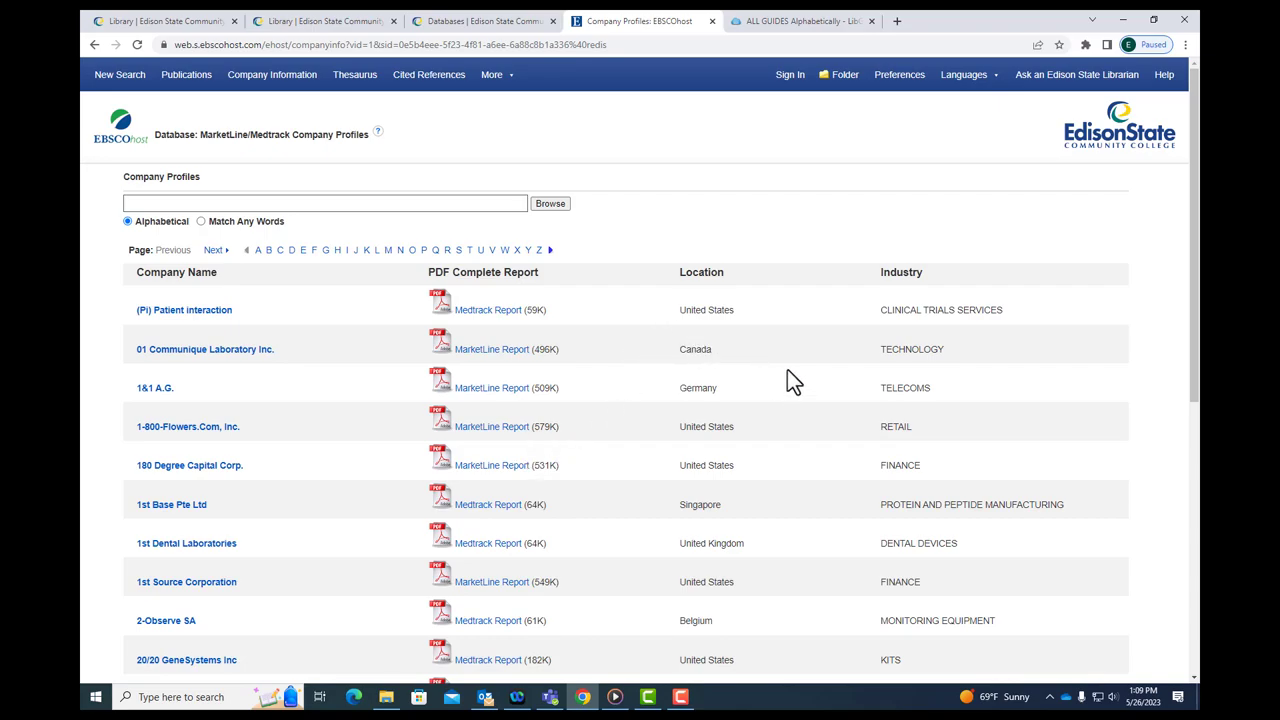
{"action": "scroll", "scroll_direction": "down", "scroll_amount": 3}
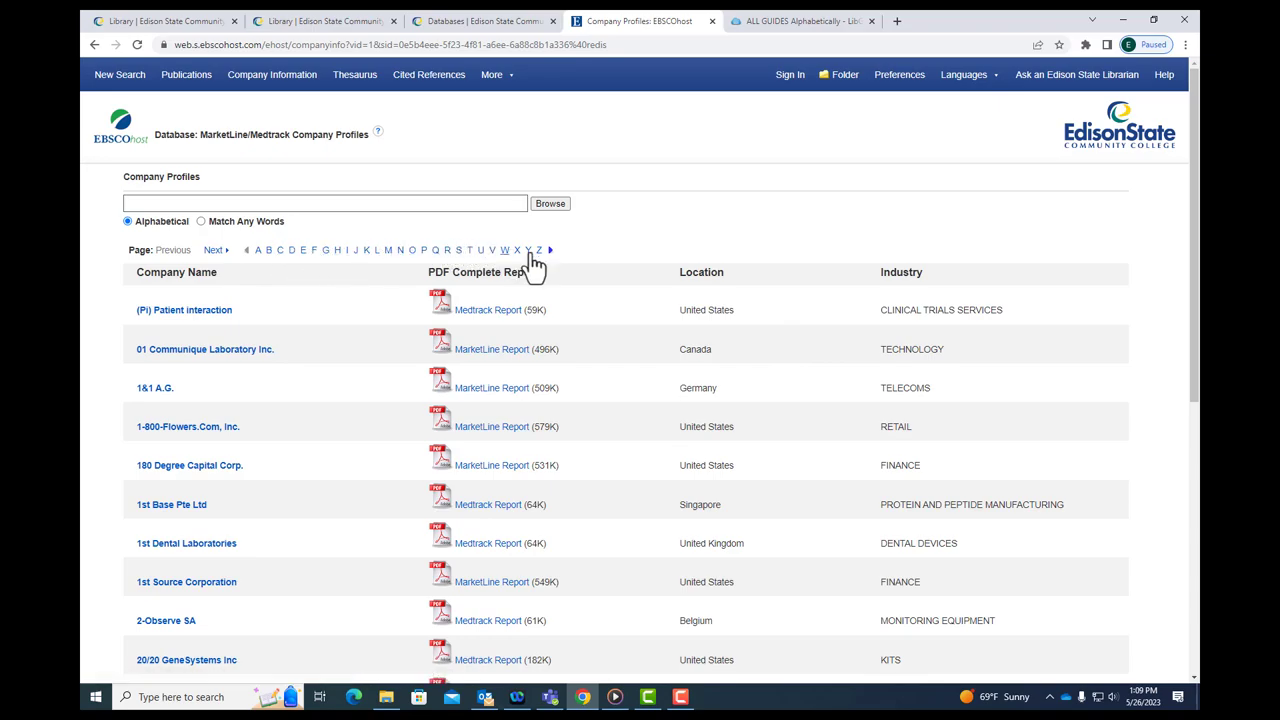
{"action": "mouse_move", "coordinate": [385, 292]}
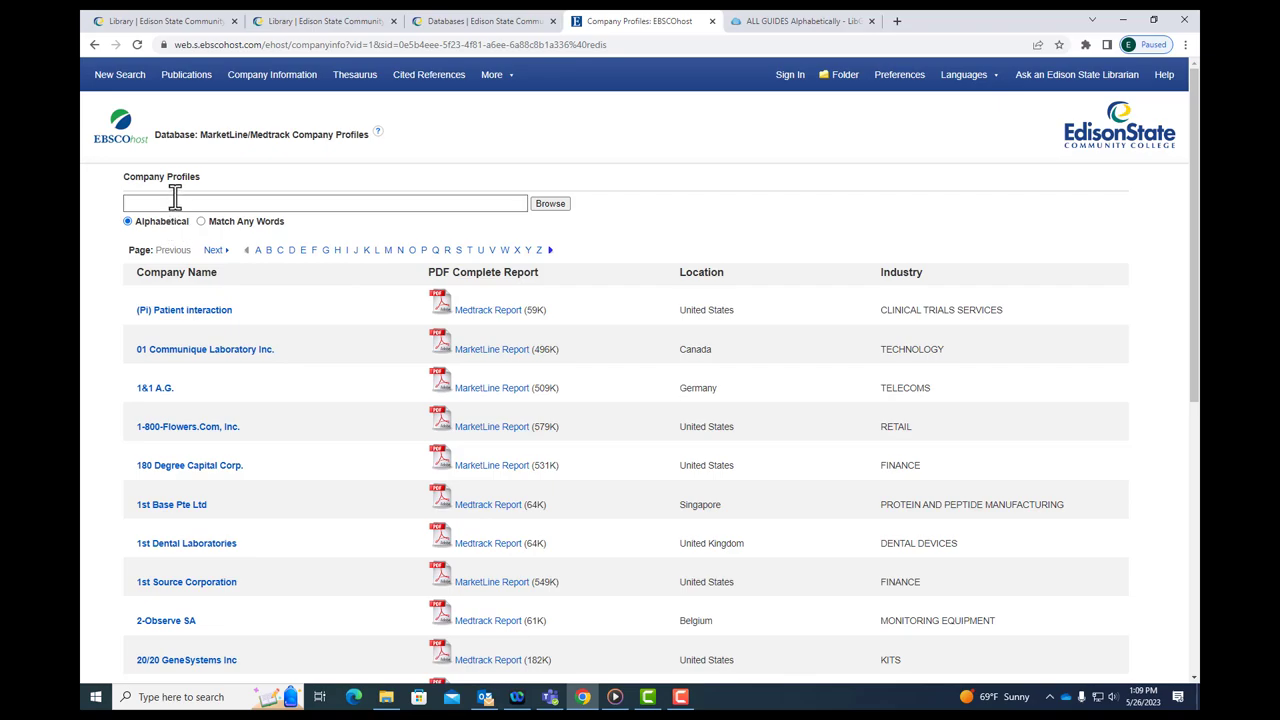
Browse company profiles for 'amazon' and open the Amazon.com, Inc. MarketLine Report.
{"action": "left_click", "coordinate": [320, 203]}
{"action": "type", "text": "amazon"}
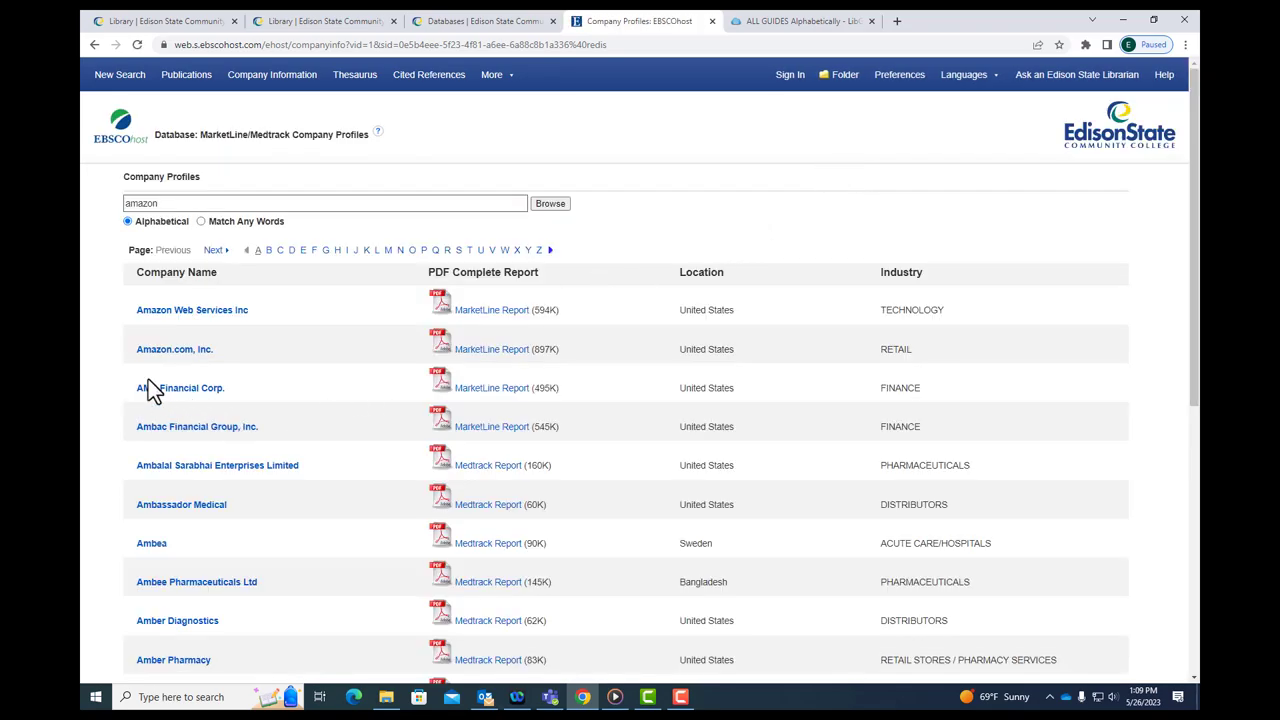
{"action": "mouse_move", "coordinate": [174, 349]}
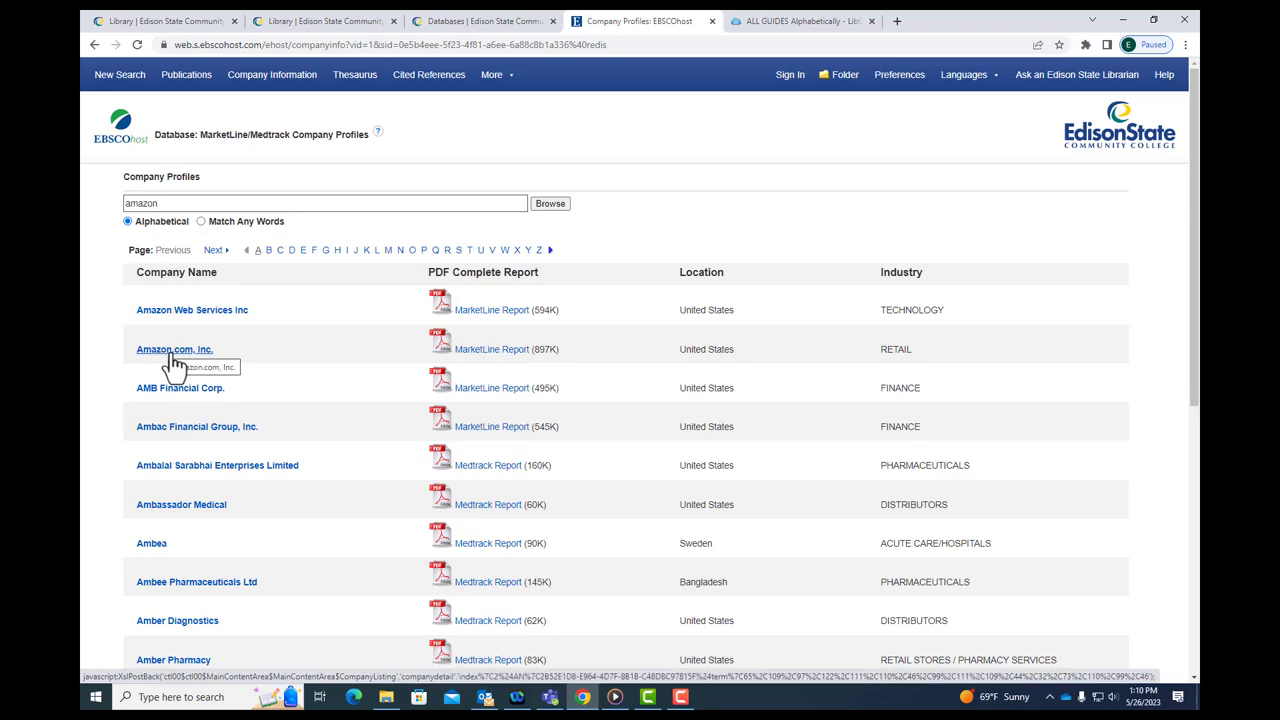
{"action": "mouse_move", "coordinate": [516, 362]}
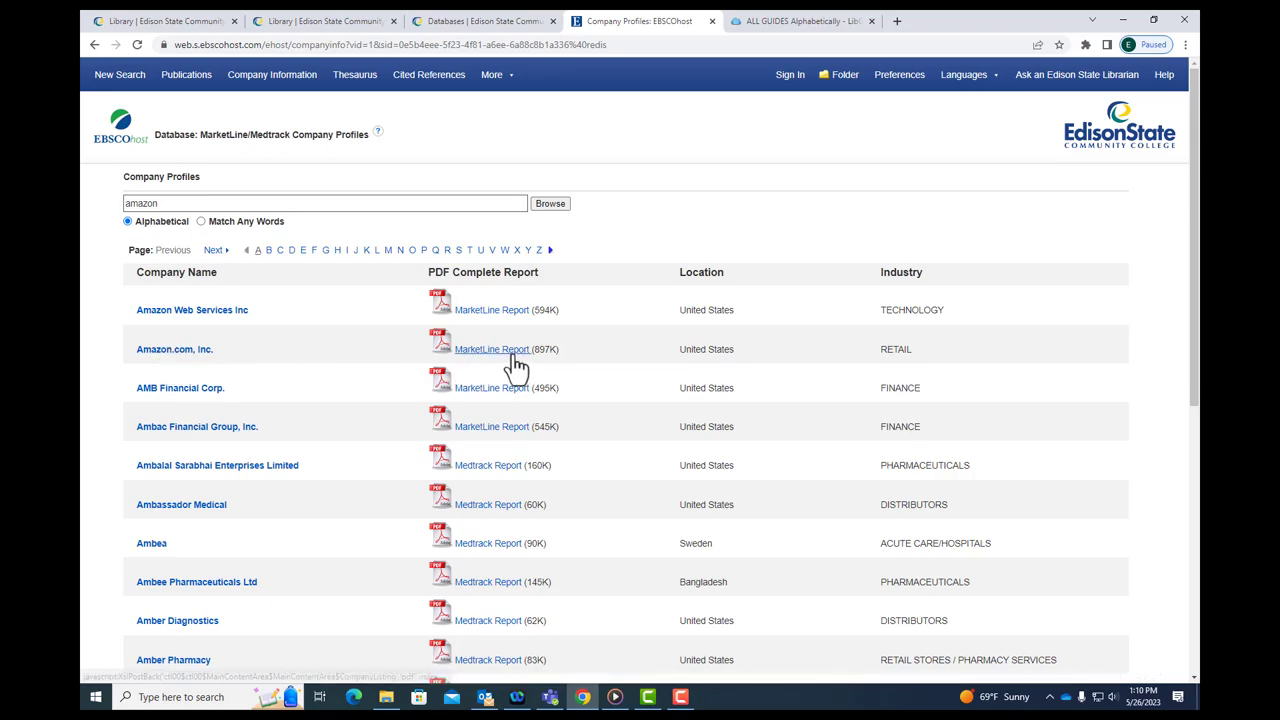
{"action": "mouse_move", "coordinate": [515, 357]}
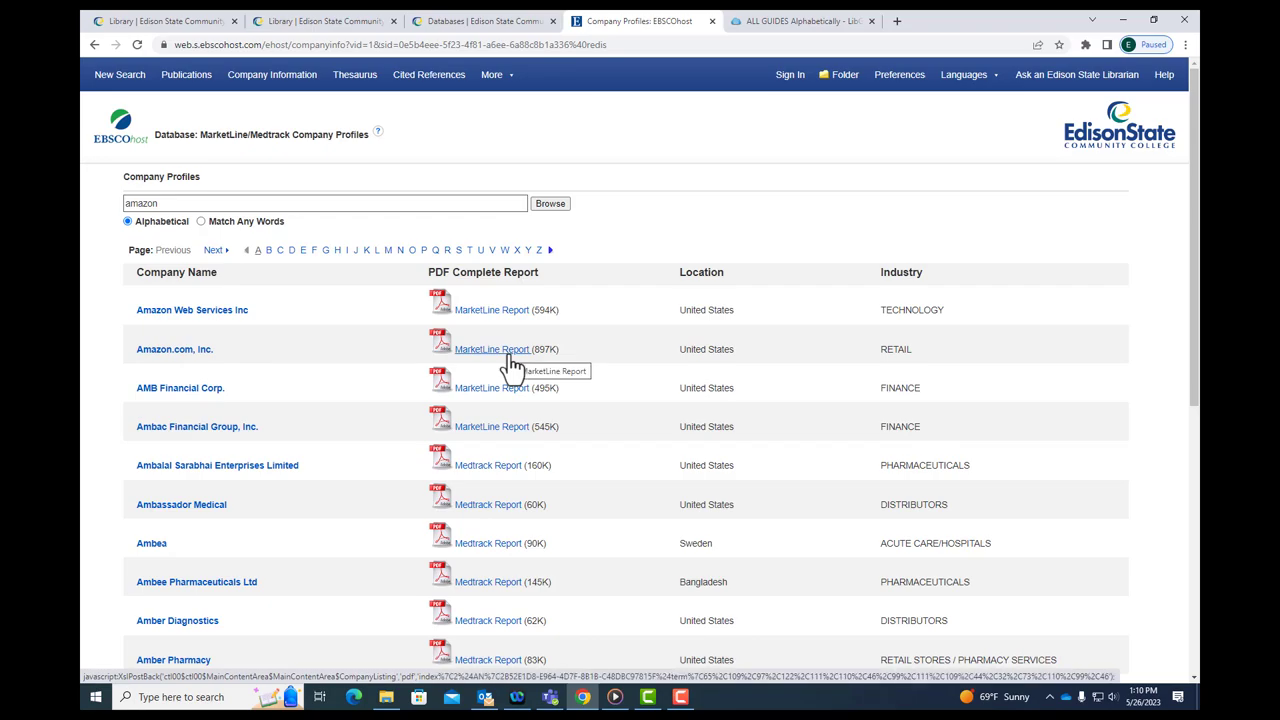
{"action": "left_click", "coordinate": [489, 349]}
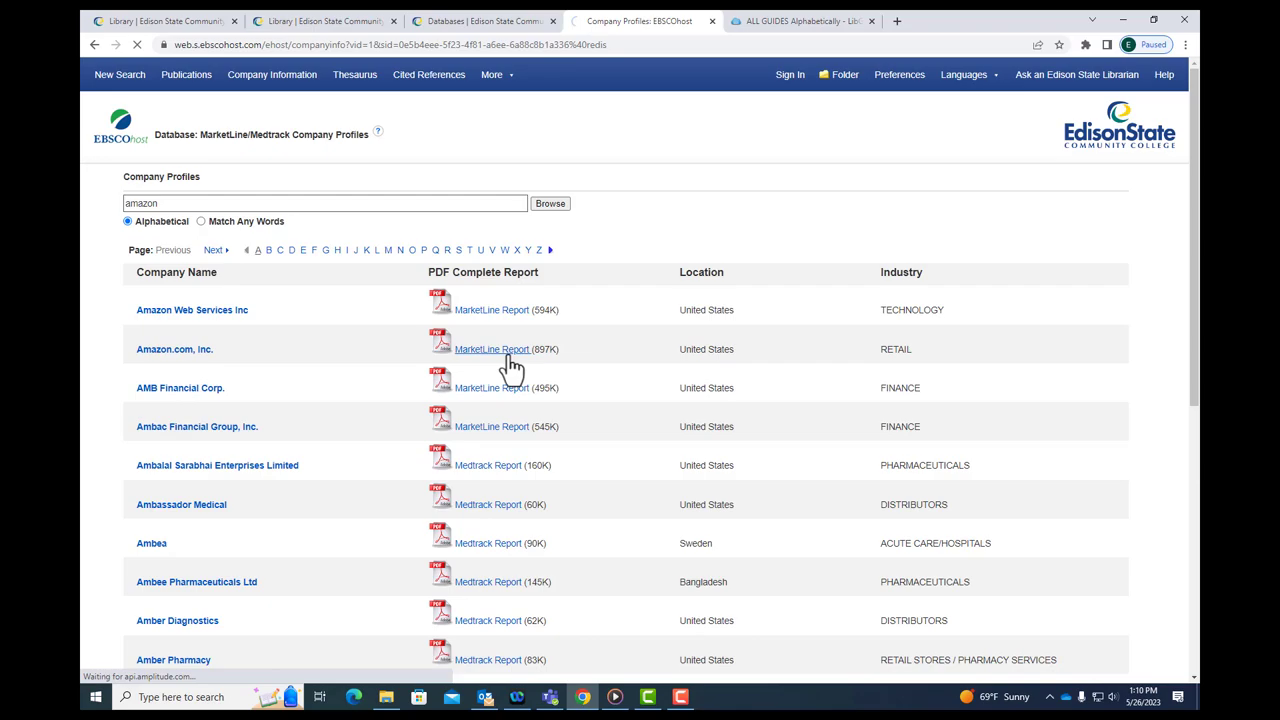
Load the Amazon.com, Inc. MarketLine report and scroll to its table of contents.
{"action": "left_click", "coordinate": [491, 349]}
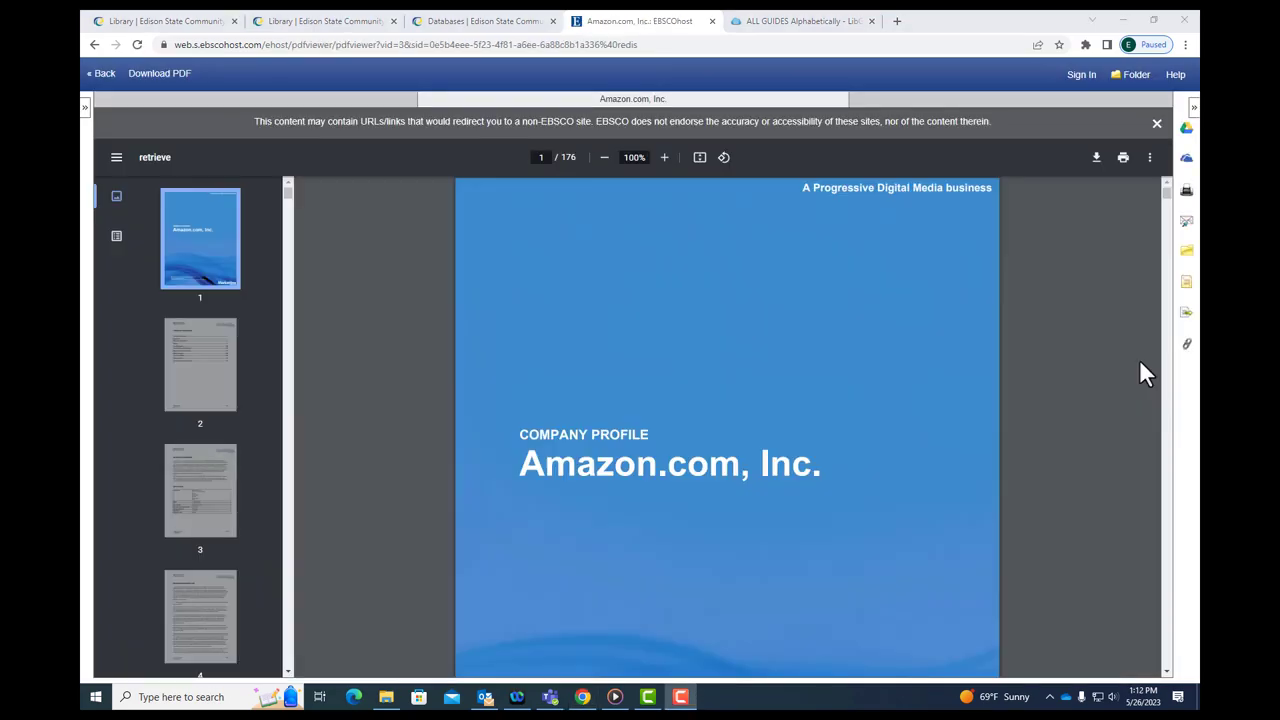
{"action": "mouse_move", "coordinate": [959, 383]}
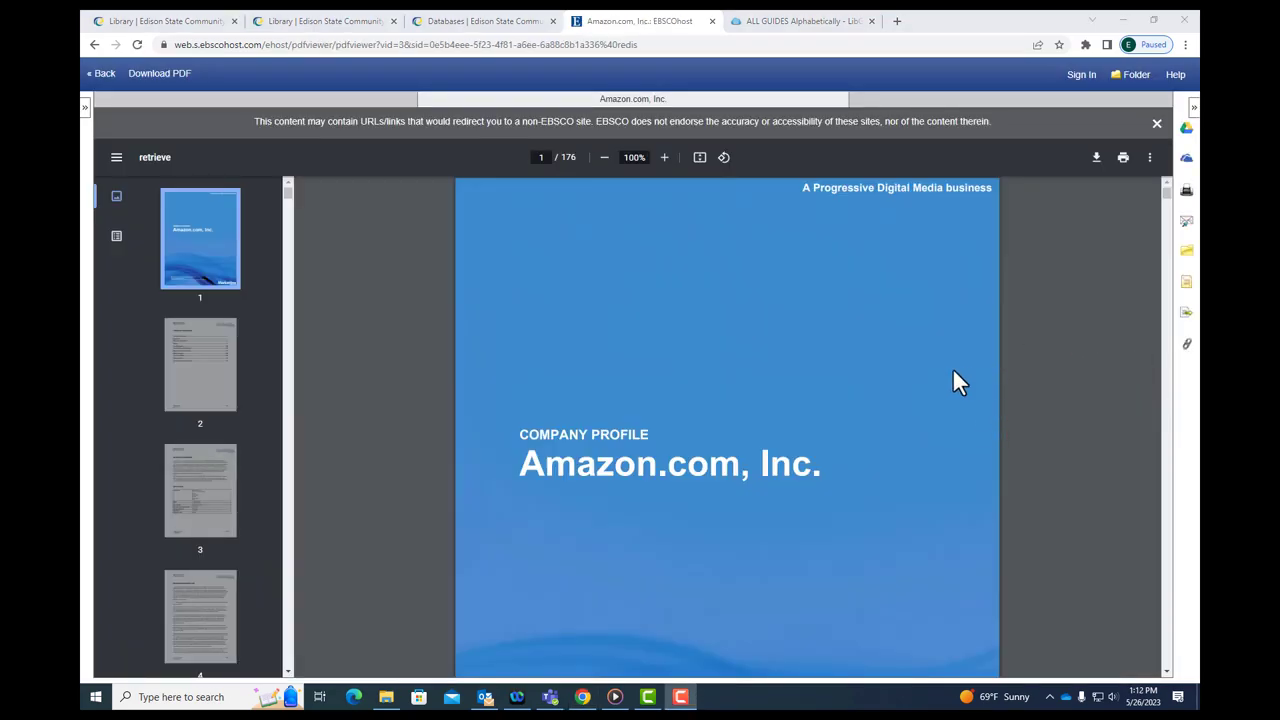
{"action": "mouse_move", "coordinate": [905, 392]}
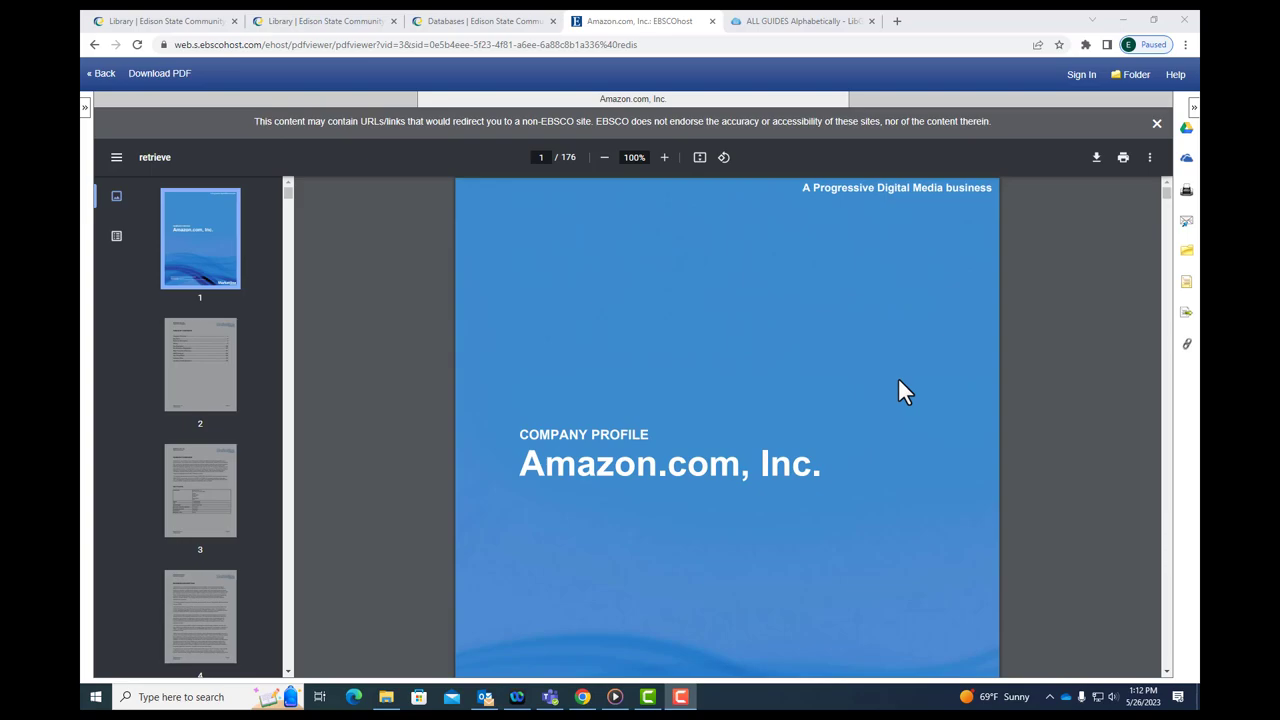
{"action": "scroll", "scroll_direction": "down", "scroll_amount": 3}
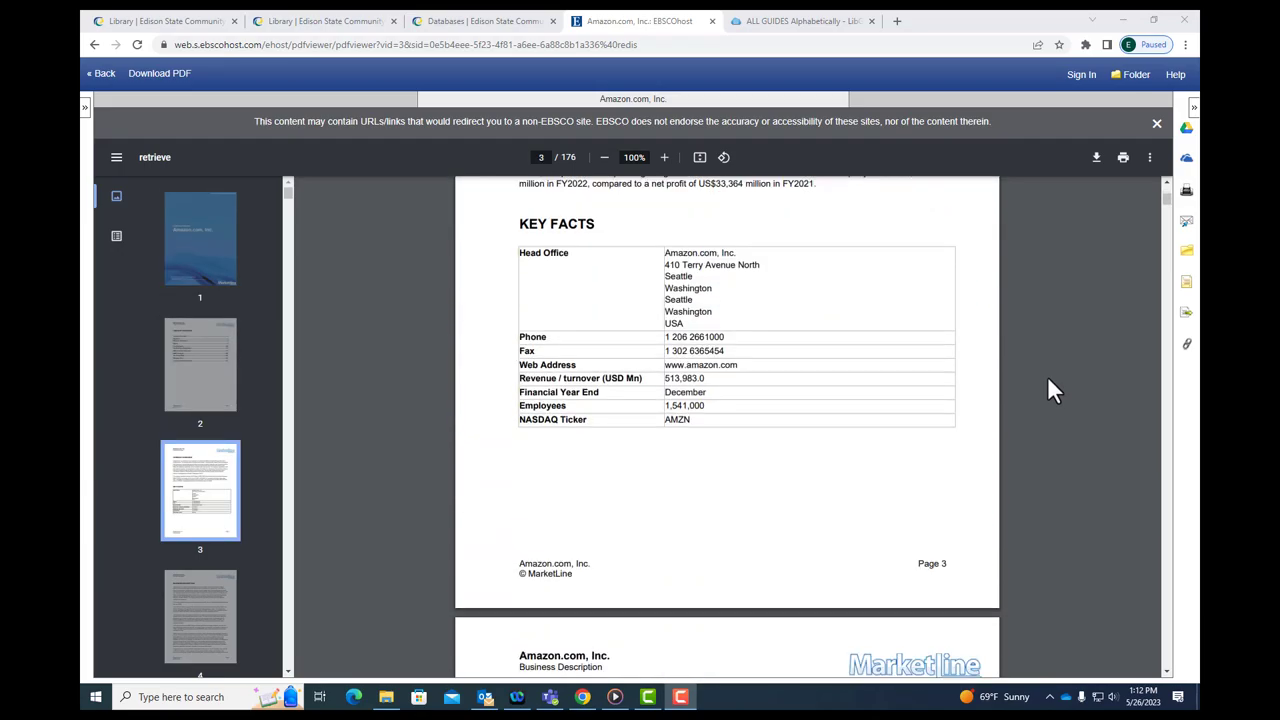
{"action": "scroll", "scroll_direction": "down", "scroll_amount": 3}
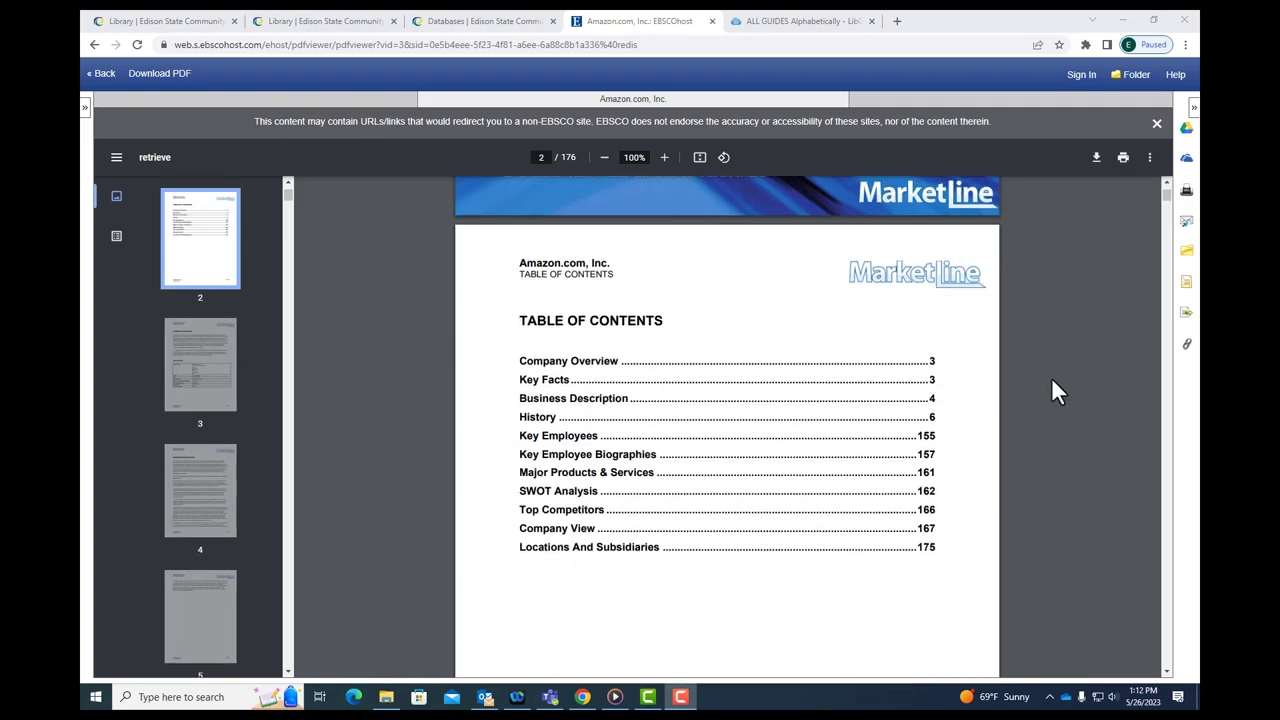
{"action": "mouse_move", "coordinate": [565, 413]}
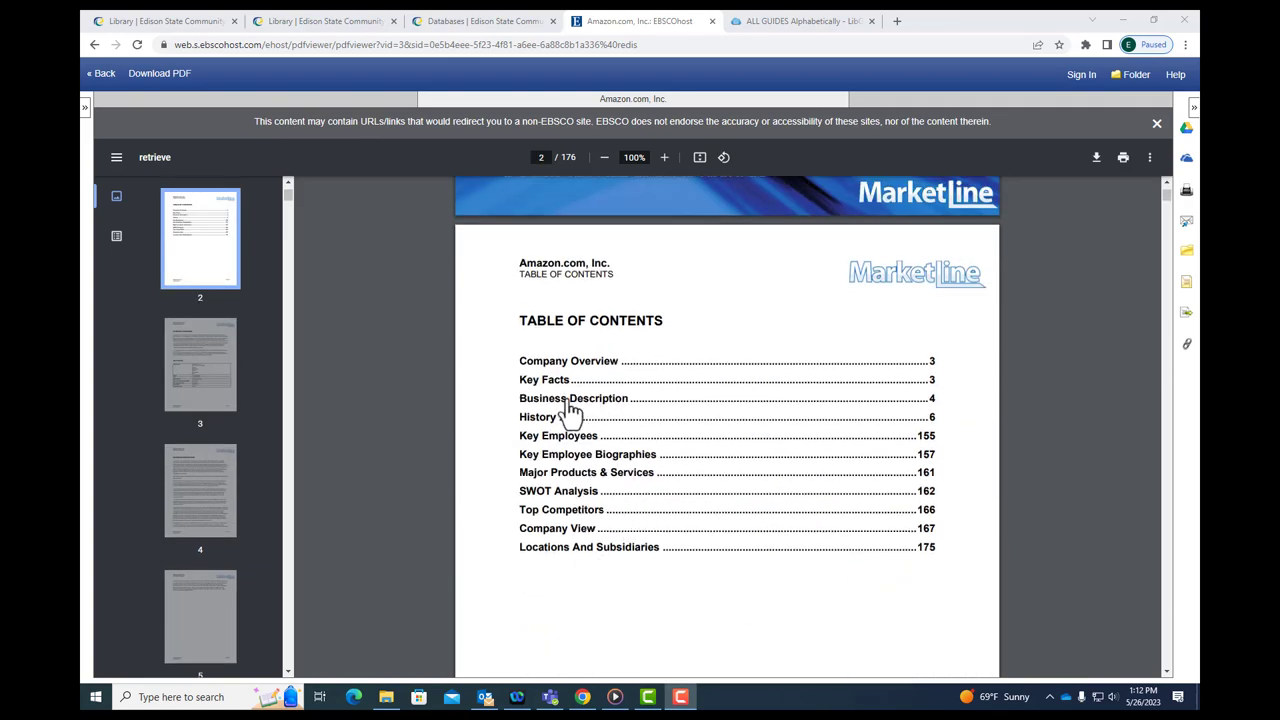
{"action": "mouse_move", "coordinate": [561, 373]}
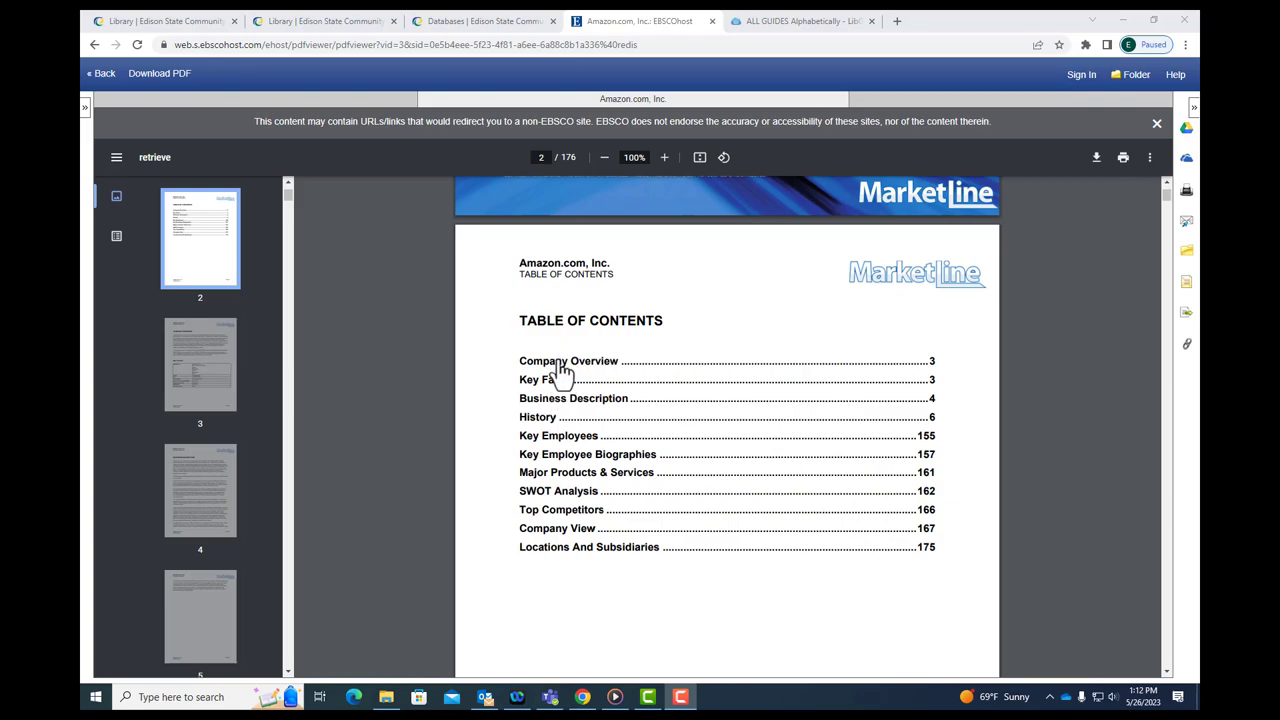
{"action": "mouse_move", "coordinate": [635, 533]}
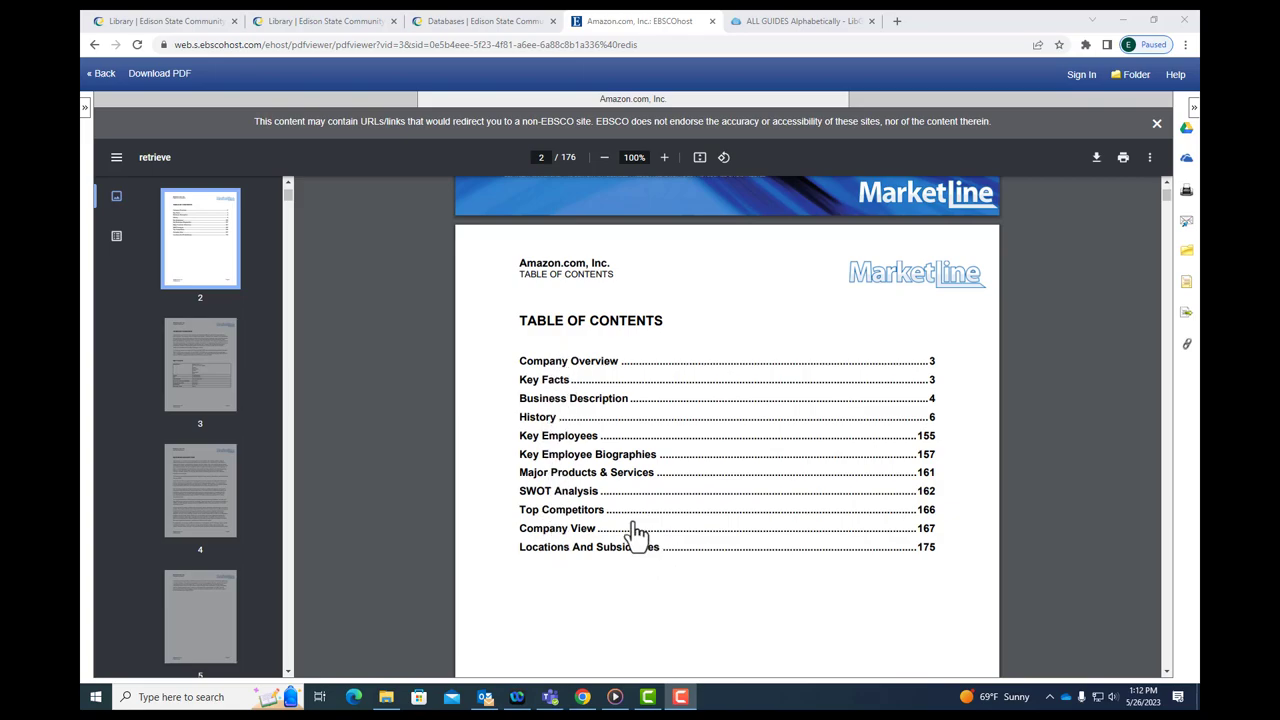
{"action": "mouse_move", "coordinate": [580, 449]}
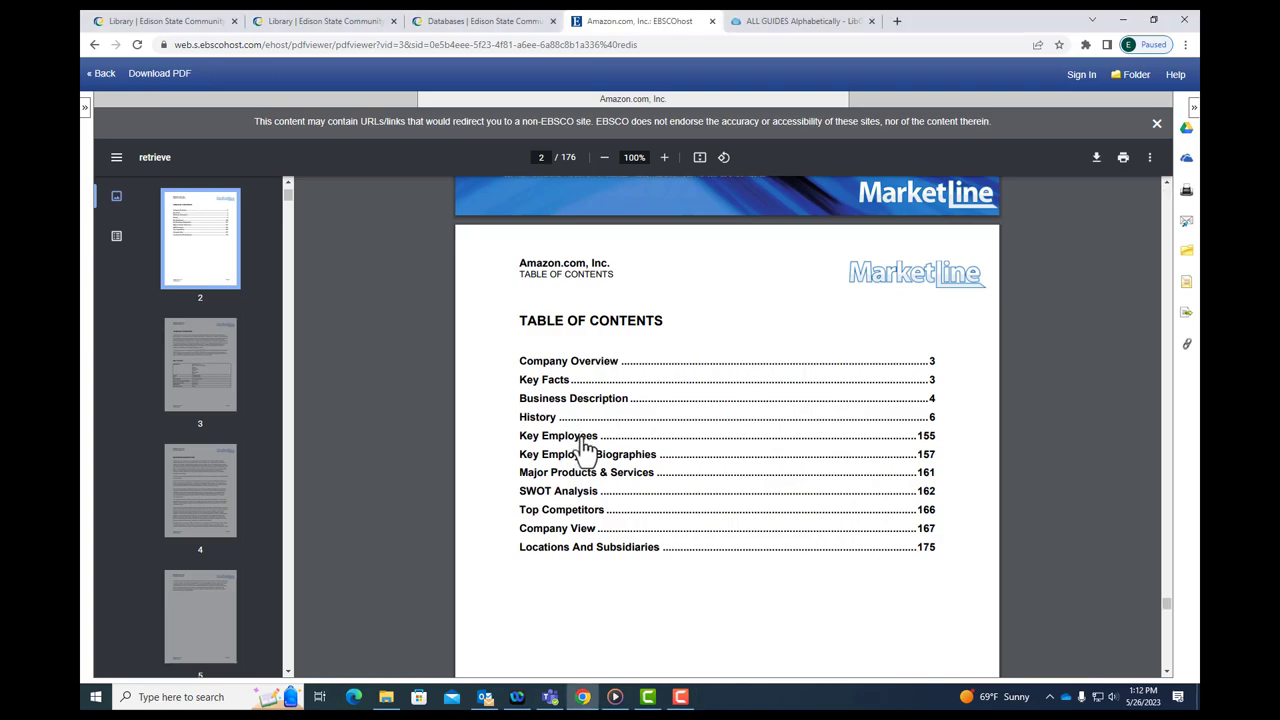
Jump to the Key Employees section and scroll through the employee list.
{"action": "left_click", "coordinate": [558, 435]}
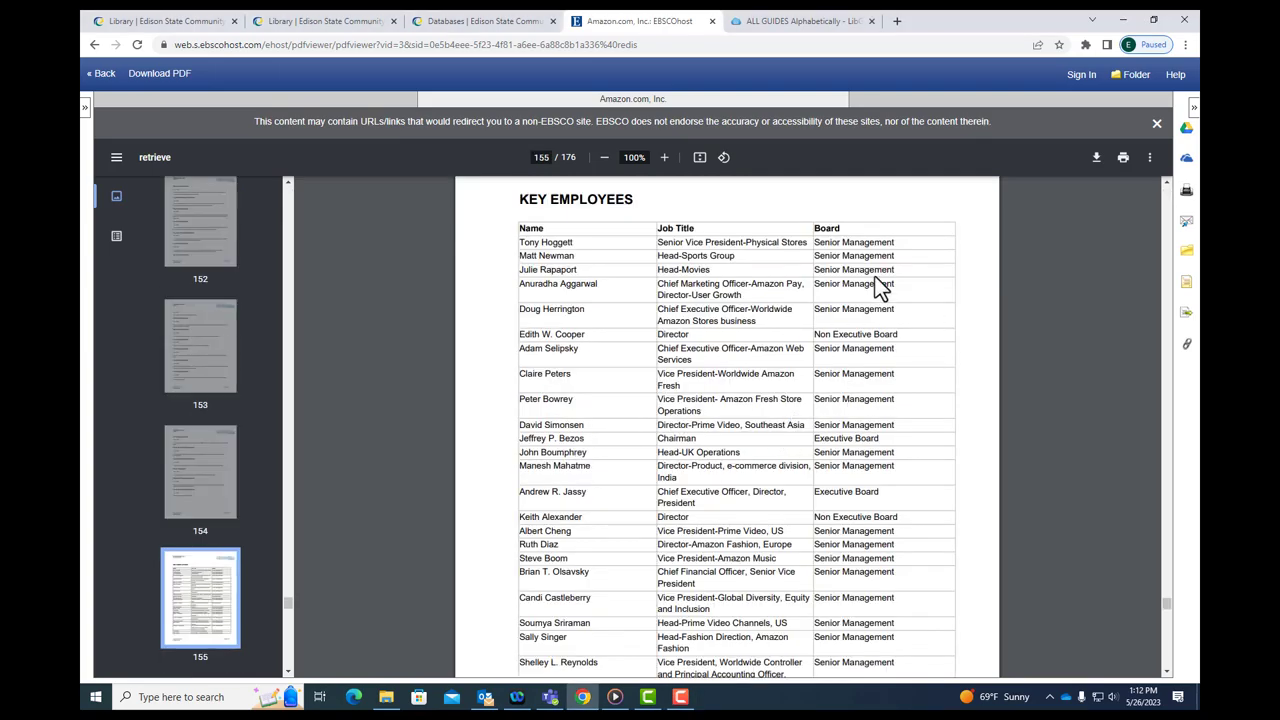
{"action": "mouse_move", "coordinate": [712, 445]}
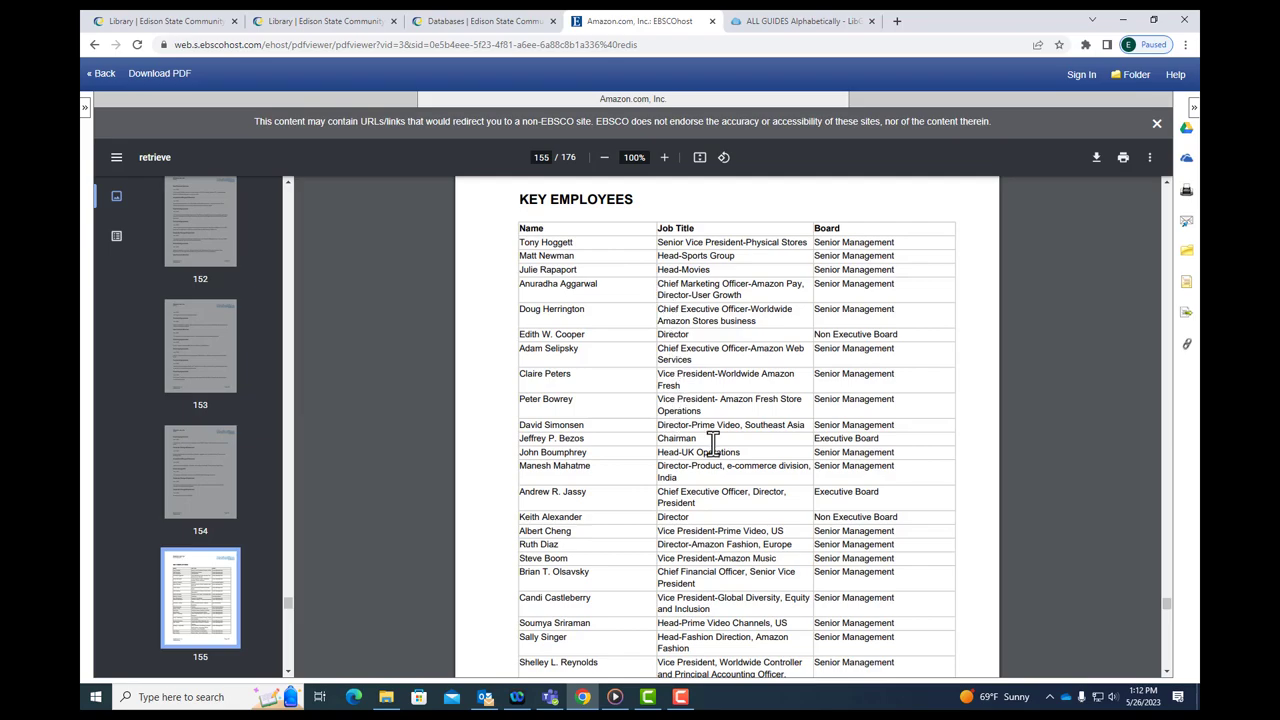
{"action": "mouse_move", "coordinate": [702, 452]}
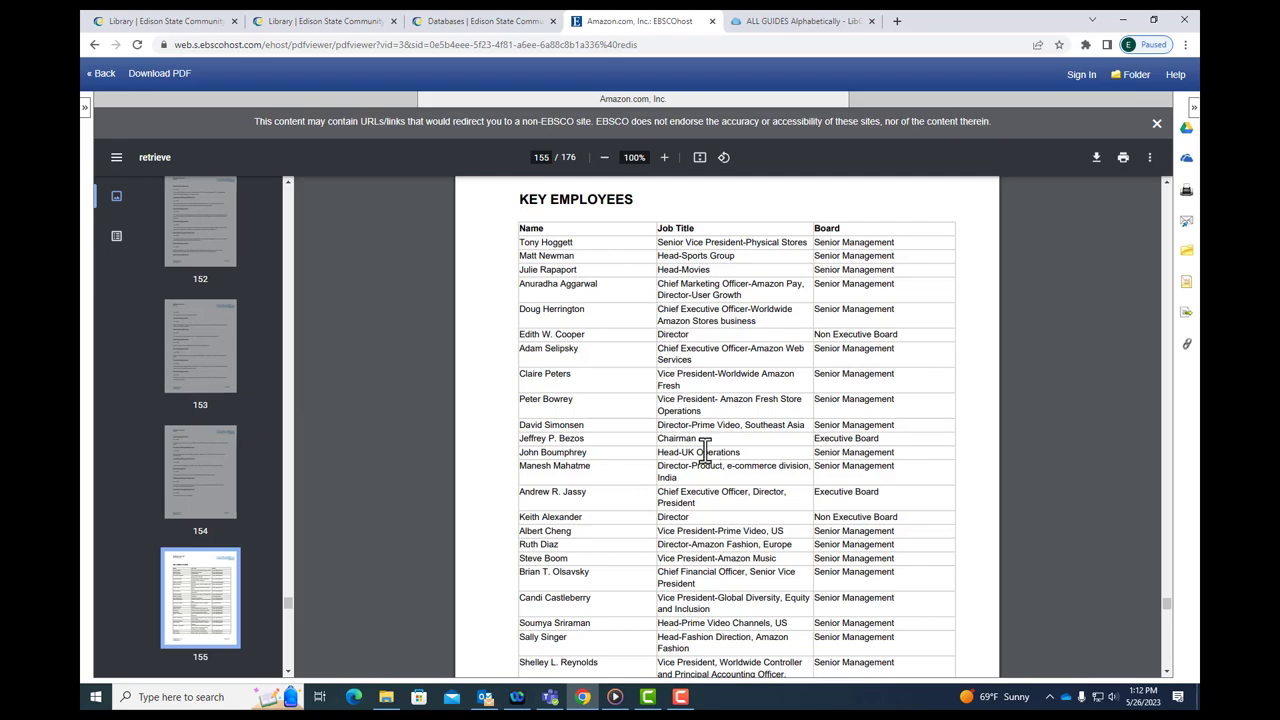
{"action": "scroll", "scroll_direction": "down", "scroll_amount": 3}
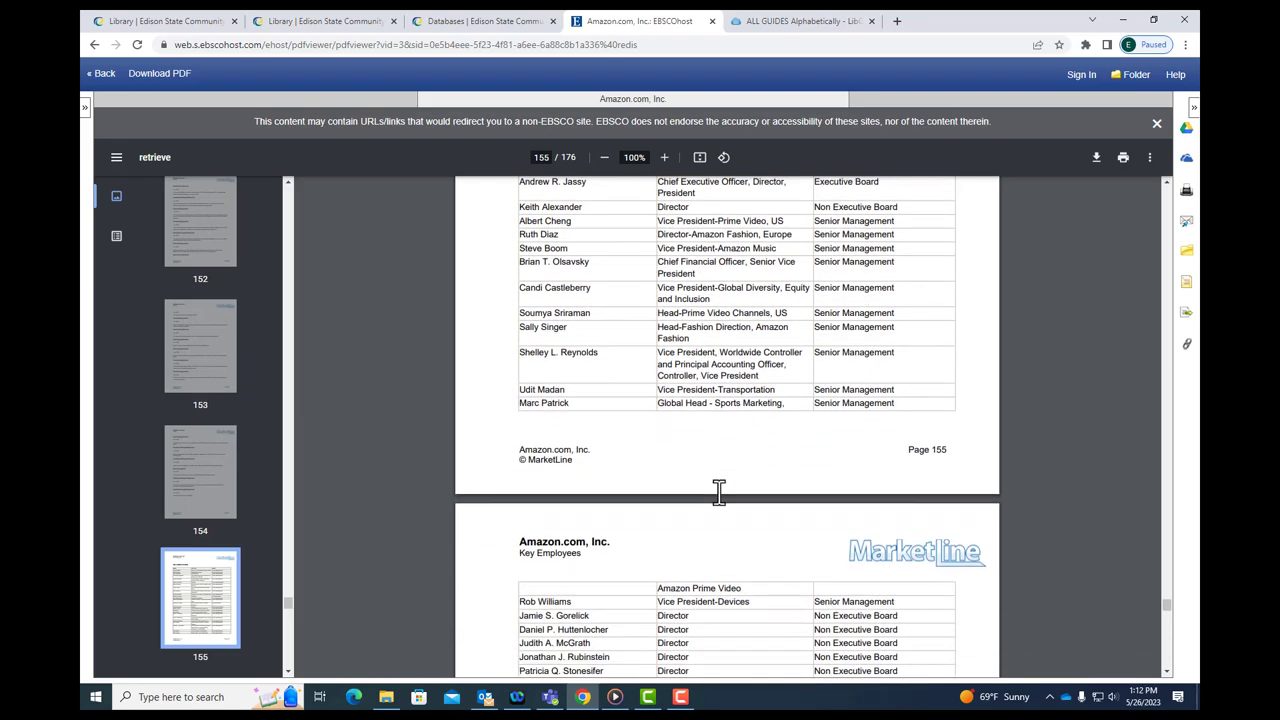
{"action": "scroll", "scroll_direction": "down", "scroll_amount": 3}
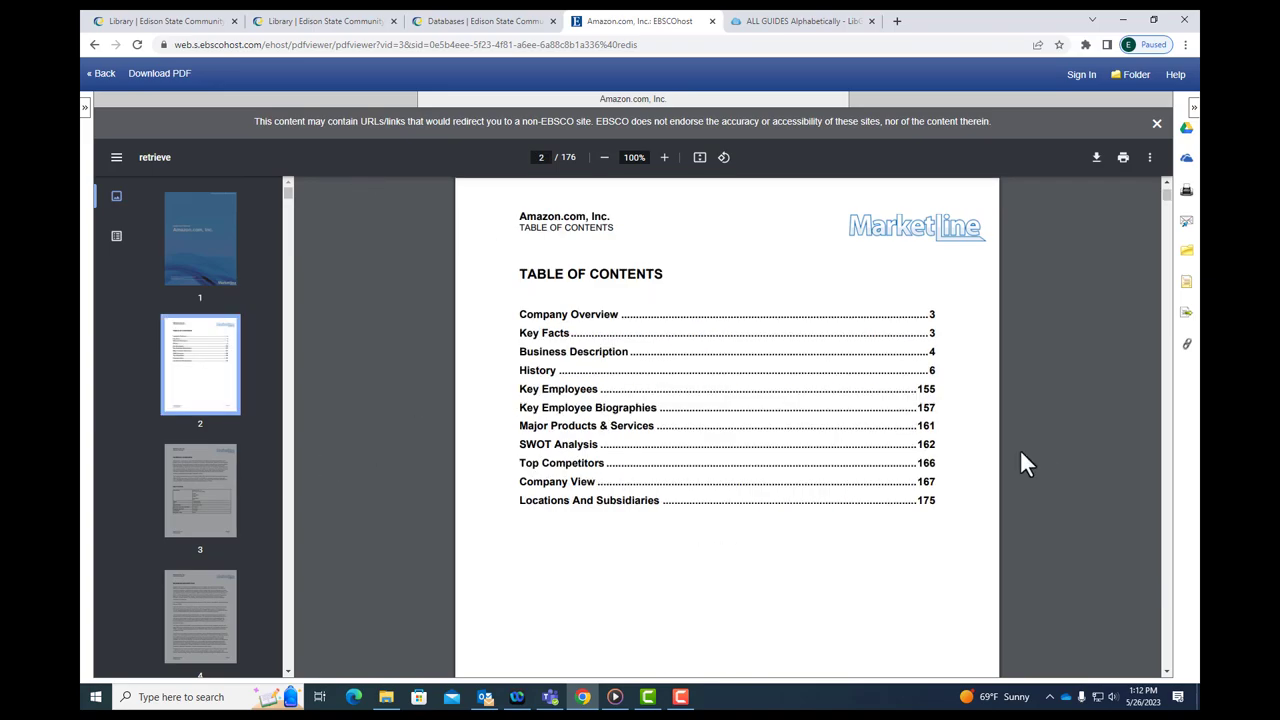
{"action": "mouse_move", "coordinate": [592, 500]}
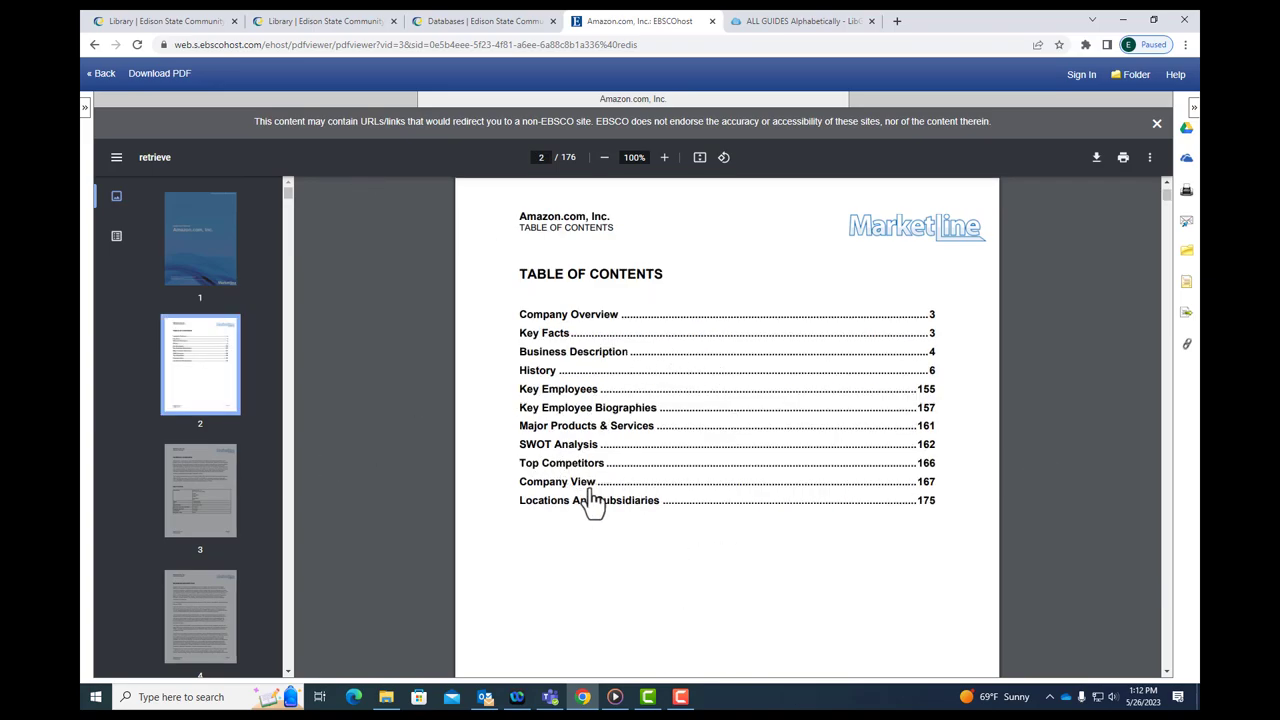
{"action": "mouse_move", "coordinate": [625, 398]}
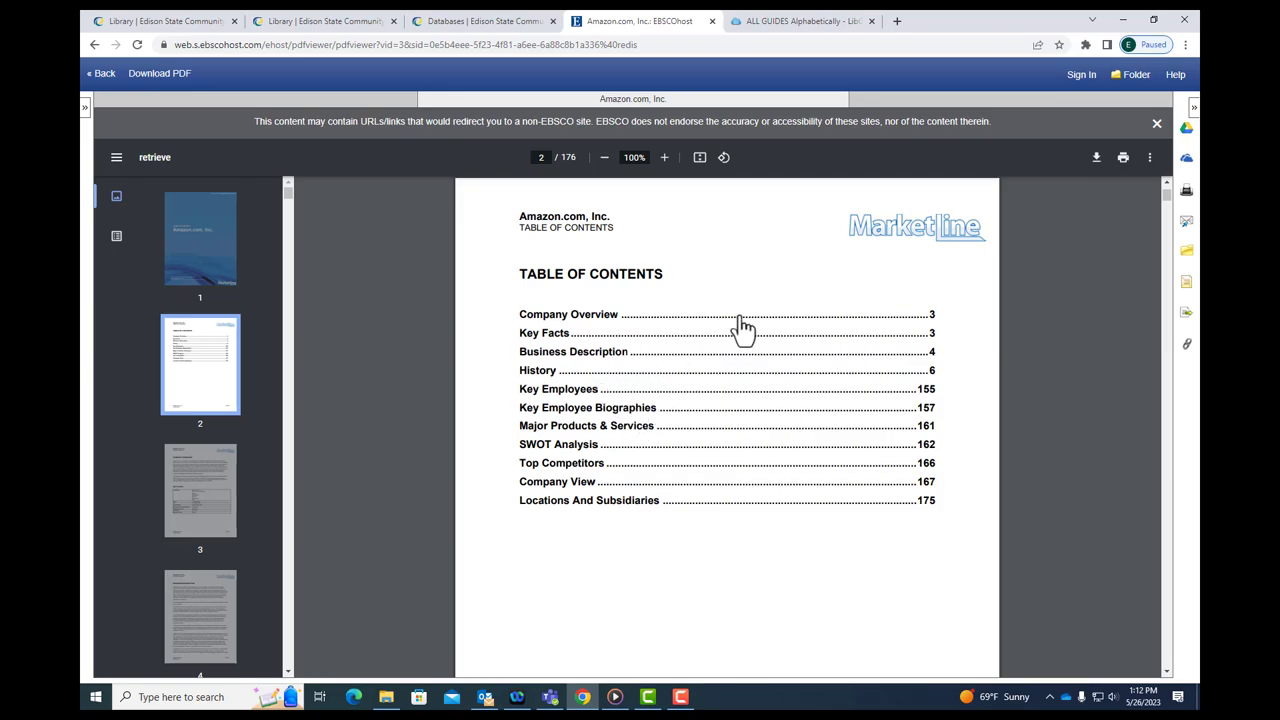
{"action": "mouse_move", "coordinate": [992, 371]}
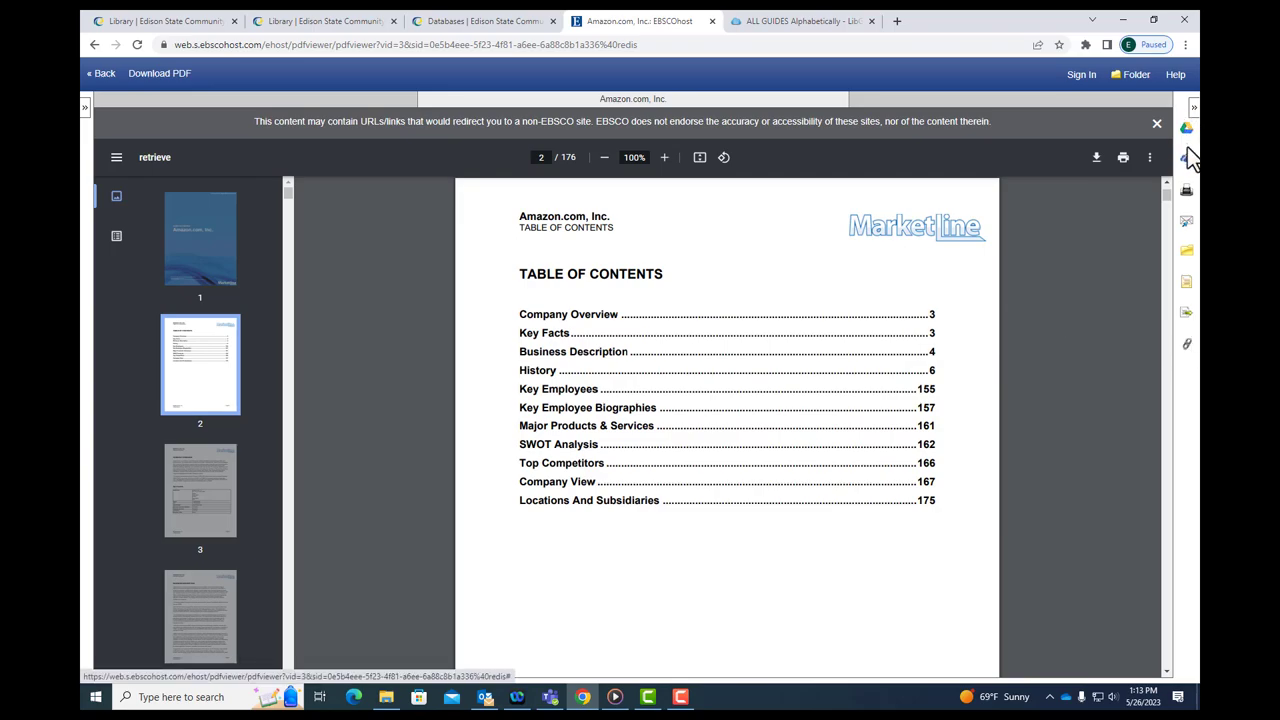
{"action": "mouse_move", "coordinate": [1194, 180]}
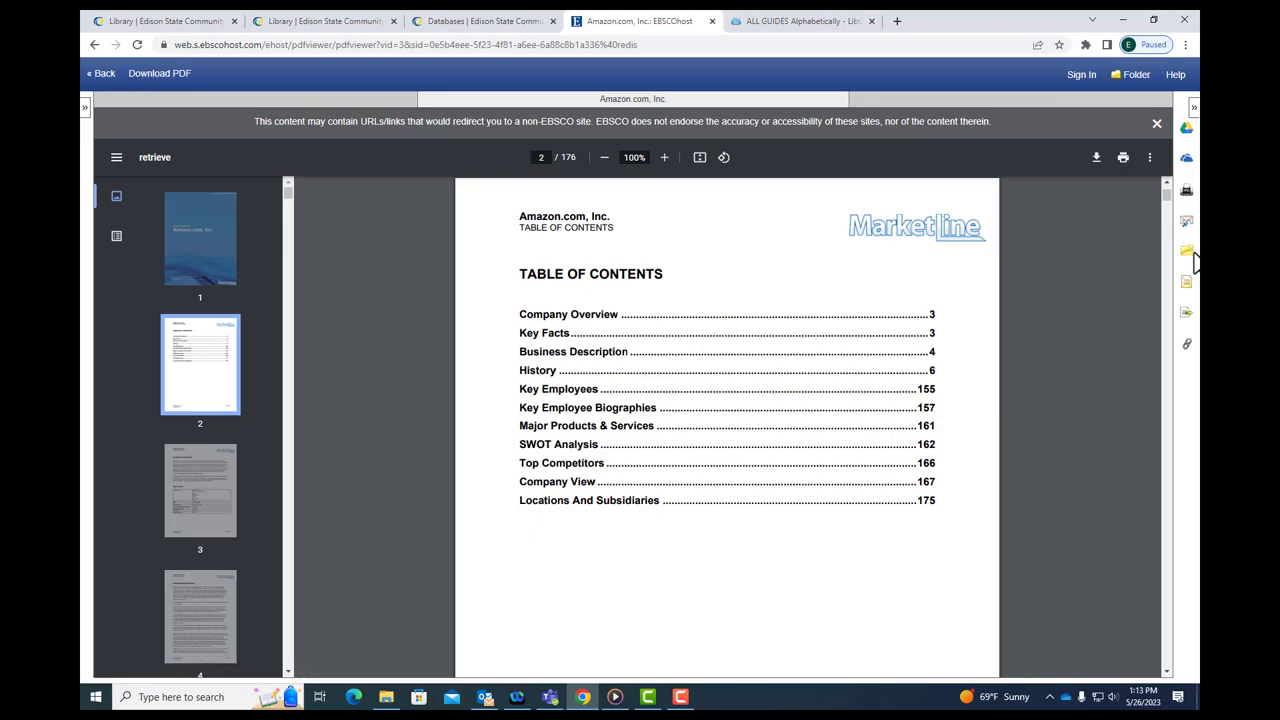
{"action": "mouse_move", "coordinate": [1190, 358]}
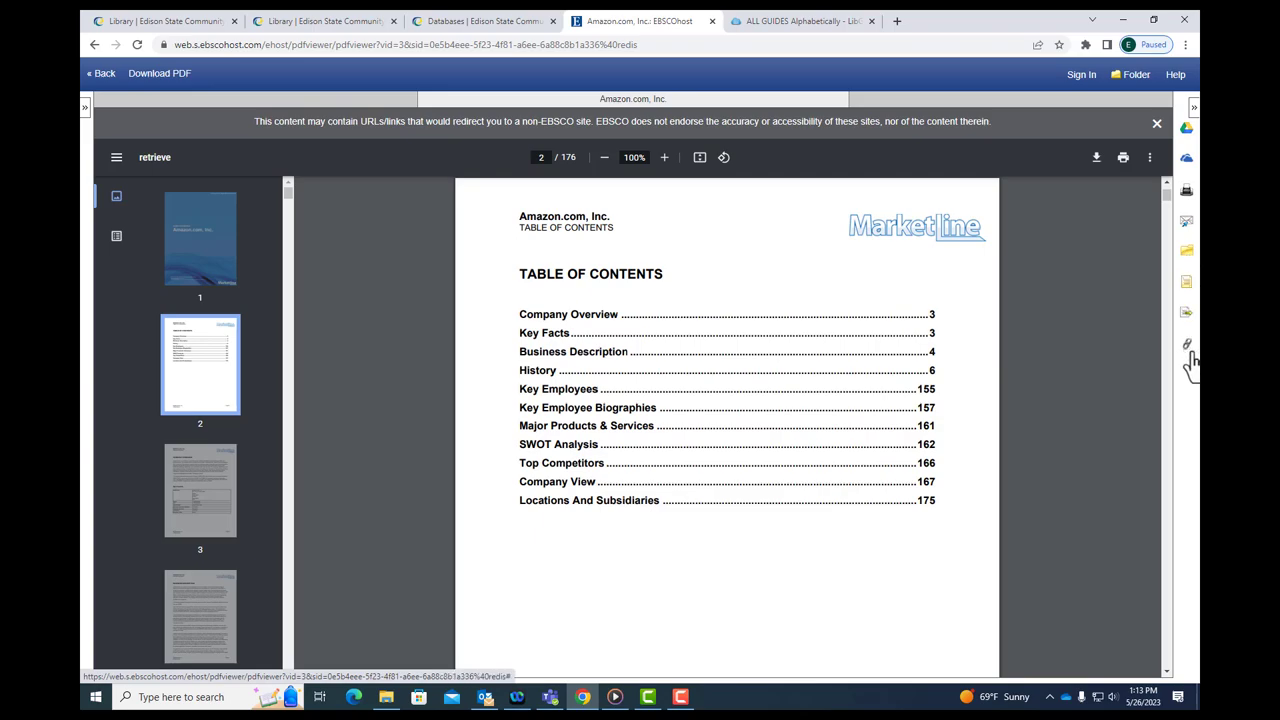
{"action": "mouse_move", "coordinate": [1196, 290]}
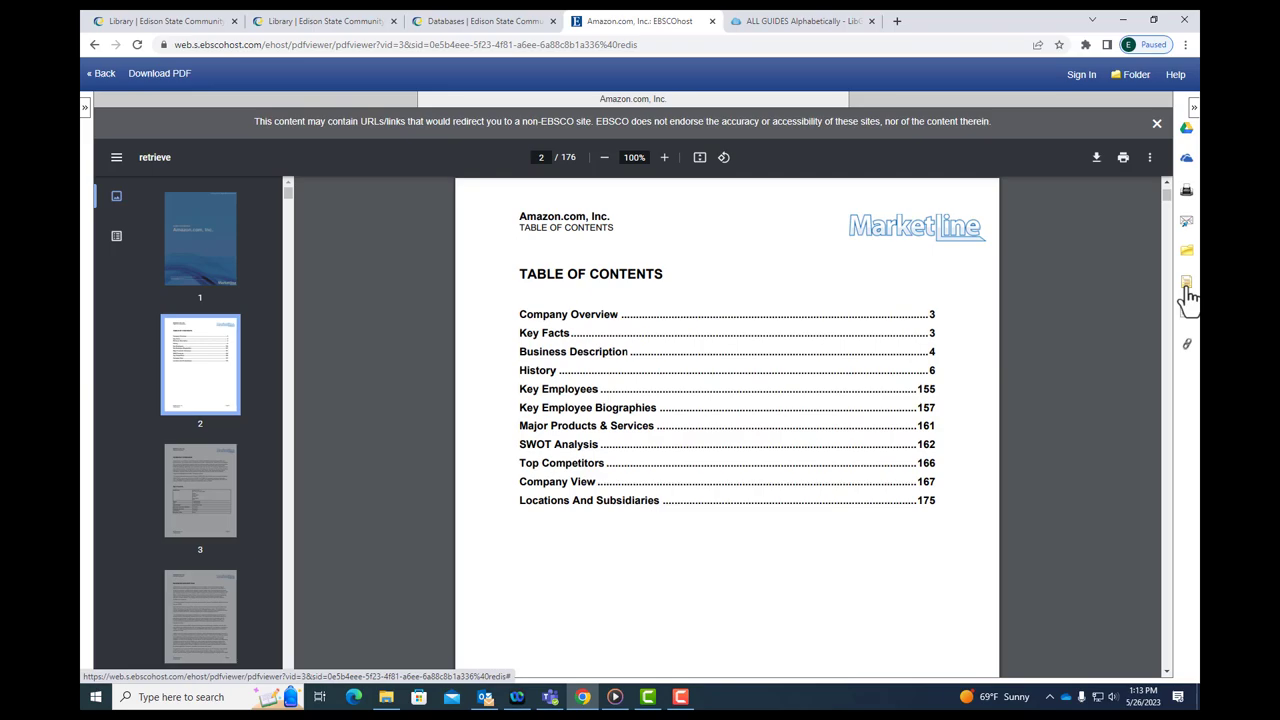
{"action": "left_click", "coordinate": [1192, 282]}
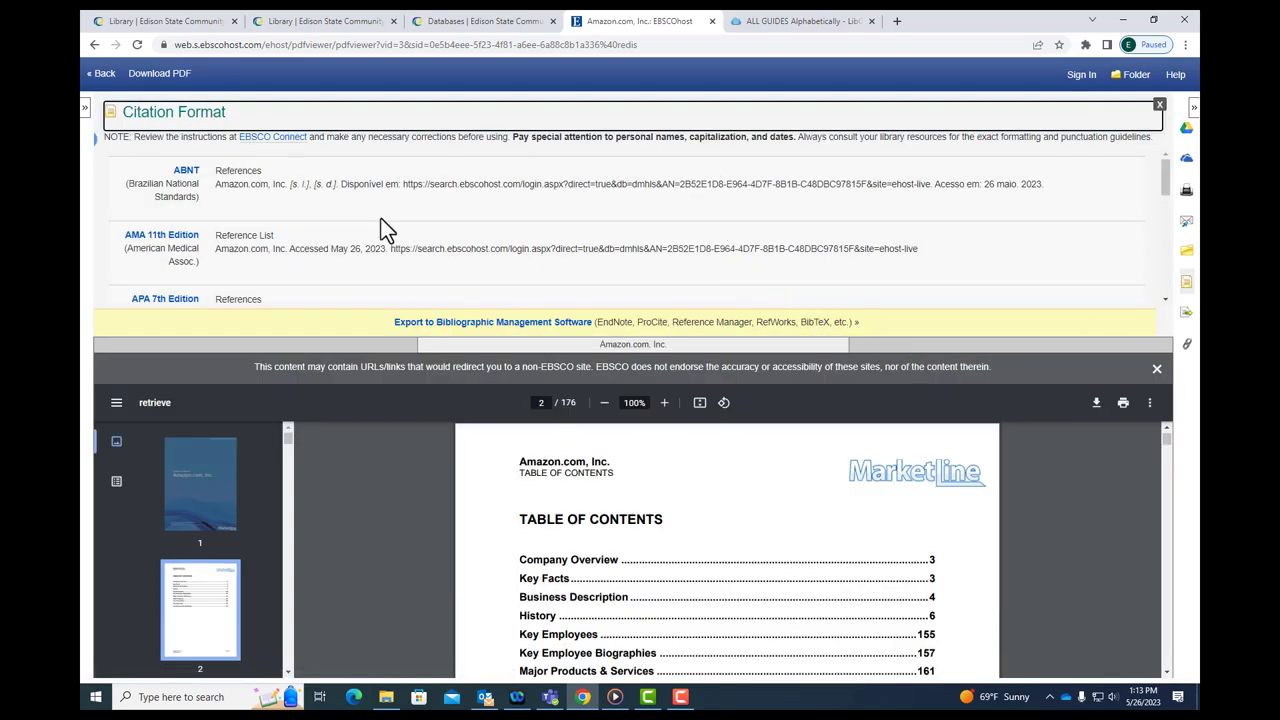
Scroll the Citation Format panel to the MLA 9th Edition entry, then close EBSCOhost.
{"action": "scroll", "scroll_direction": "down", "scroll_amount": 3}
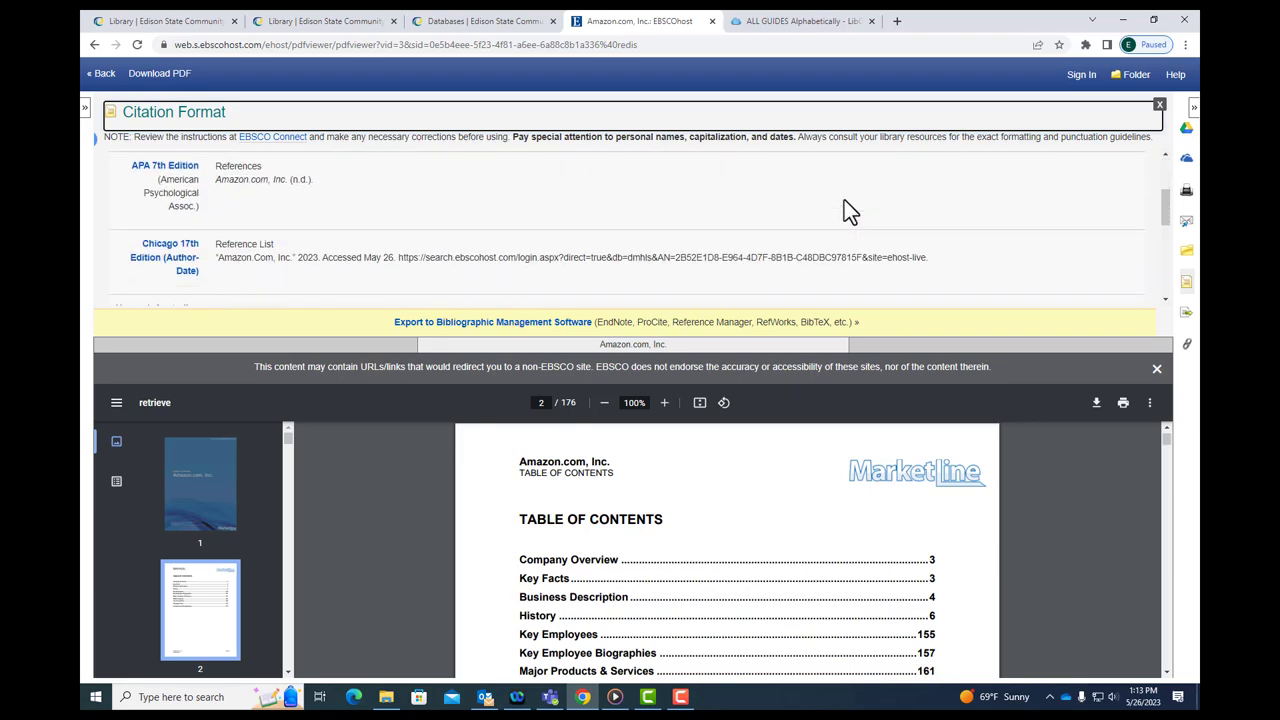
{"action": "scroll", "scroll_direction": "down", "scroll_amount": 3}
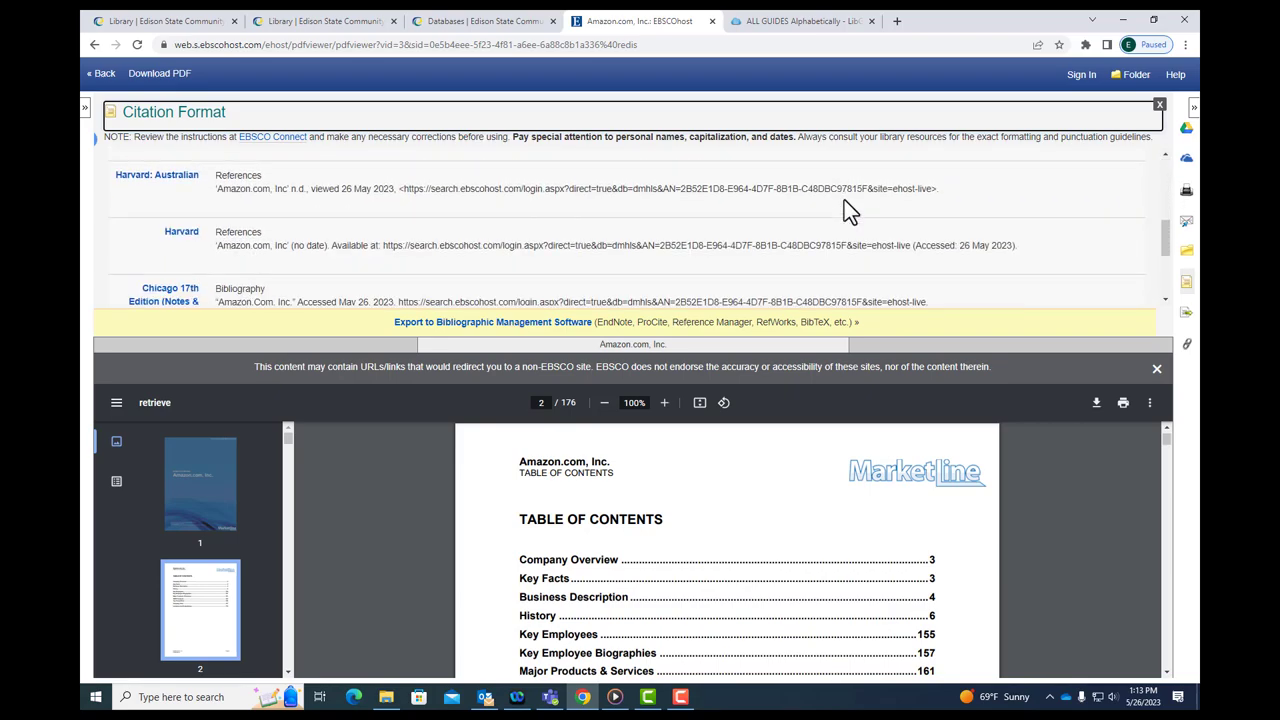
{"action": "scroll", "scroll_direction": "down", "scroll_amount": 3}
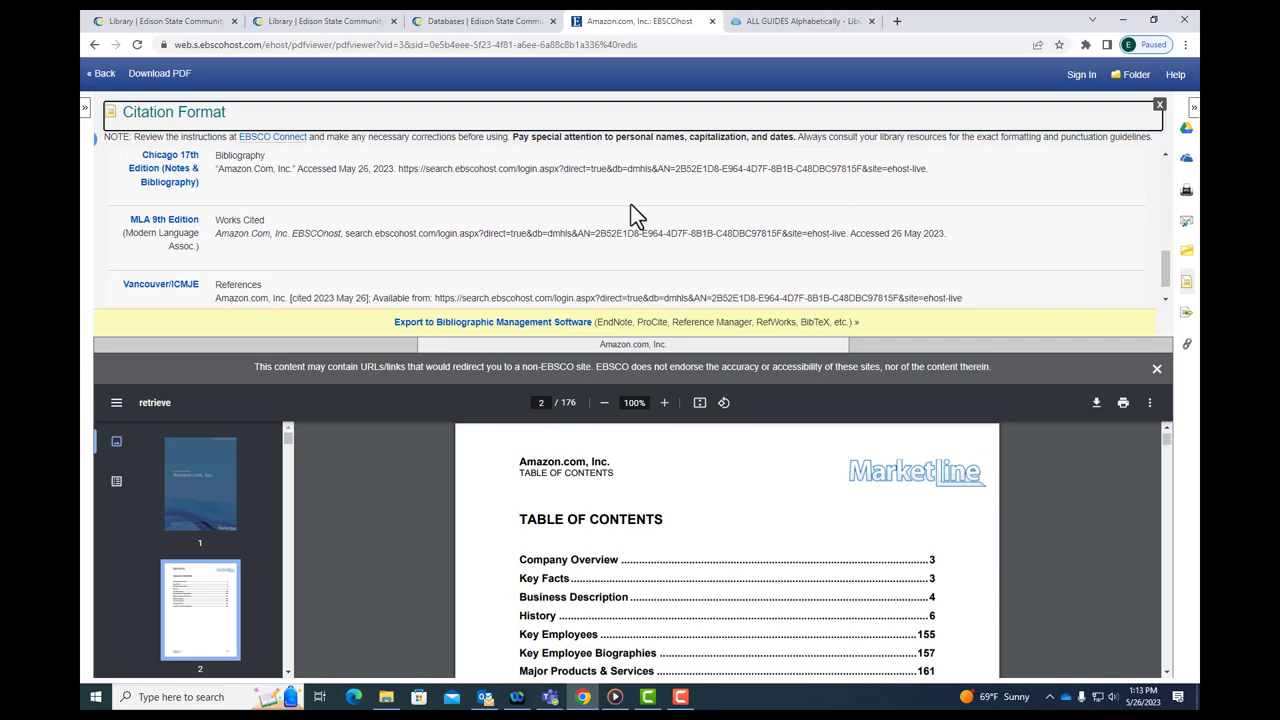
{"action": "mouse_move", "coordinate": [699, 233]}
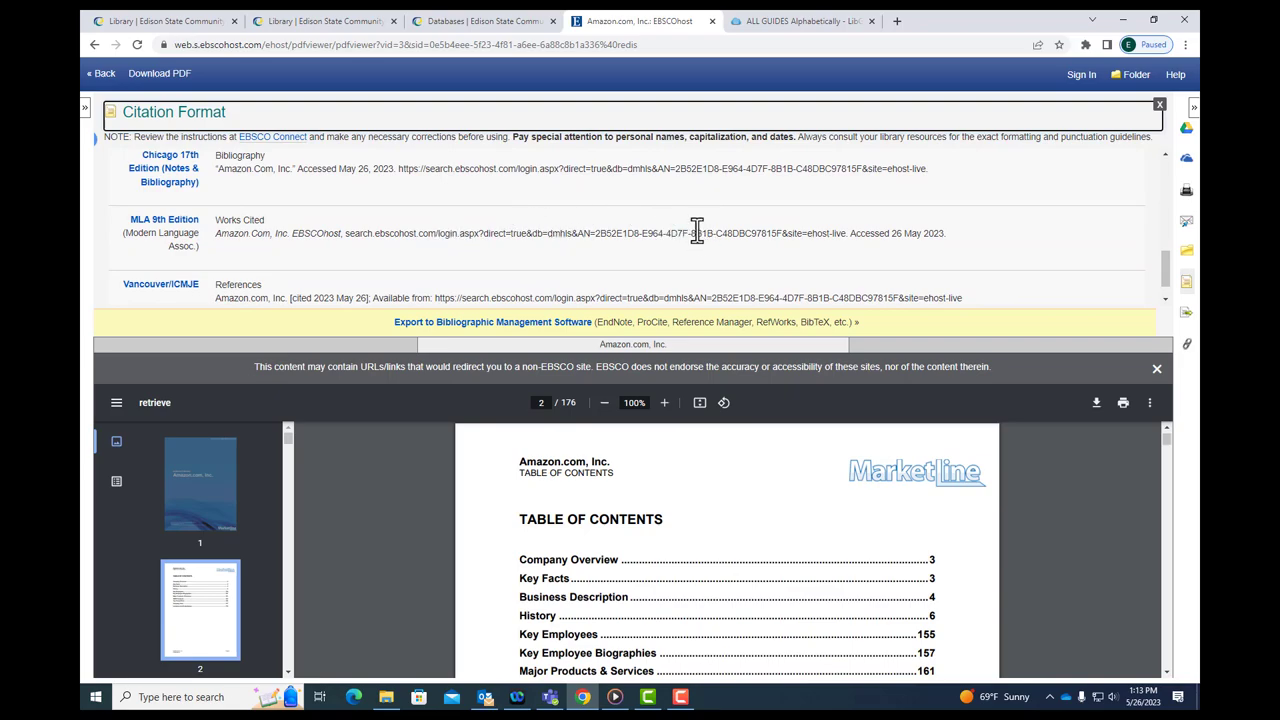
{"action": "mouse_move", "coordinate": [715, 233]}
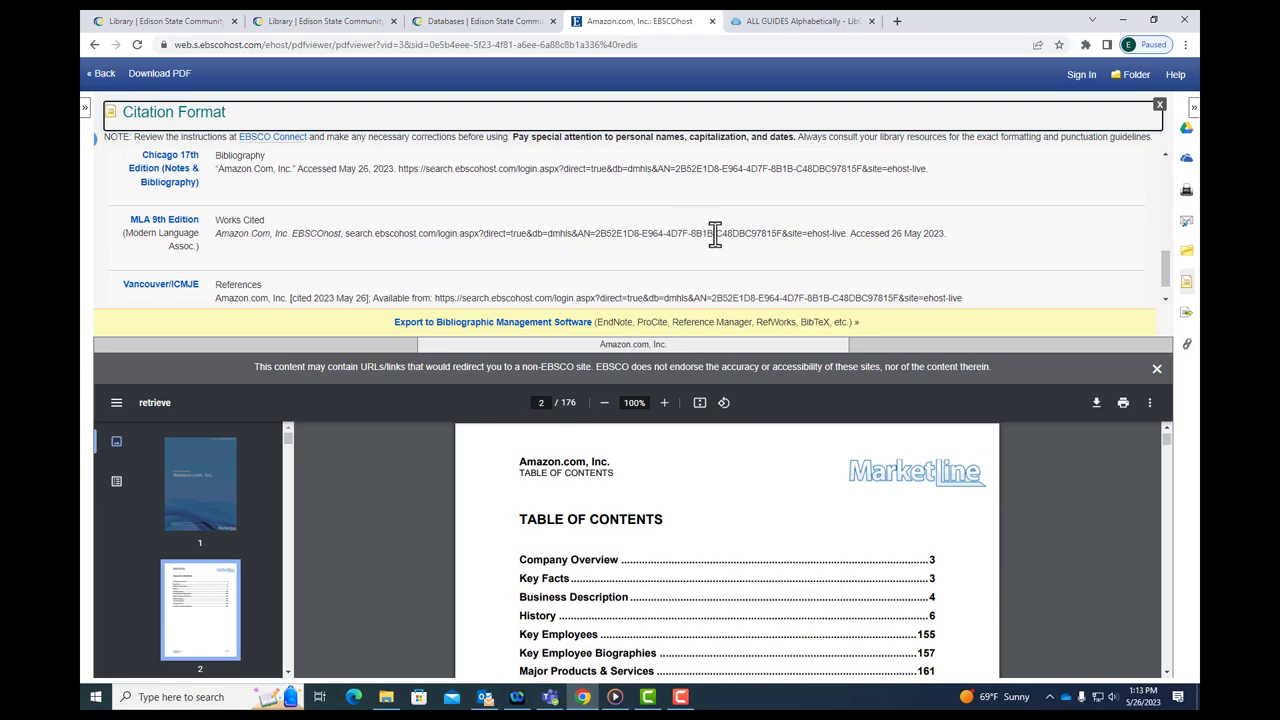
{"action": "mouse_move", "coordinate": [777, 262]}
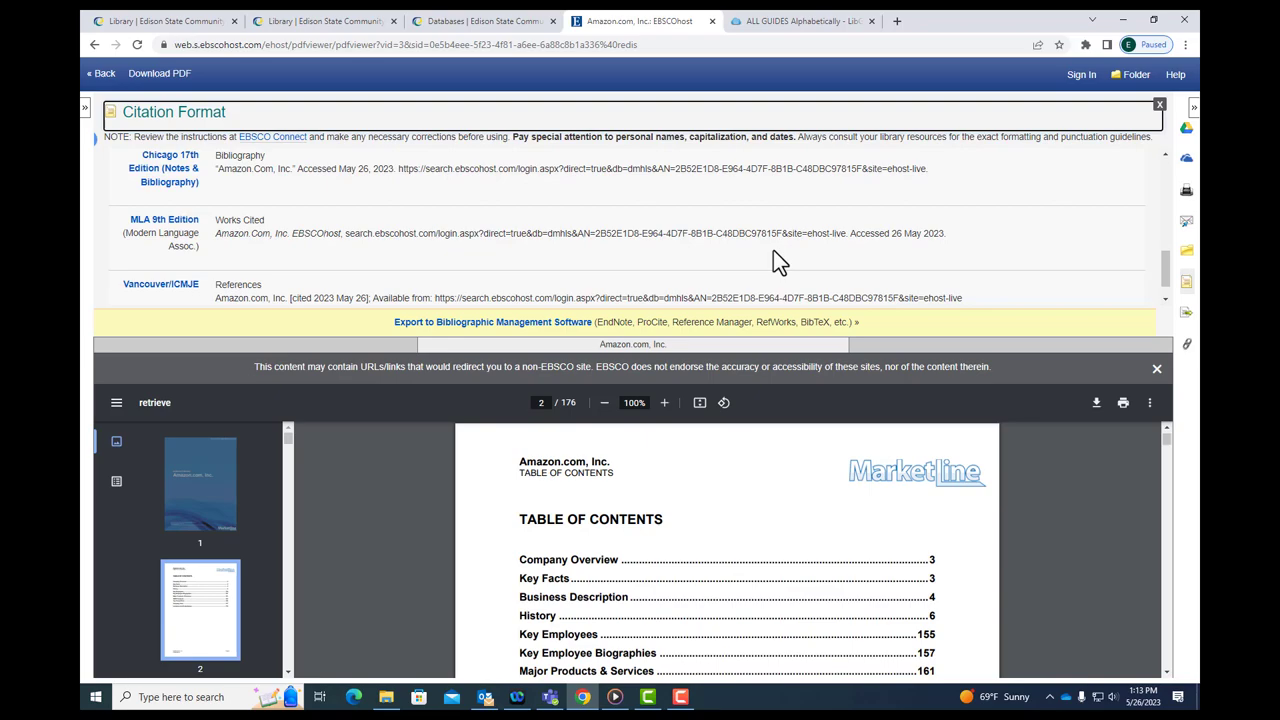
{"action": "left_click", "coordinate": [493, 20]}
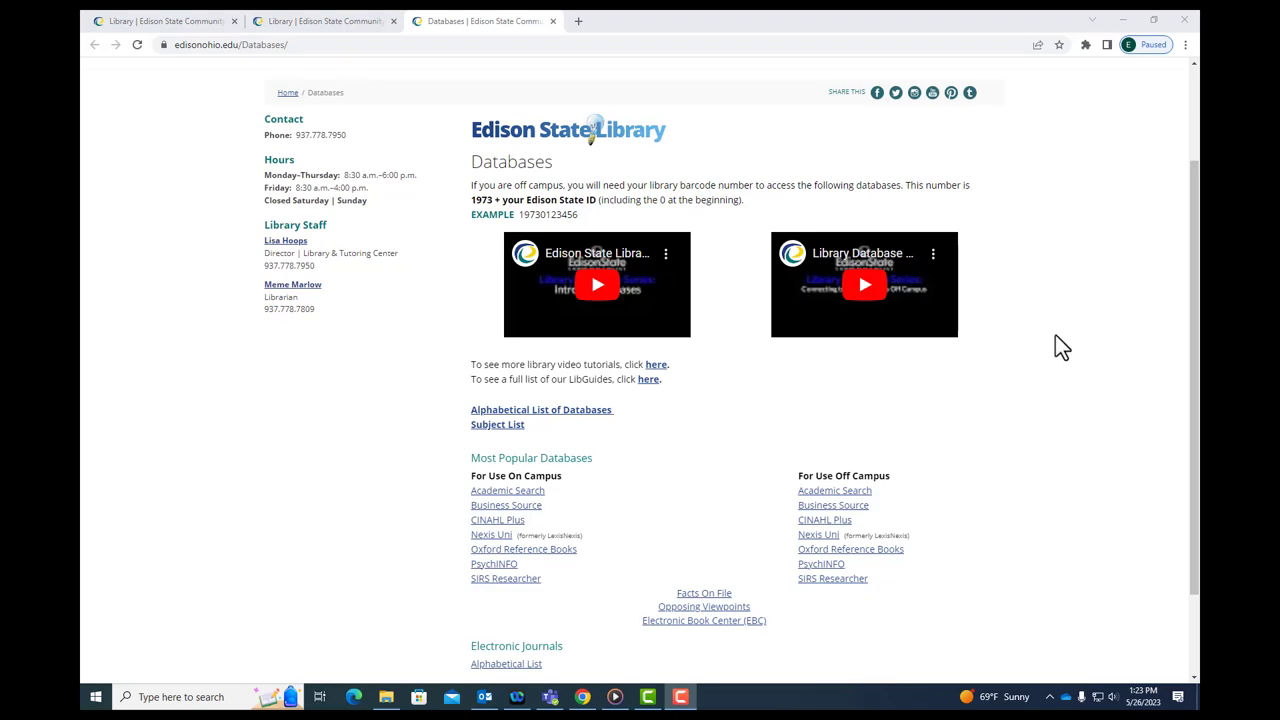
{"action": "mouse_move", "coordinate": [488, 527]}
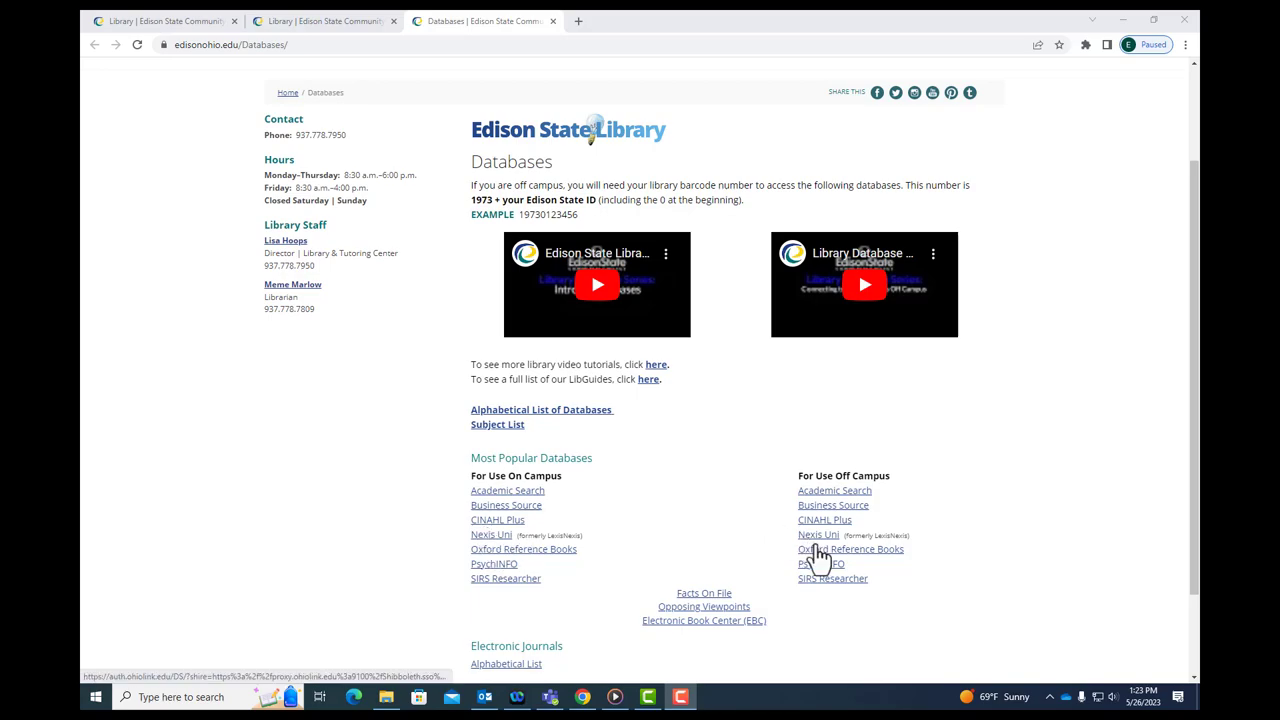
{"action": "mouse_move", "coordinate": [818, 535]}
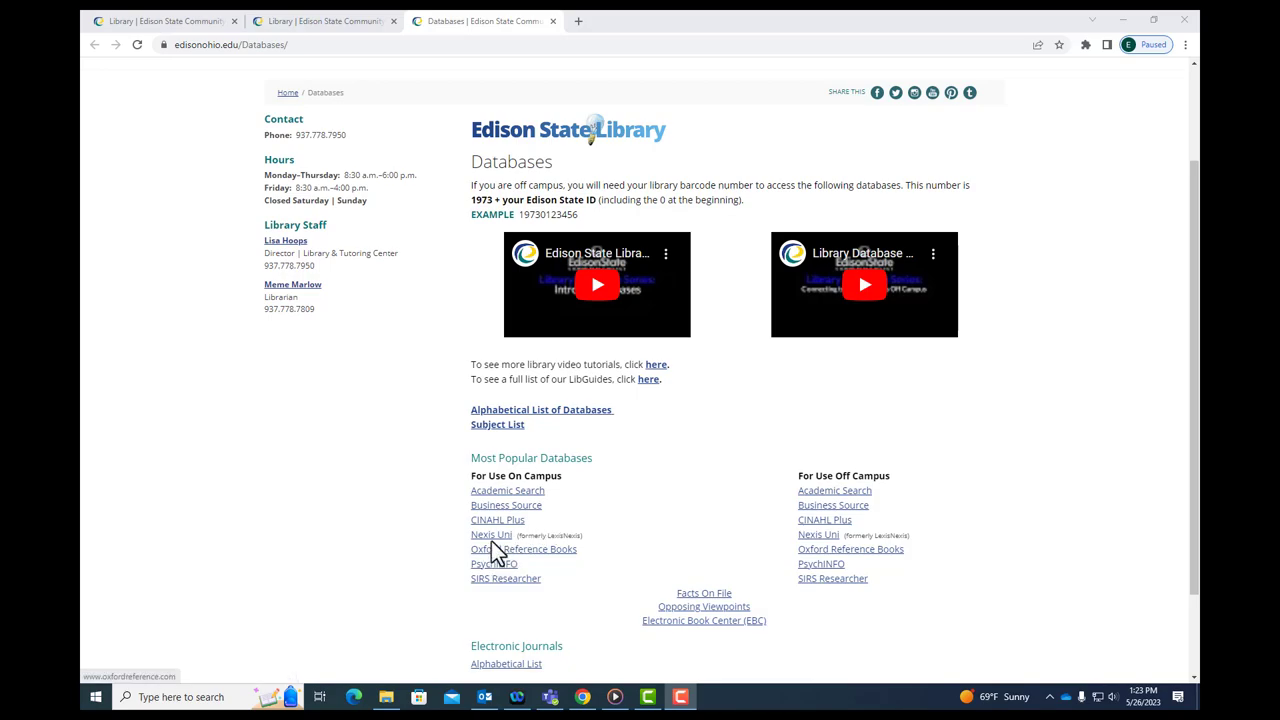
{"action": "mouse_move", "coordinate": [1041, 536]}
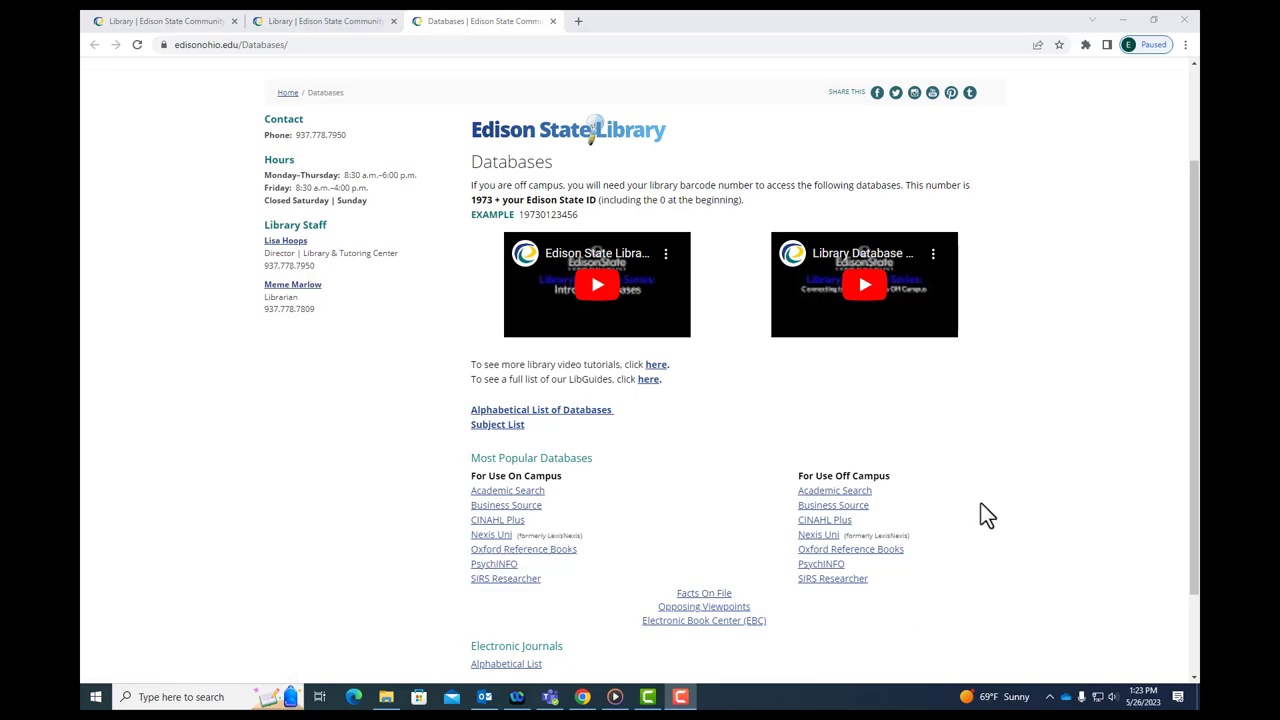
{"action": "mouse_move", "coordinate": [851, 487]}
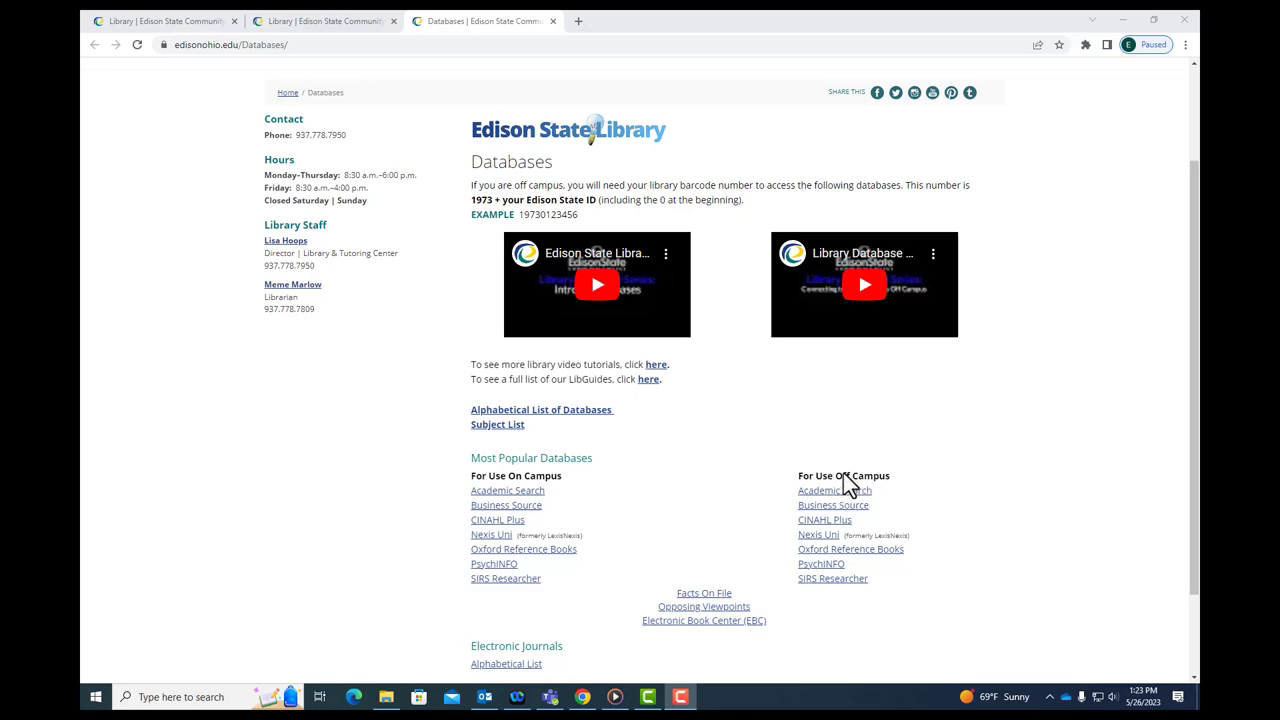
{"action": "mouse_move", "coordinate": [819, 535]}
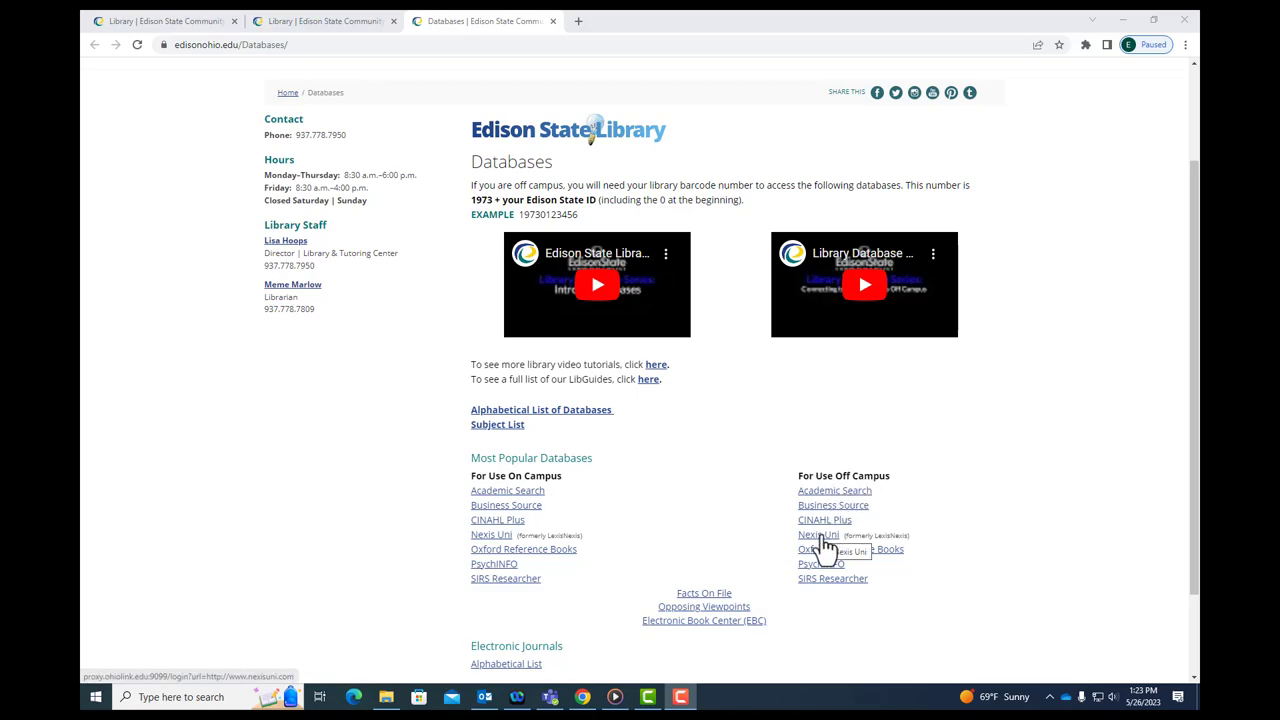
Follow the off-campus Nexis Uni link to the OhioLINK institution selection form.
{"action": "left_click", "coordinate": [818, 534]}
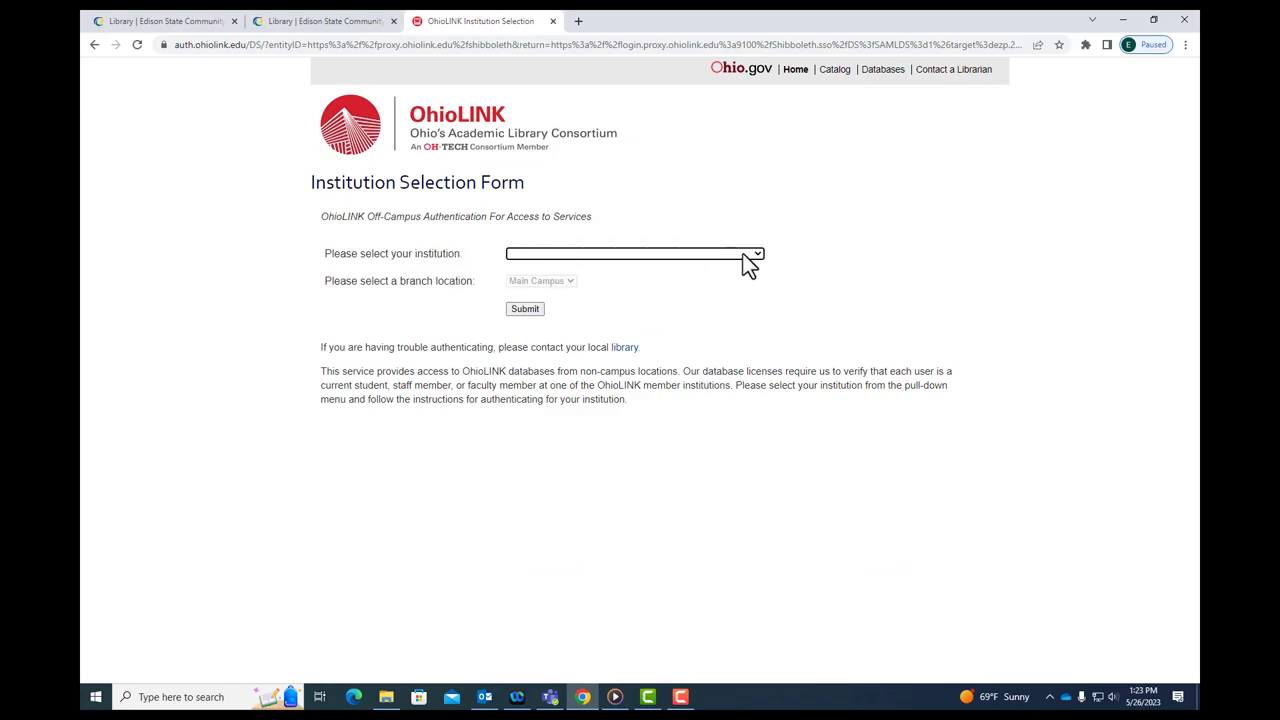
Select Edison State Community College as the institution and submit.
{"action": "left_click", "coordinate": [633, 253]}
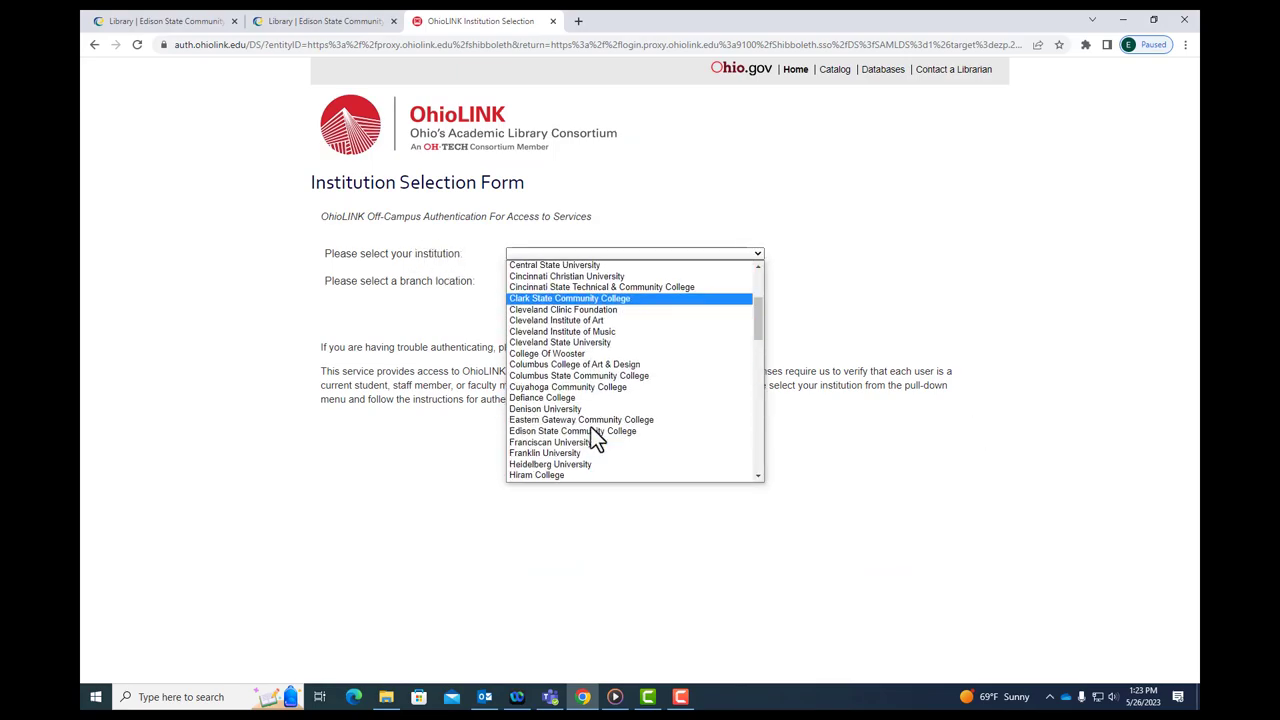
{"action": "left_click", "coordinate": [570, 431]}
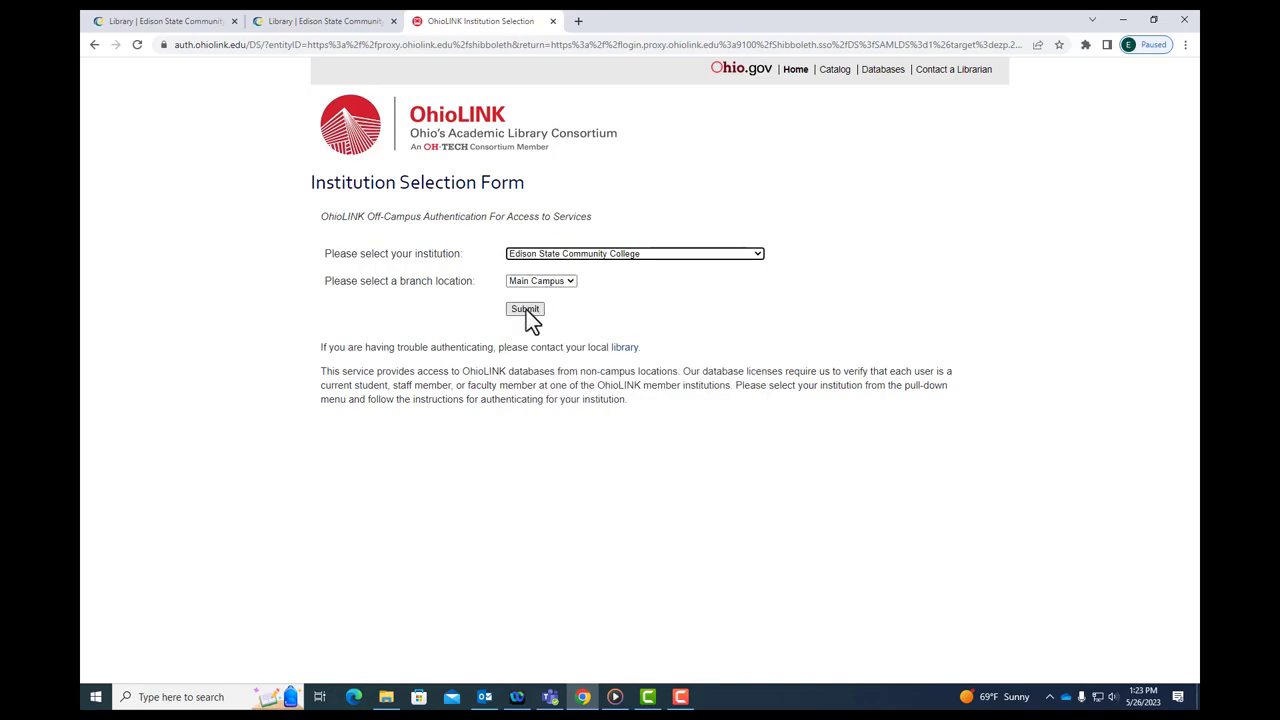
{"action": "left_click", "coordinate": [525, 308]}
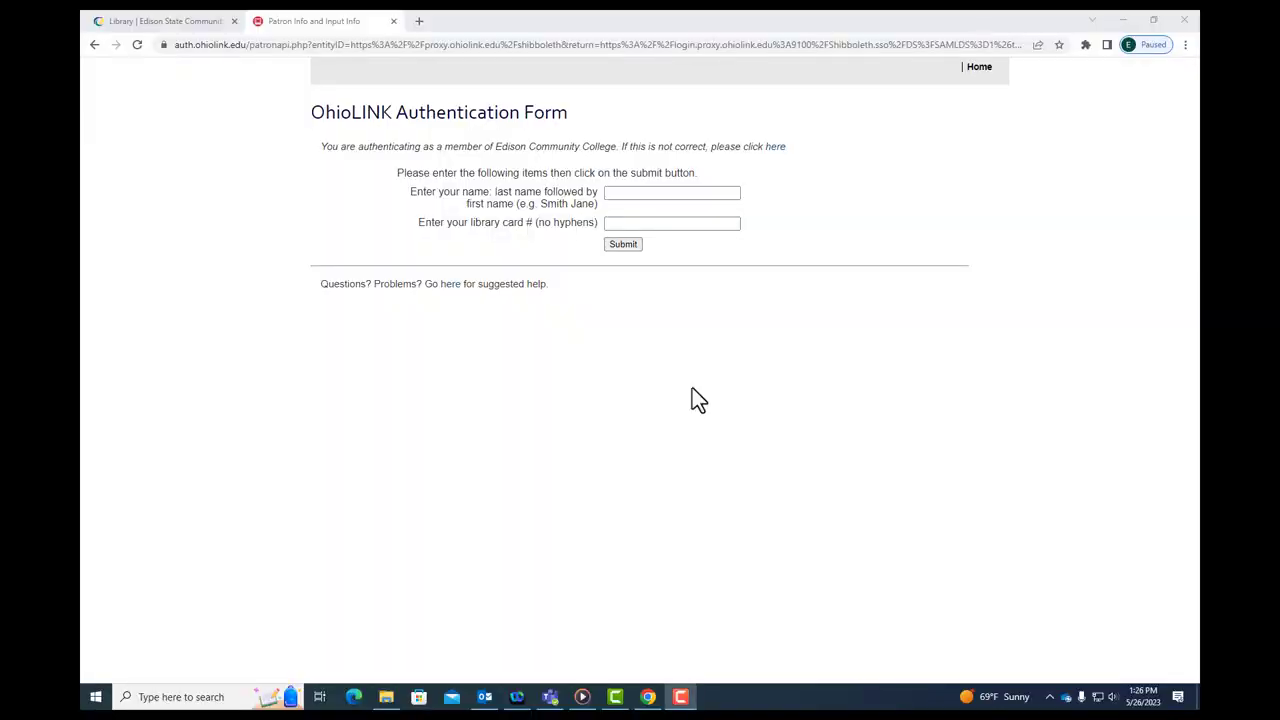
{"action": "mouse_move", "coordinate": [688, 362]}
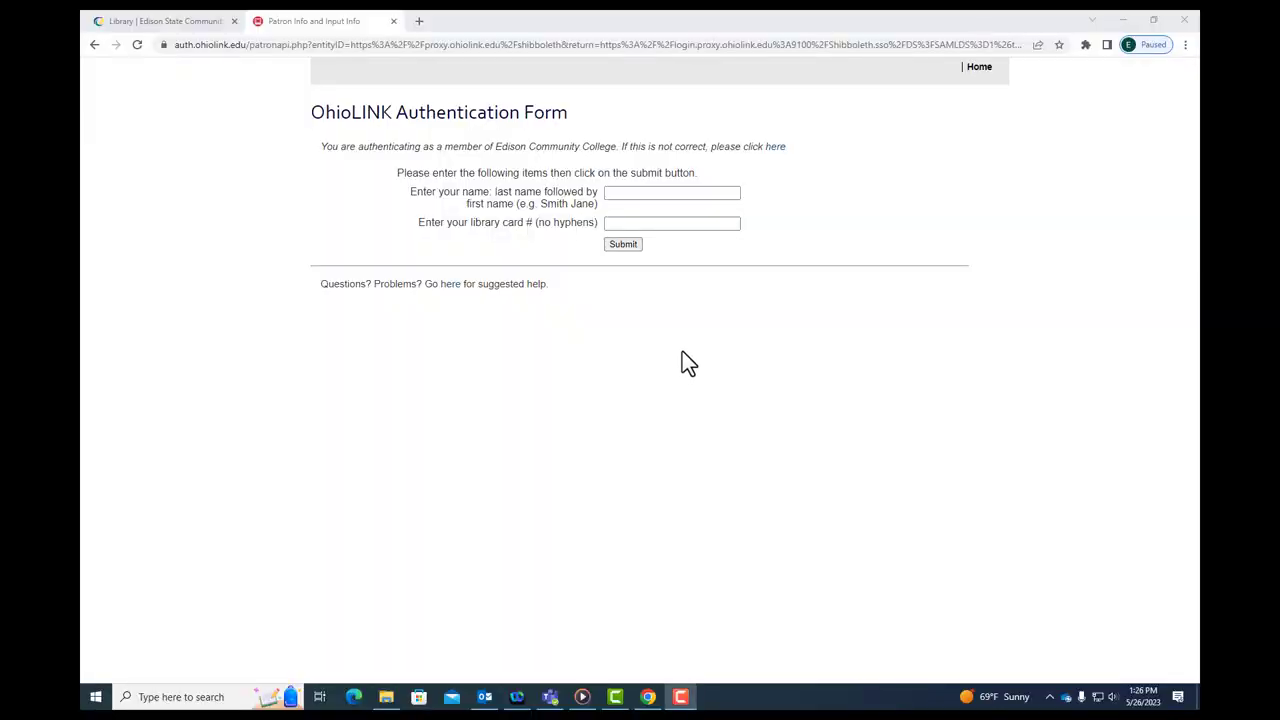
{"action": "mouse_move", "coordinate": [515, 205]}
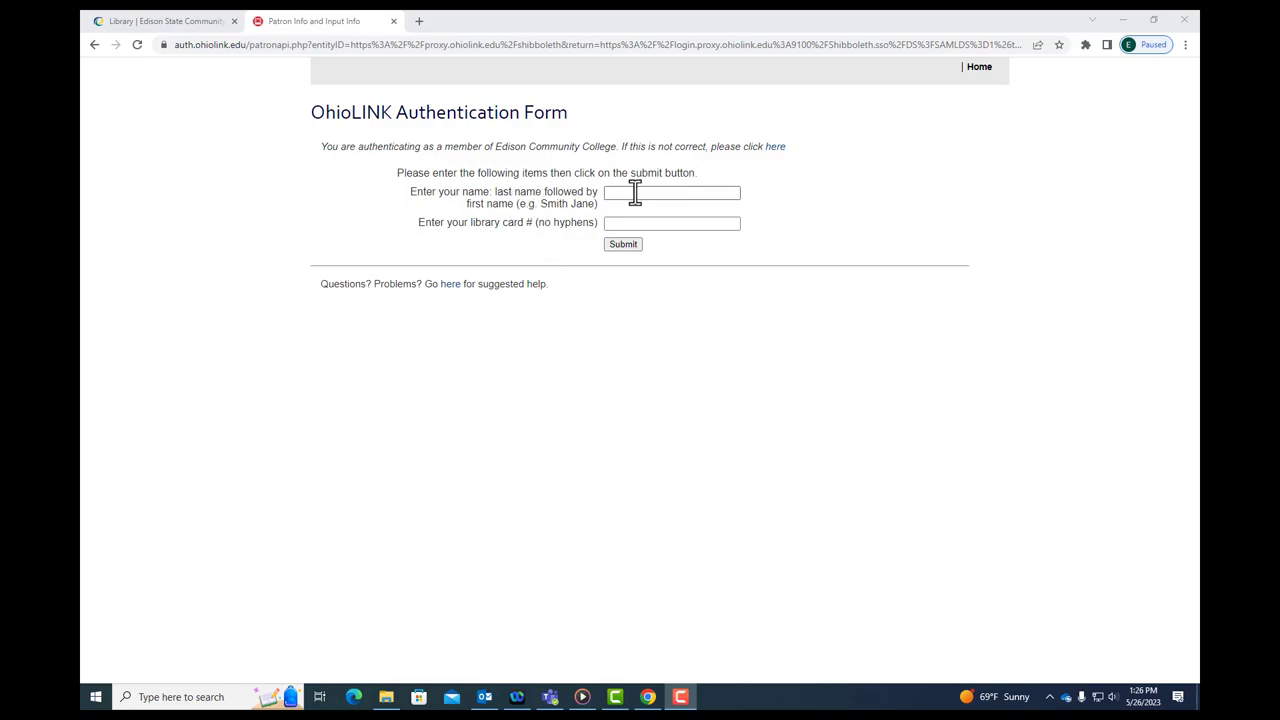
{"action": "type", "text": "Marlow Meme"}
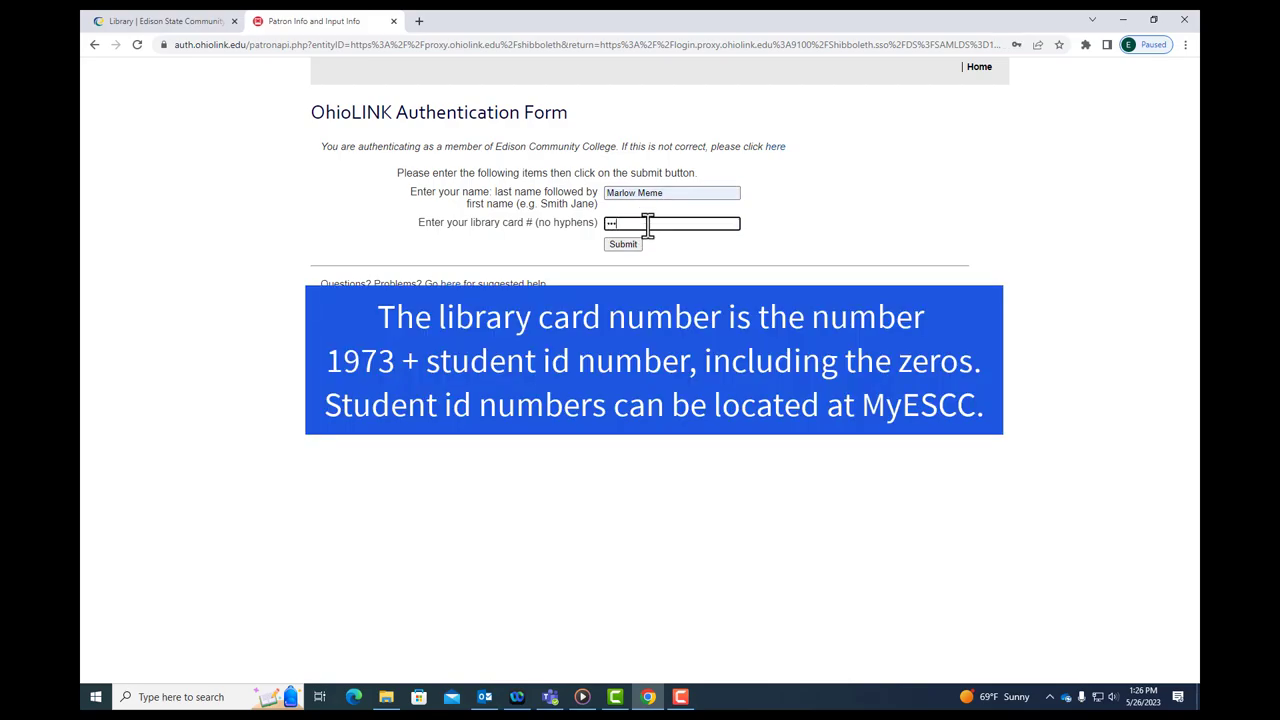
{"action": "type", "text": "9"}
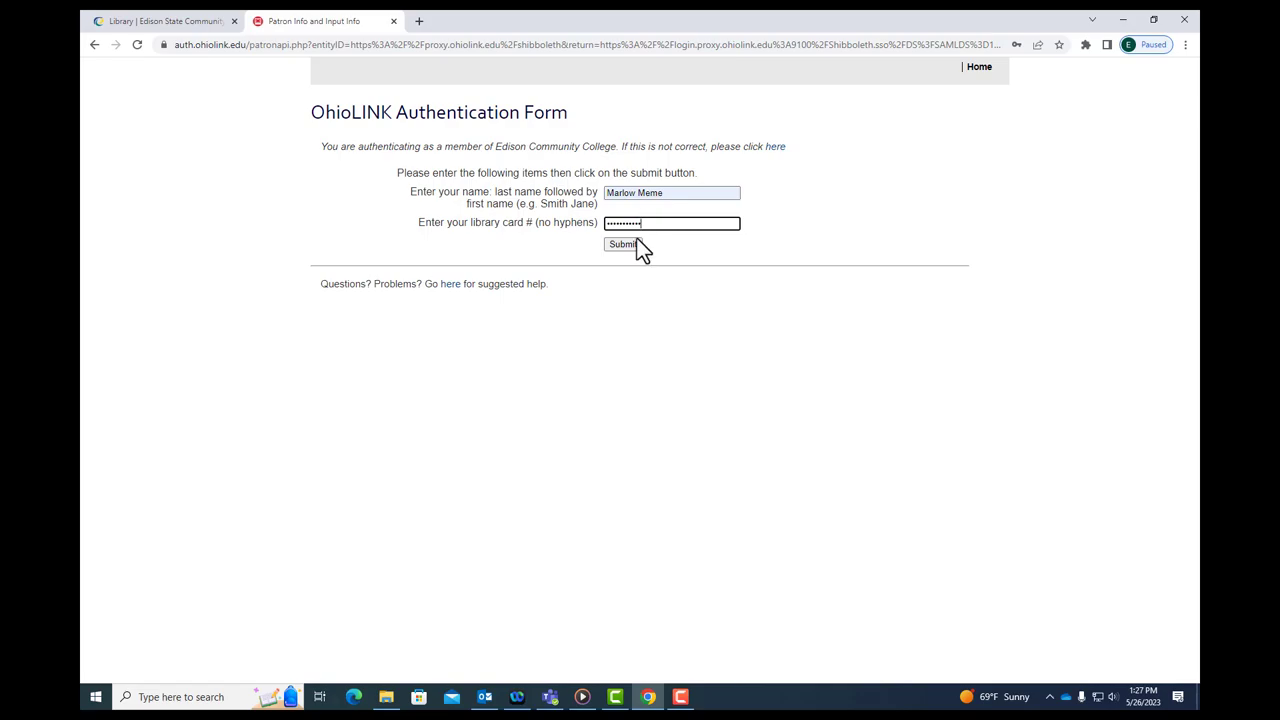
{"action": "left_click", "coordinate": [623, 246]}
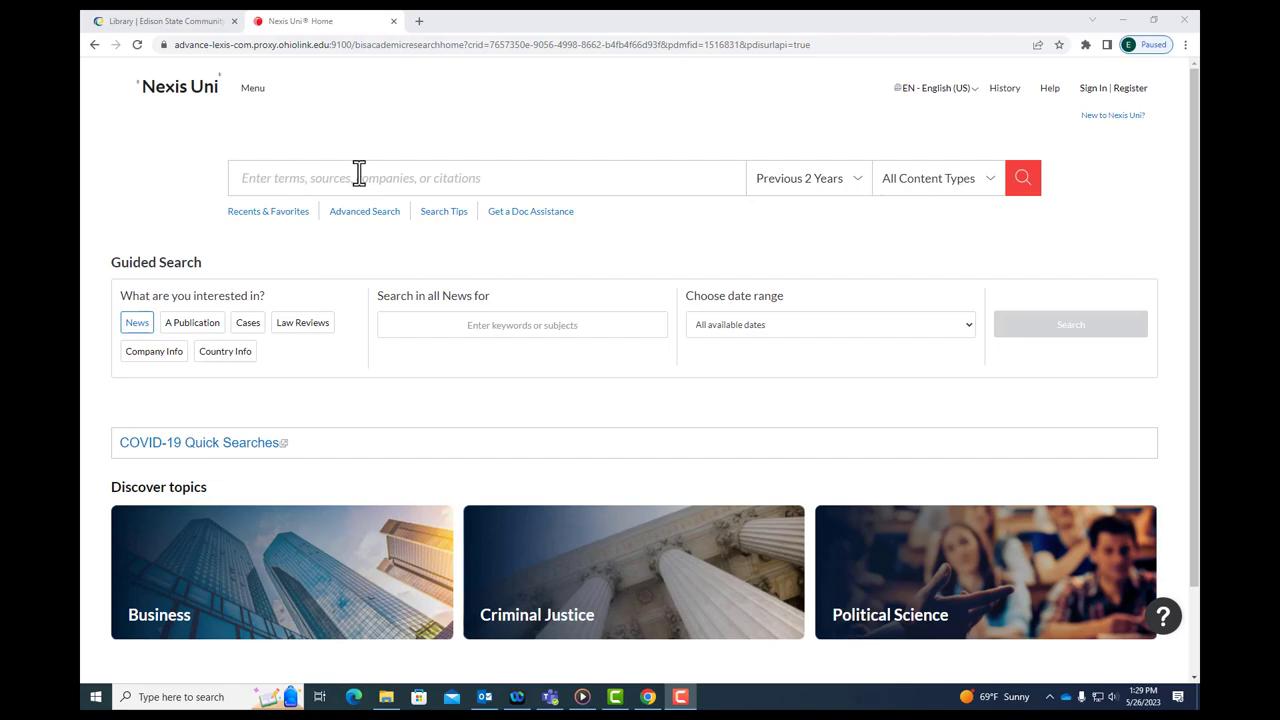
{"action": "mouse_move", "coordinate": [657, 163]}
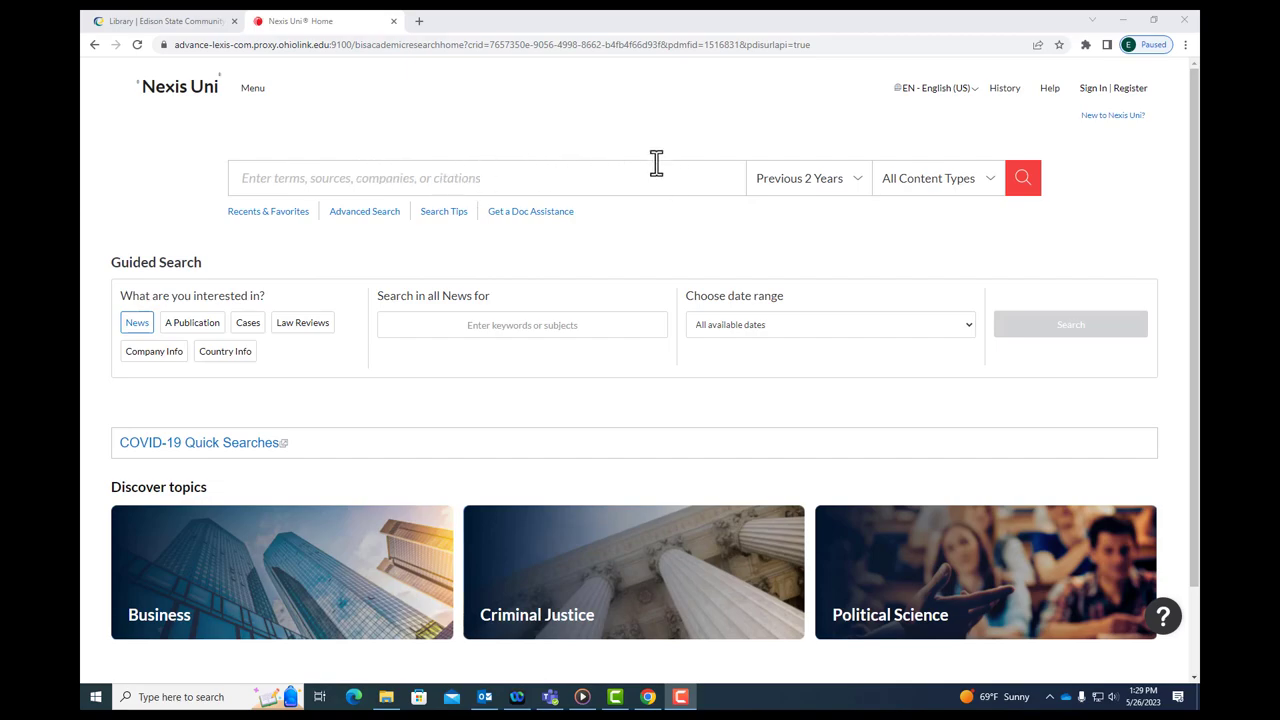
{"action": "mouse_move", "coordinate": [160, 252]}
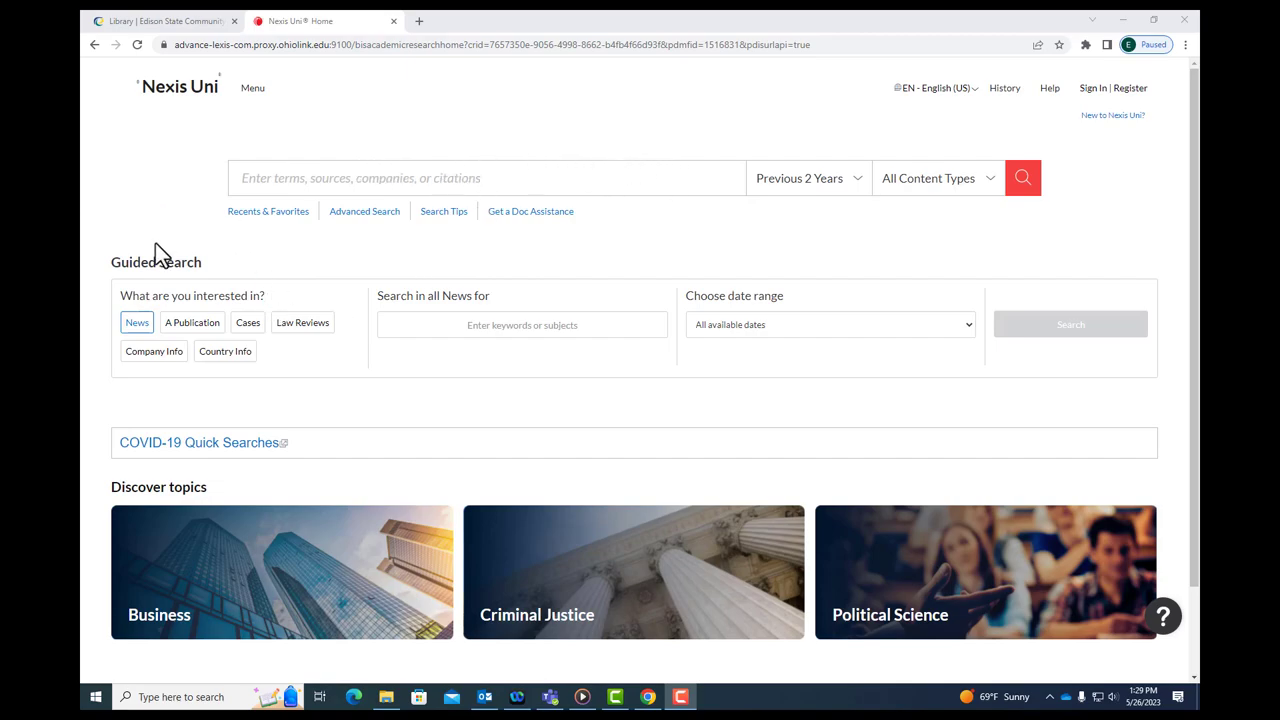
{"action": "mouse_move", "coordinate": [165, 262]}
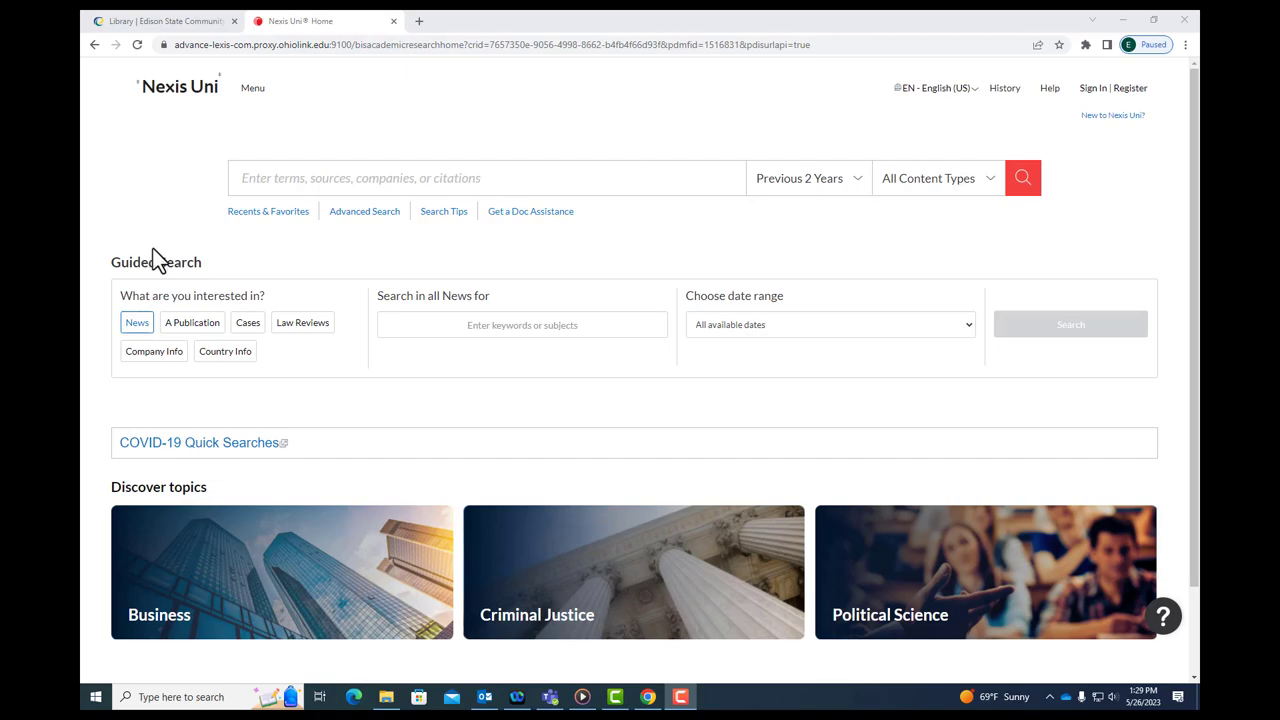
{"action": "mouse_move", "coordinate": [192, 330]}
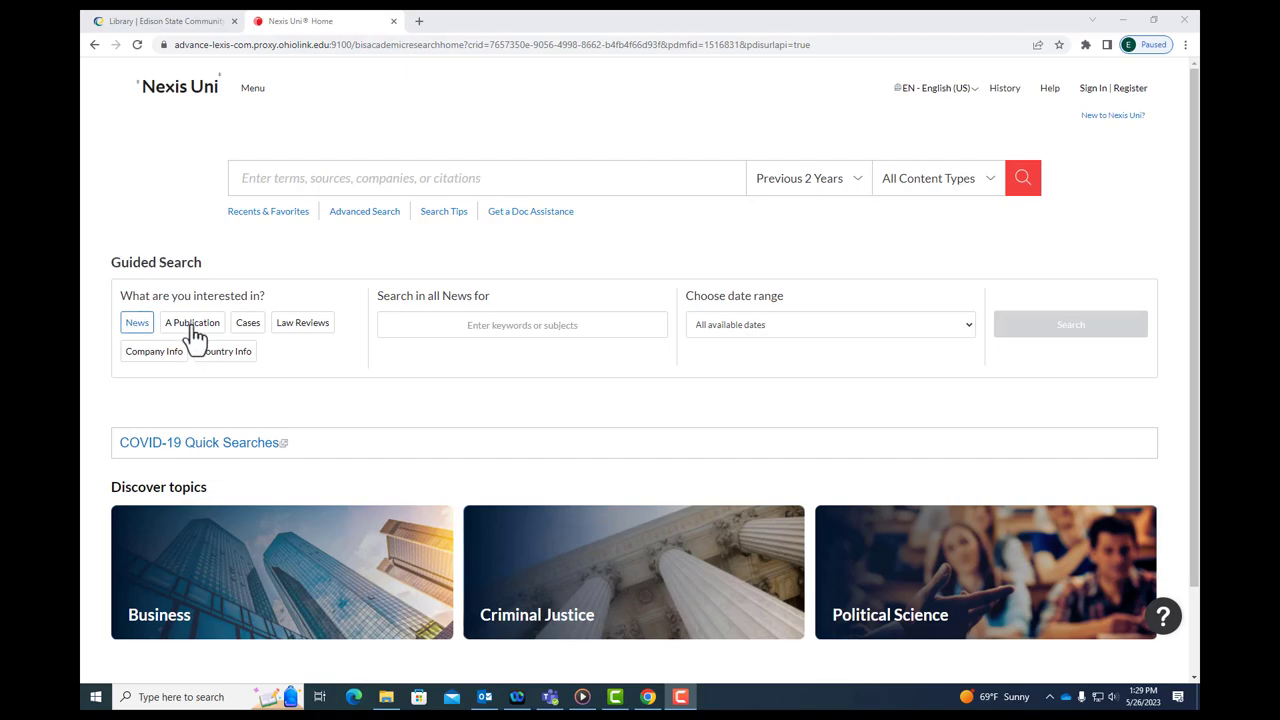
Run a guided publication search for 'amazon' within Hoover's Company Records - In-depth Records.
{"action": "left_click", "coordinate": [191, 322]}
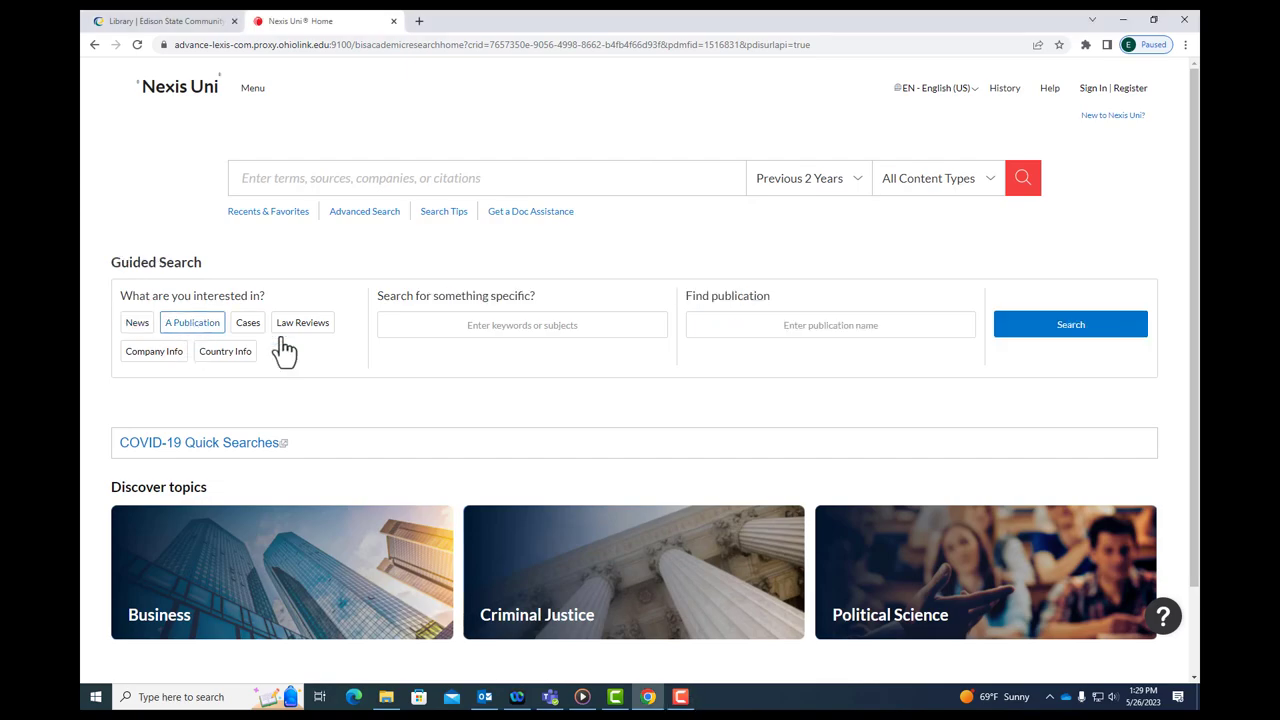
{"action": "left_click", "coordinate": [521, 324]}
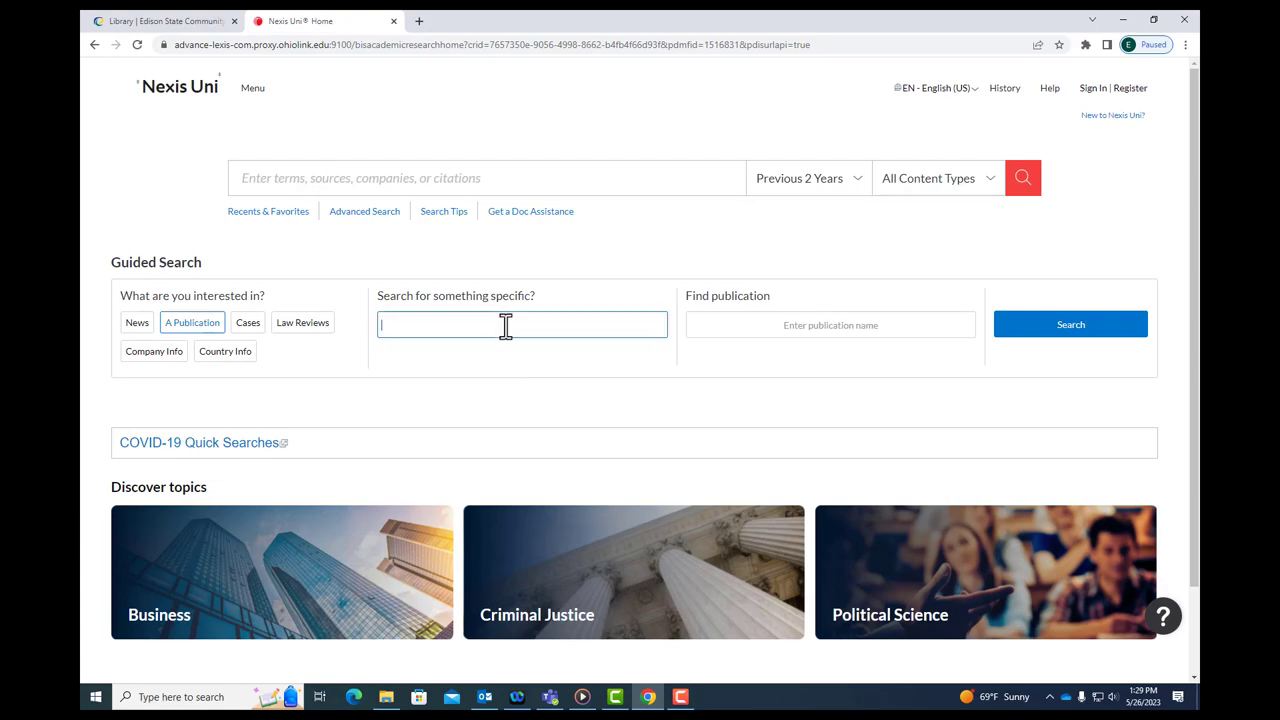
{"action": "type", "text": "amazon"}
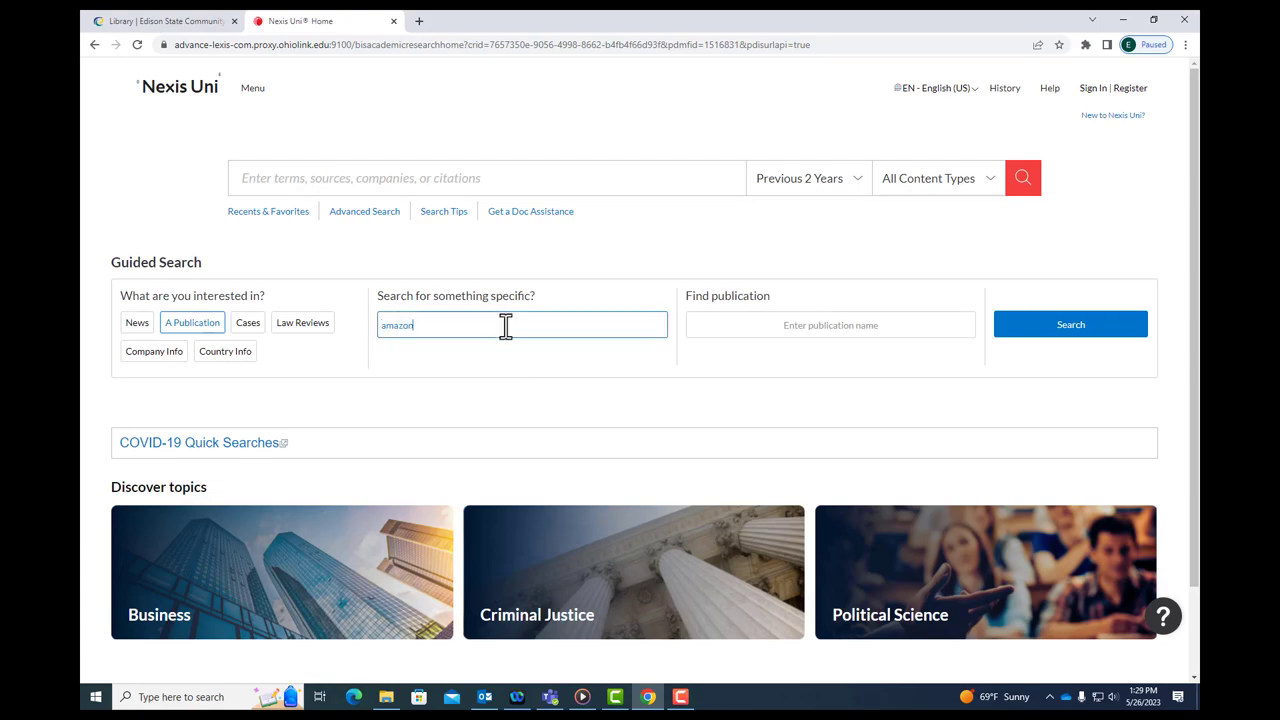
{"action": "left_click", "coordinate": [830, 324]}
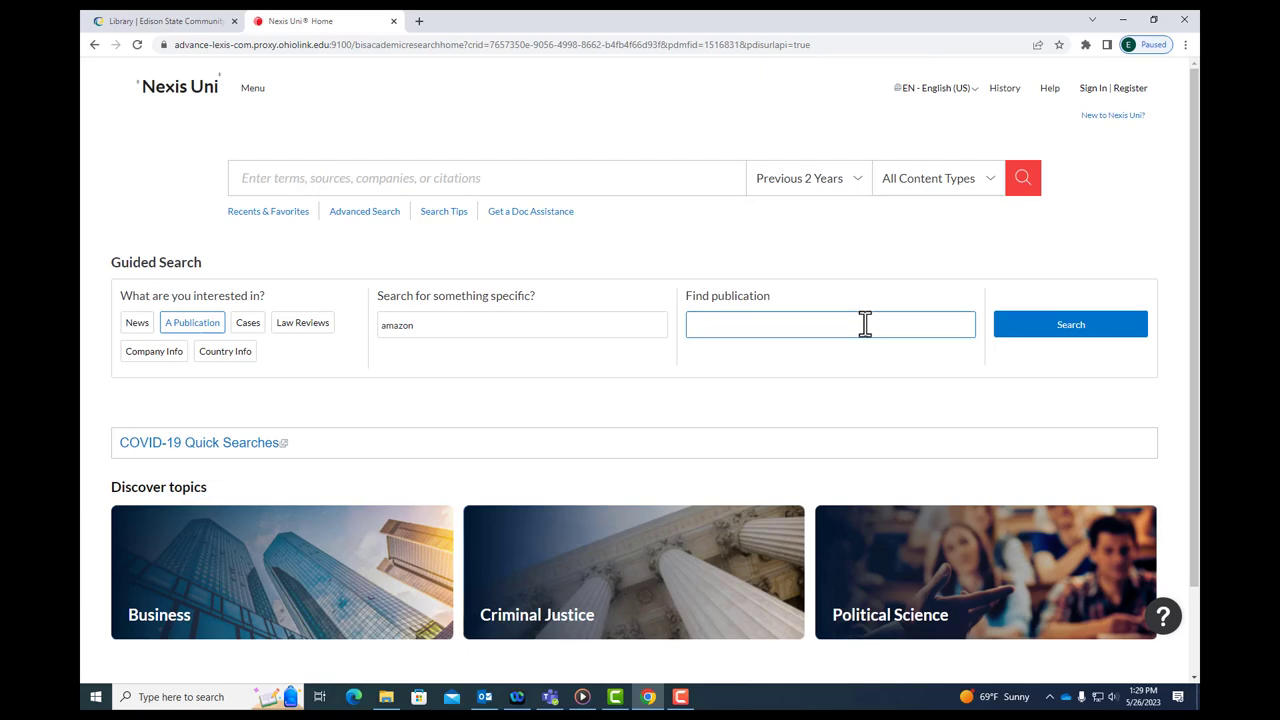
{"action": "type", "text": "hoov"}
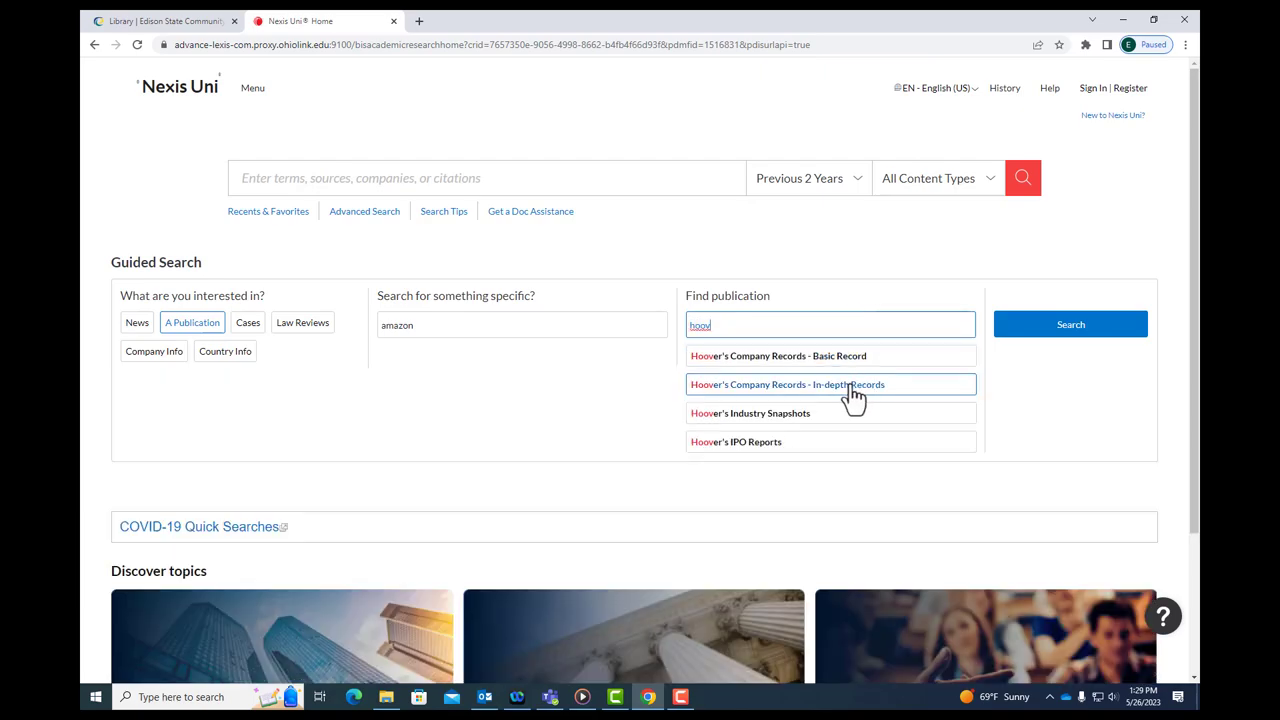
{"action": "left_click", "coordinate": [830, 384]}
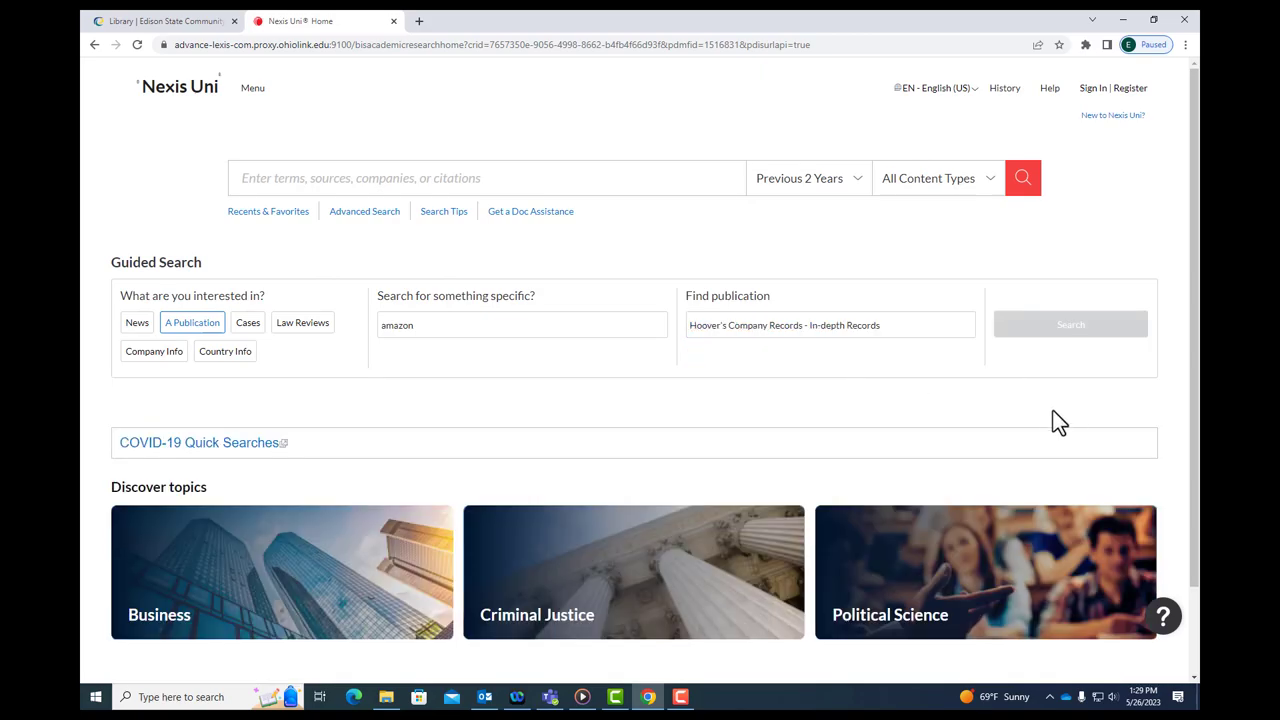
{"action": "mouse_move", "coordinate": [1070, 324]}
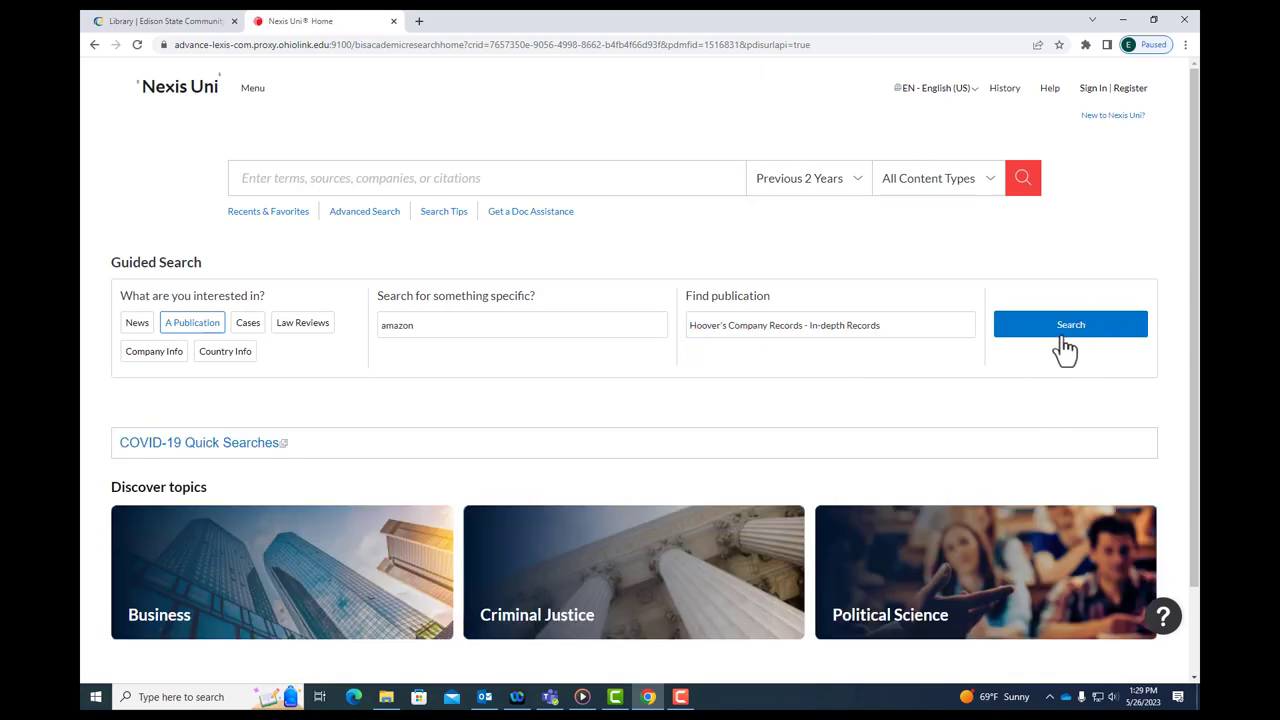
{"action": "left_click", "coordinate": [1070, 324]}
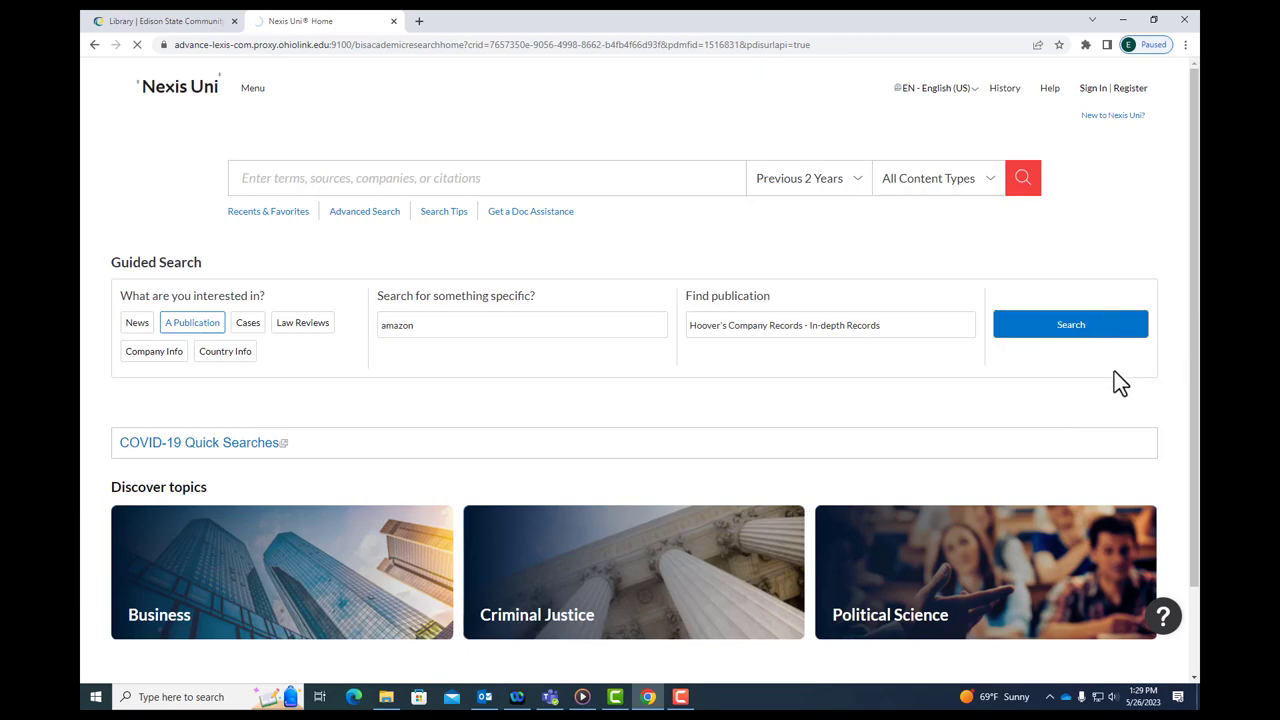
{"action": "left_click", "coordinate": [1070, 324]}
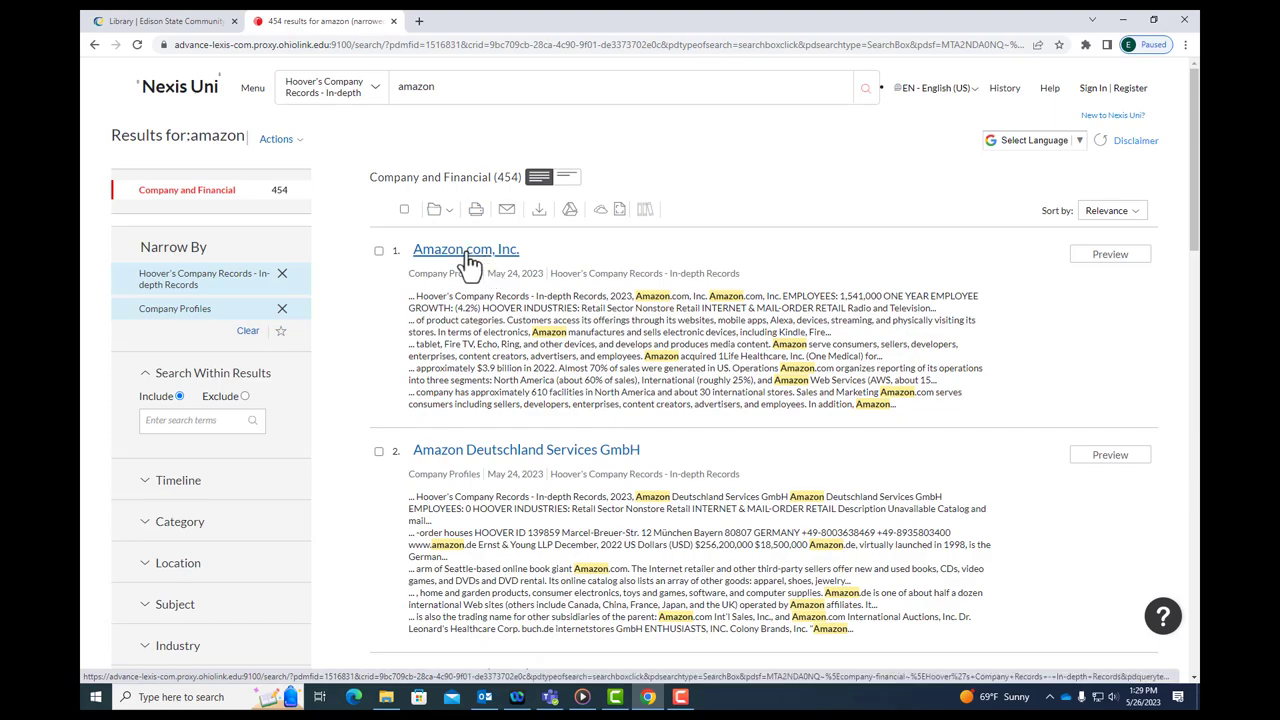
Open the Amazon.com, Inc. record from the 454 search results.
{"action": "left_click", "coordinate": [465, 249]}
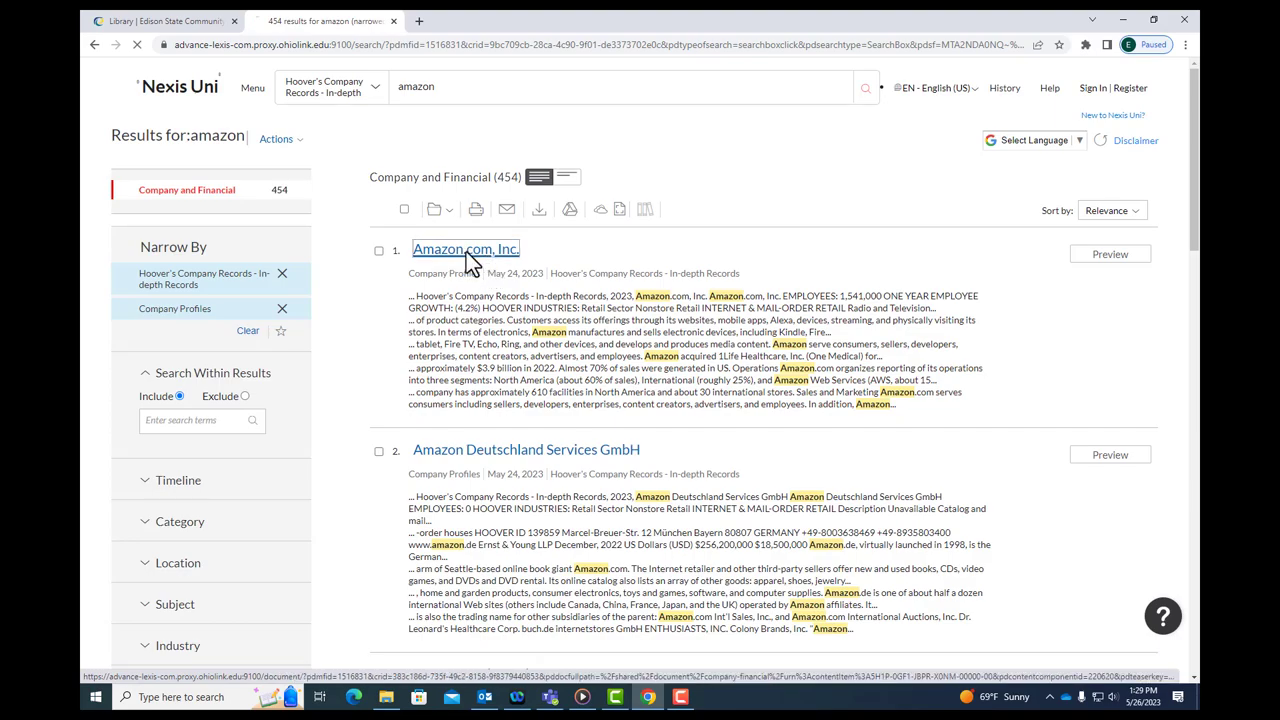
{"action": "left_click", "coordinate": [465, 248]}
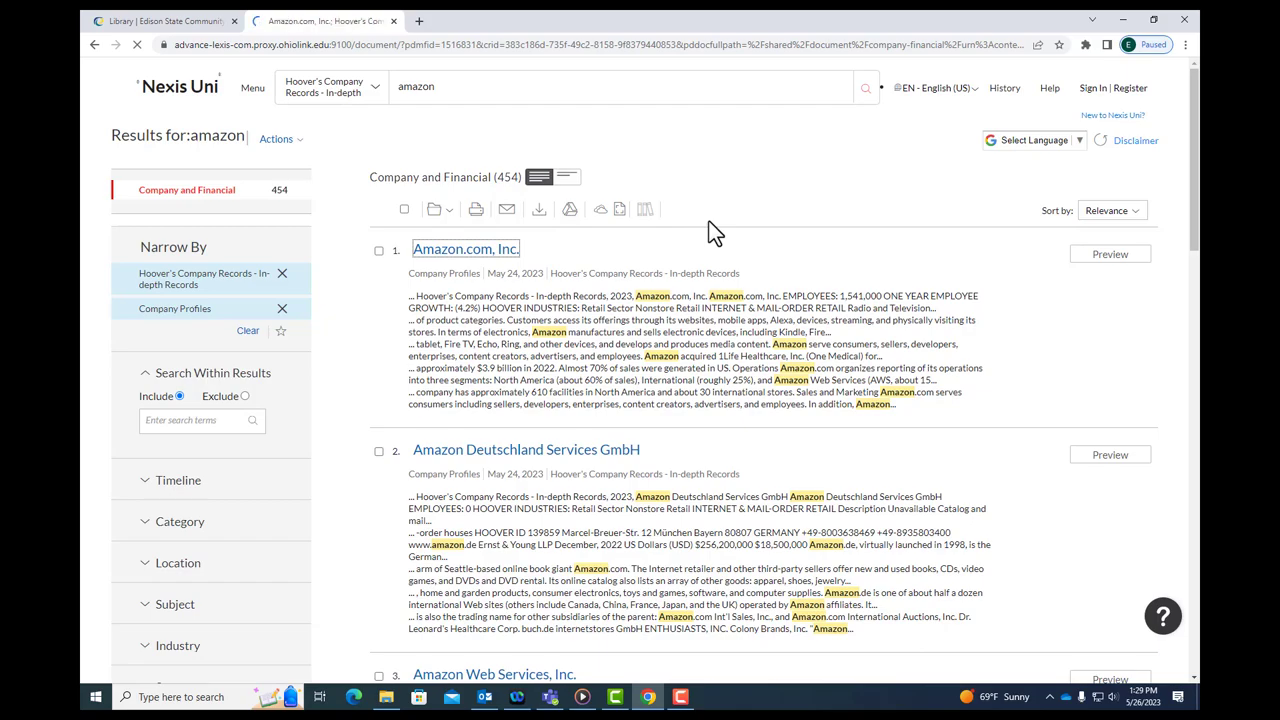
{"action": "left_click", "coordinate": [465, 248]}
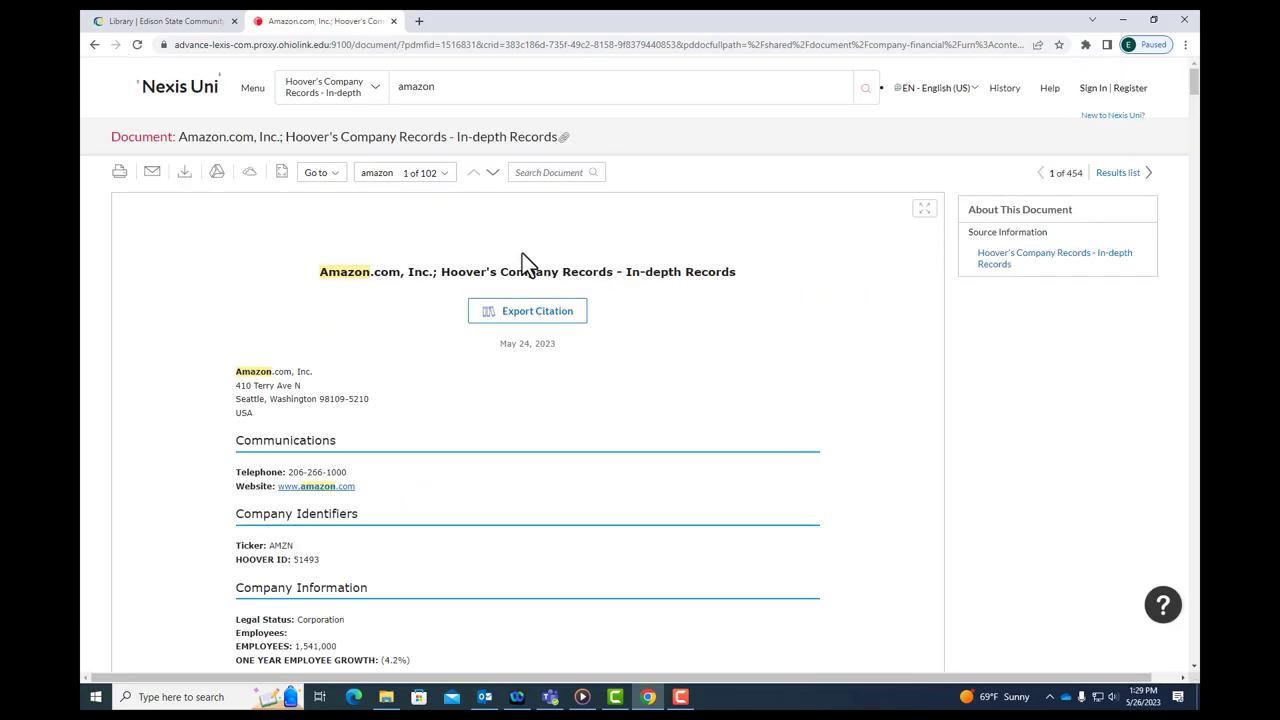
{"action": "mouse_move", "coordinate": [400, 300]}
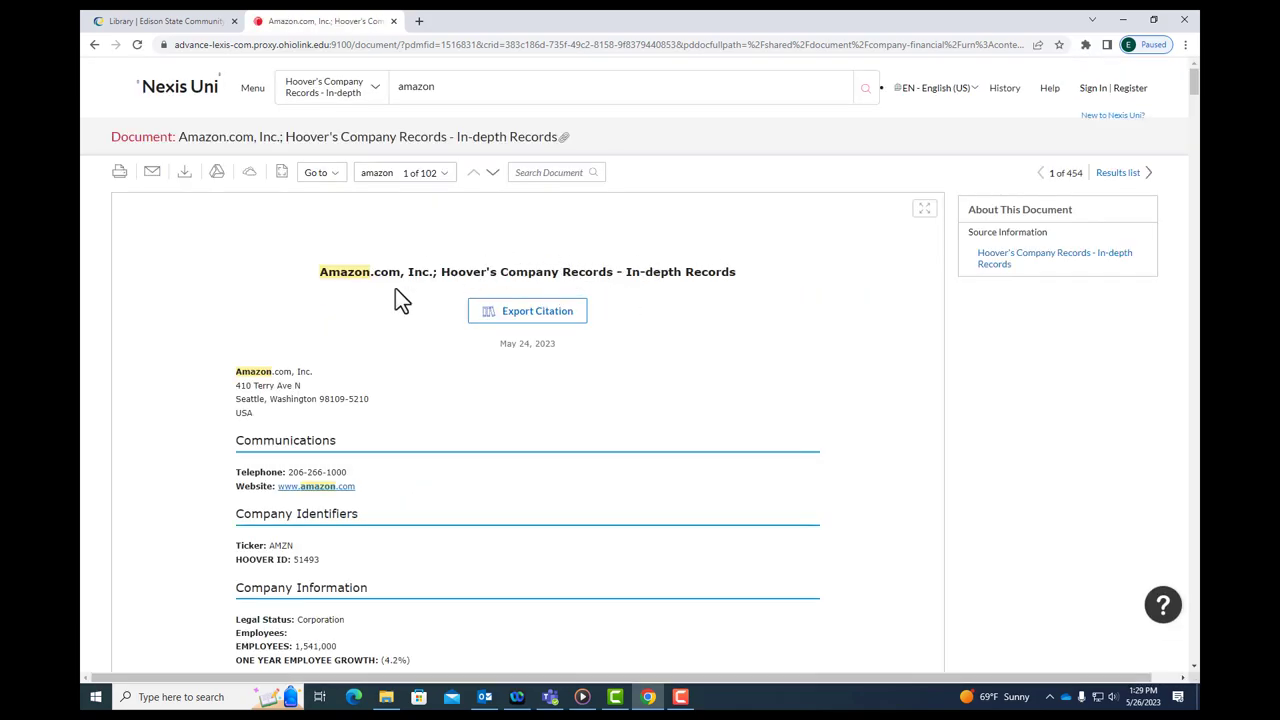
{"action": "mouse_move", "coordinate": [760, 335]}
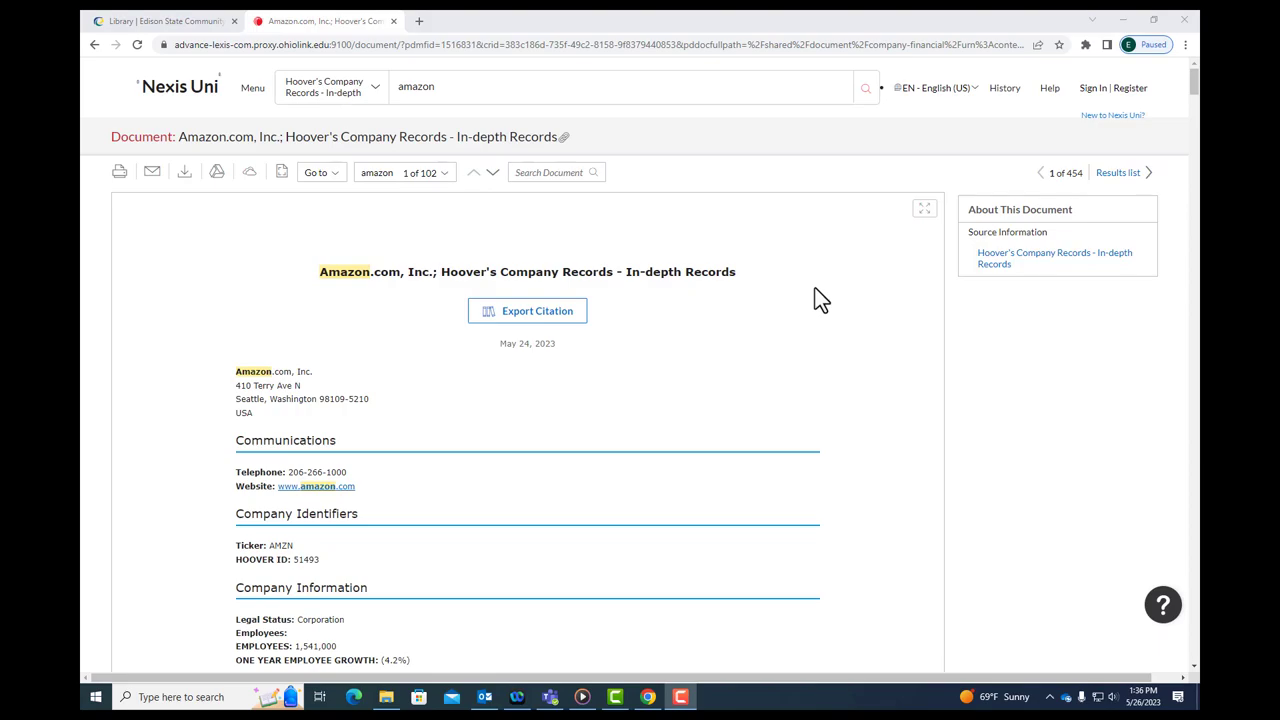
{"action": "mouse_move", "coordinate": [849, 479]}
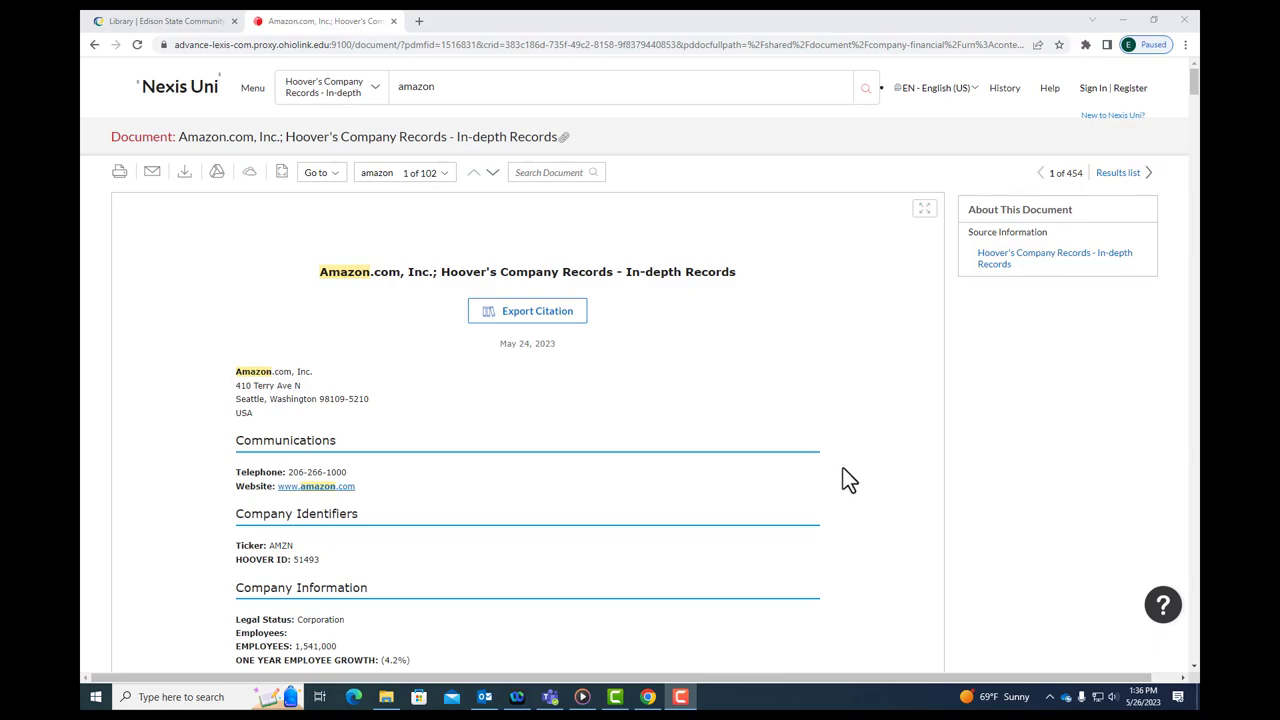
{"action": "scroll", "scroll_direction": "down", "scroll_amount": 3}
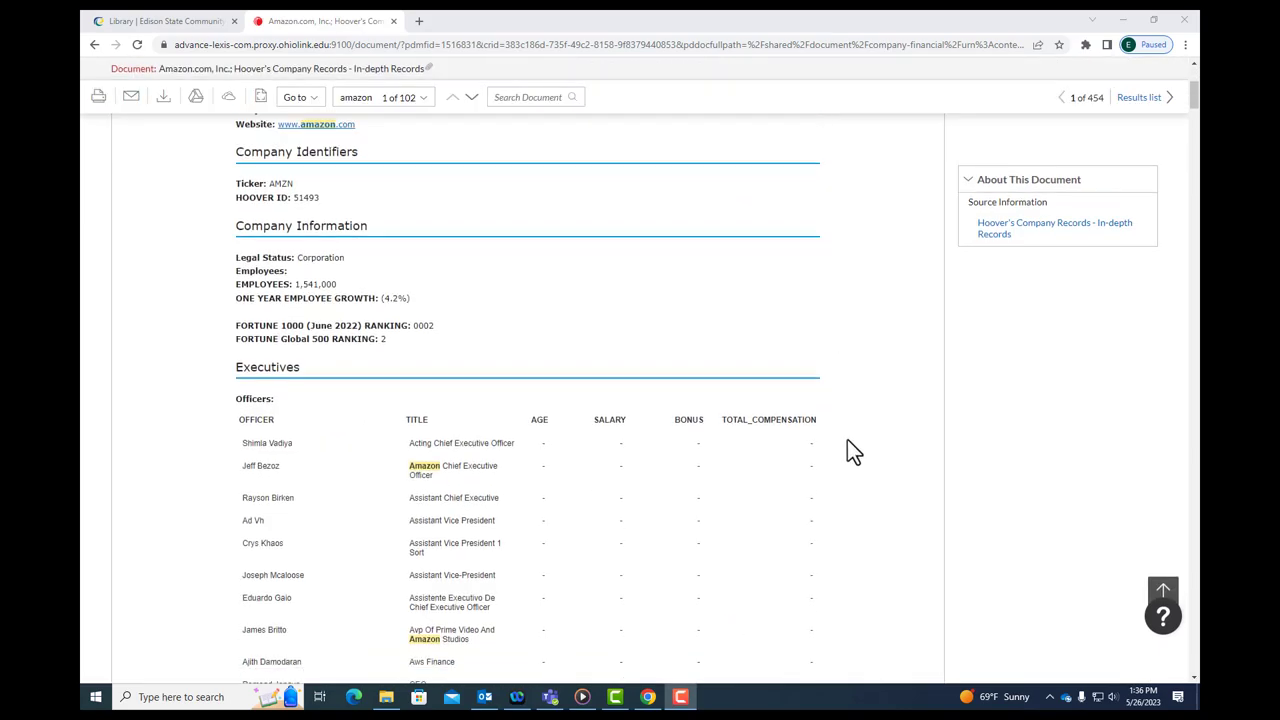
{"action": "scroll", "scroll_direction": "down", "scroll_amount": 3}
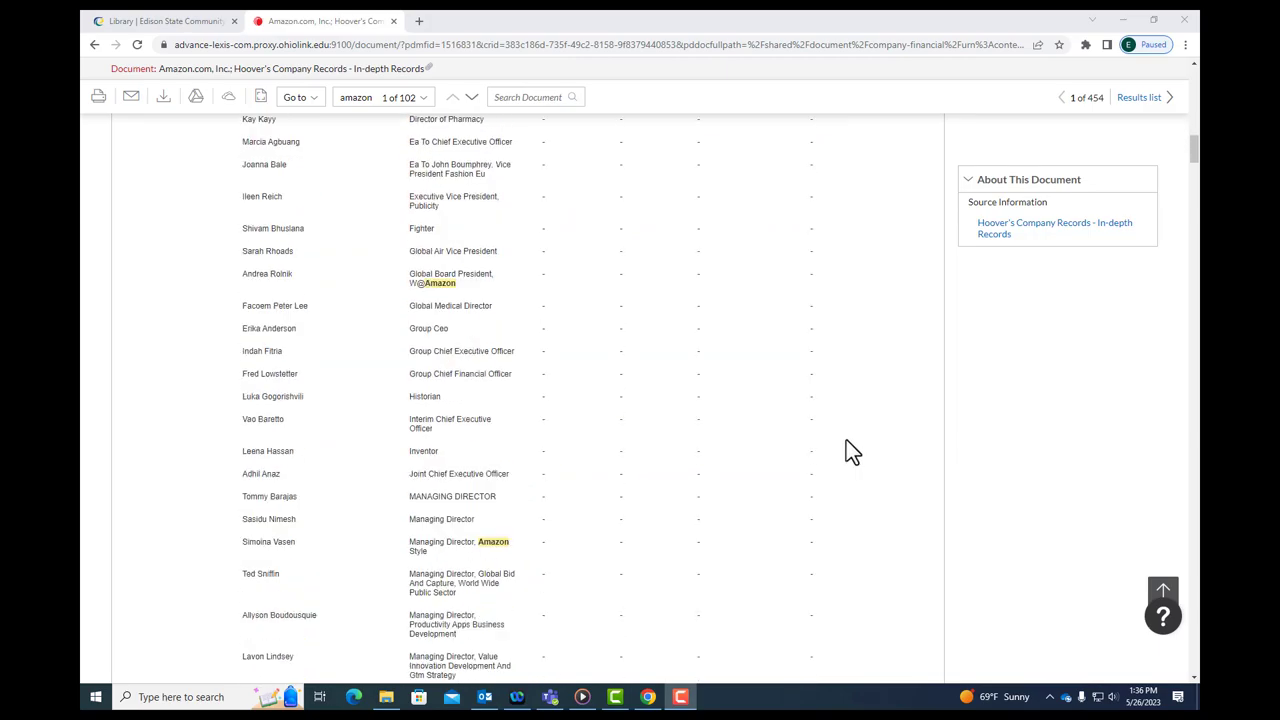
{"action": "scroll", "scroll_direction": "up", "scroll_amount": 3}
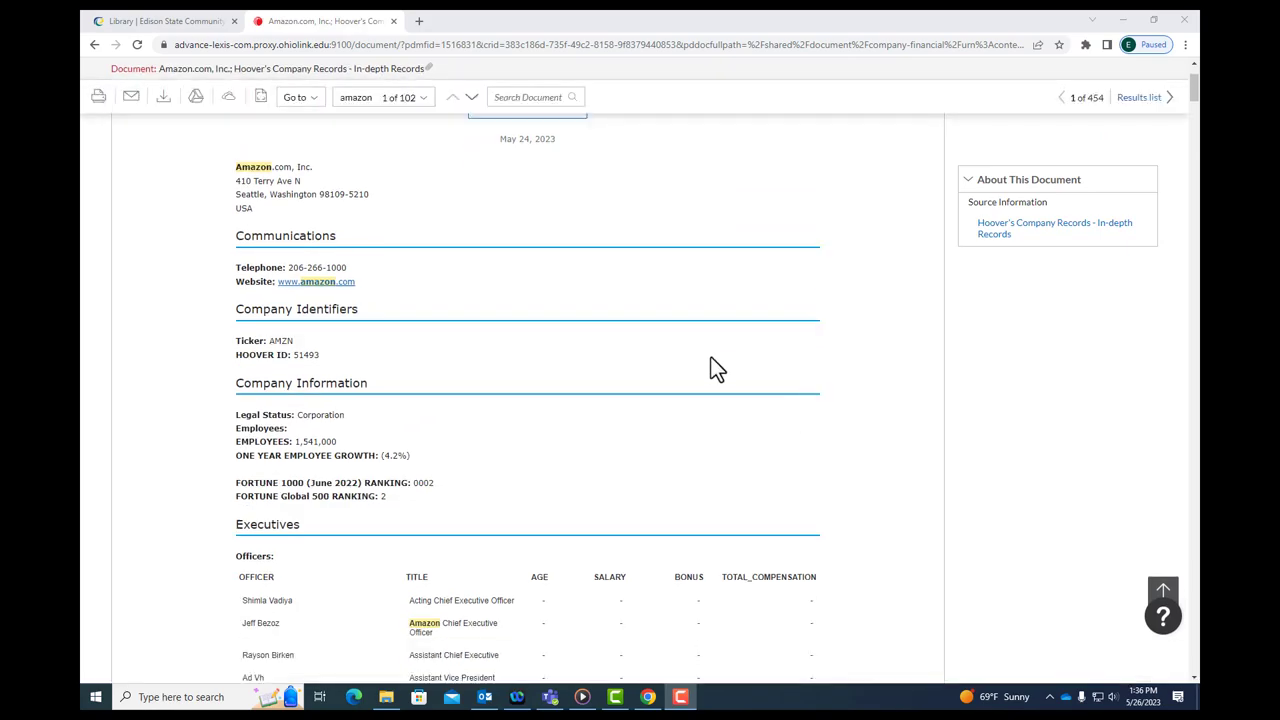
{"action": "left_click", "coordinate": [302, 97]}
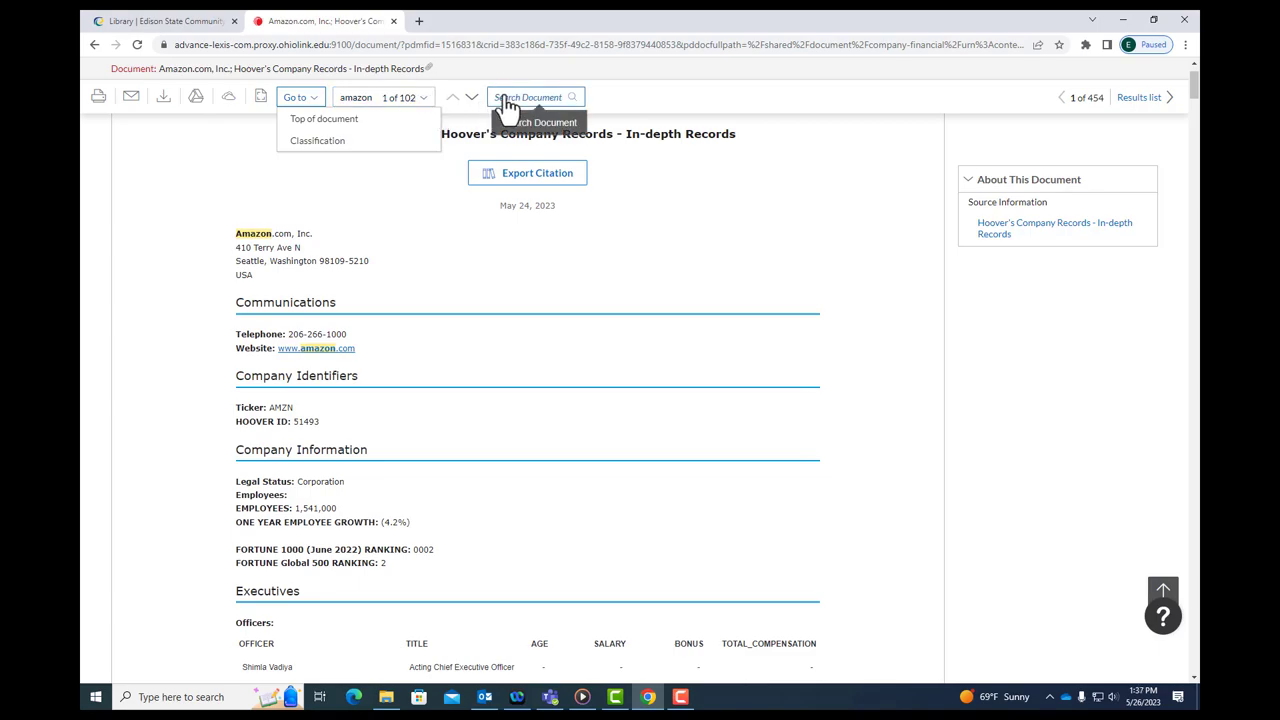
{"action": "mouse_move", "coordinate": [99, 97]}
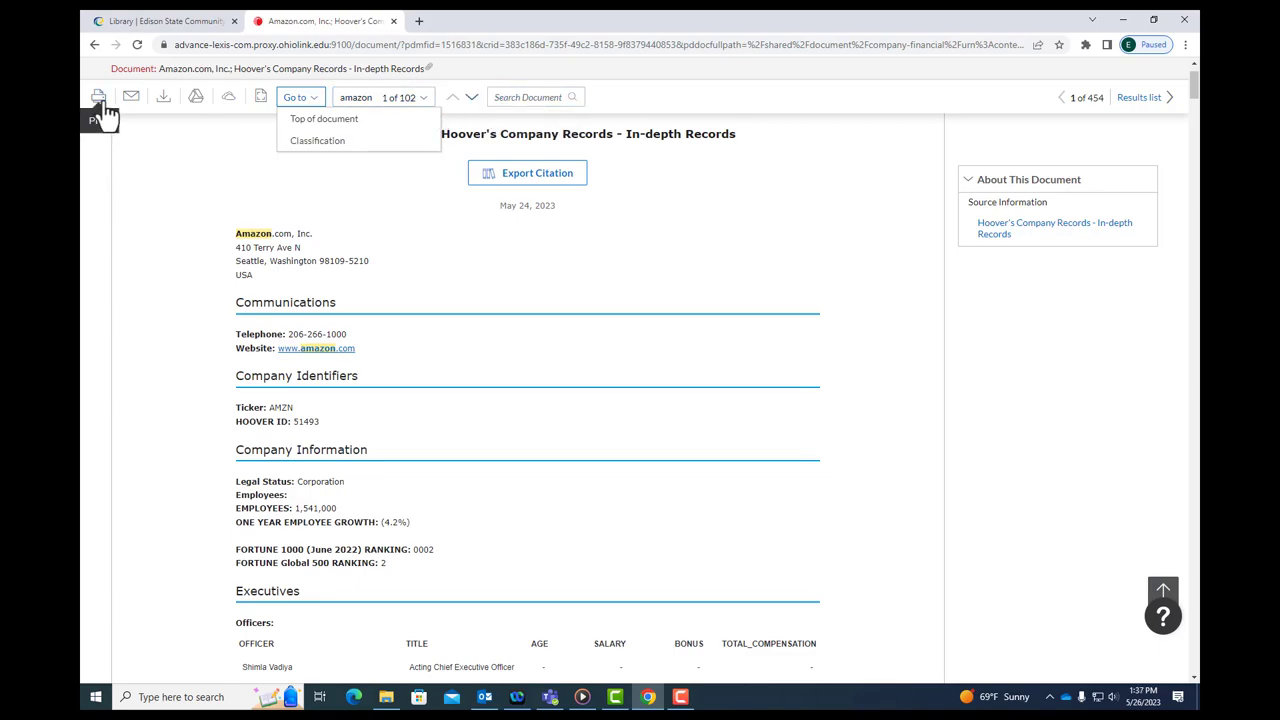
{"action": "mouse_move", "coordinate": [166, 96]}
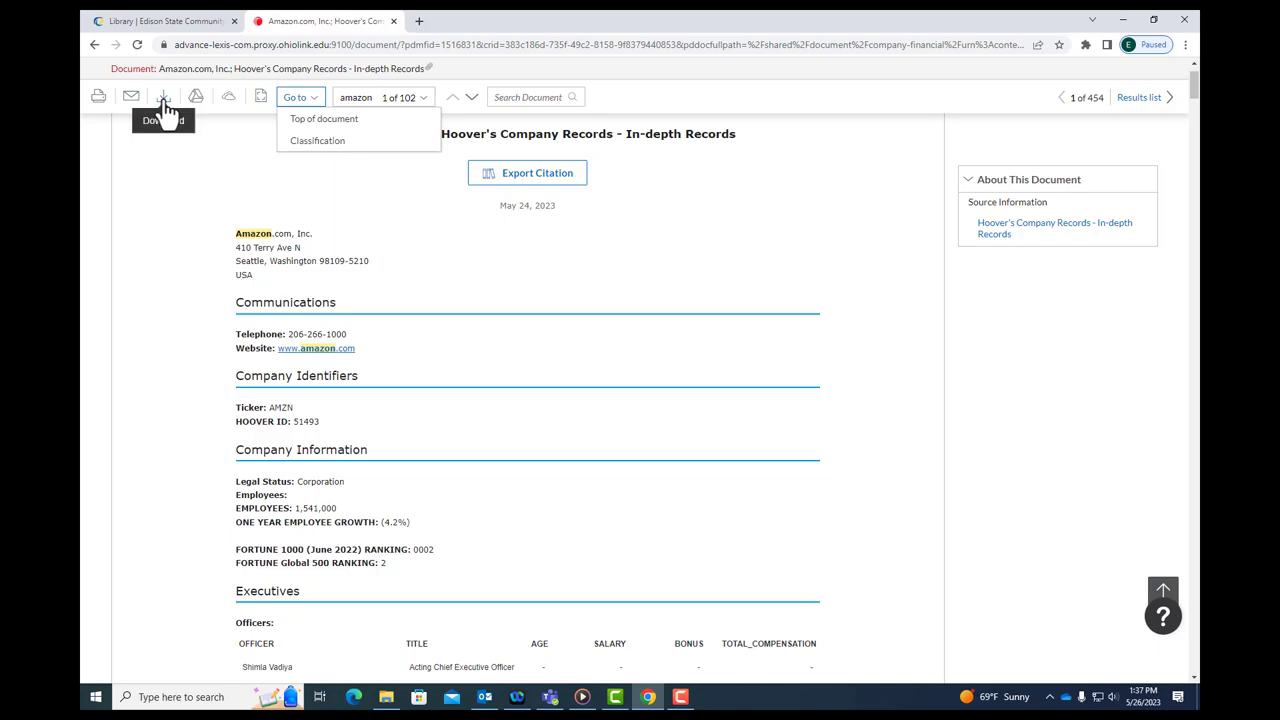
{"action": "mouse_move", "coordinate": [232, 122]}
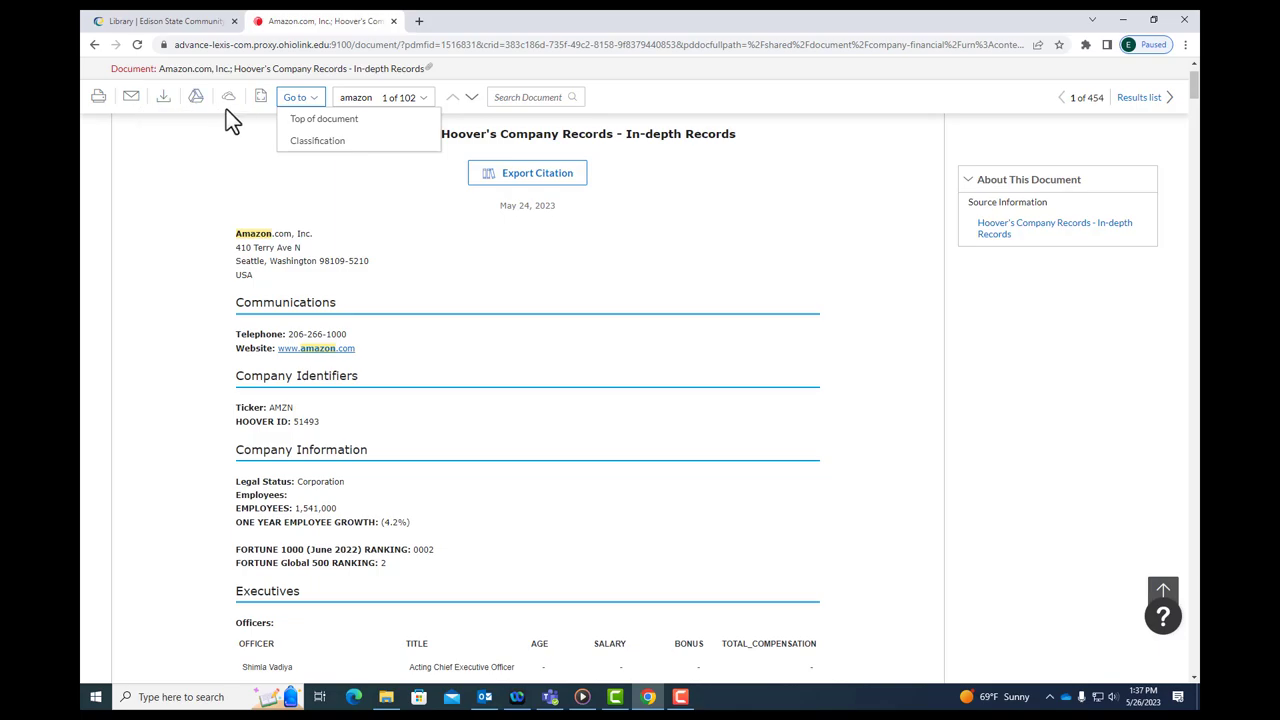
{"action": "mouse_move", "coordinate": [740, 230]}
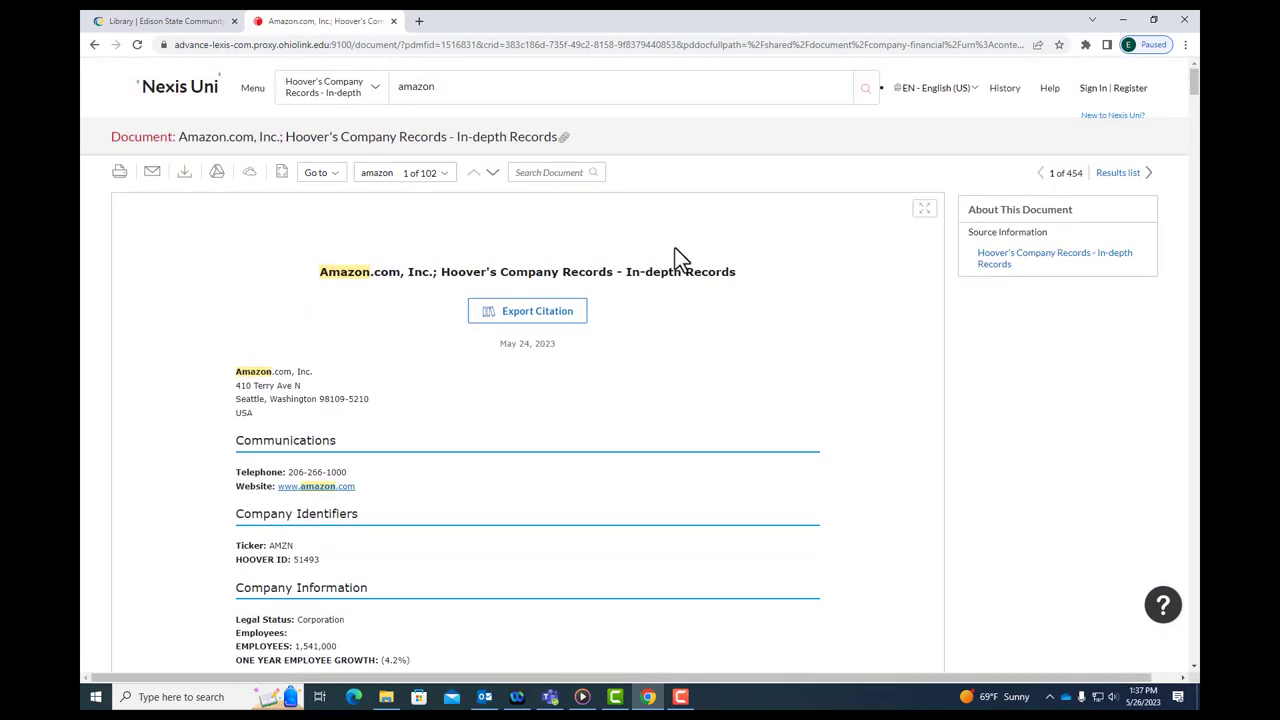
Export a citation for the Amazon.com Hoover's record and set its format to MLA.
{"action": "left_click", "coordinate": [527, 310]}
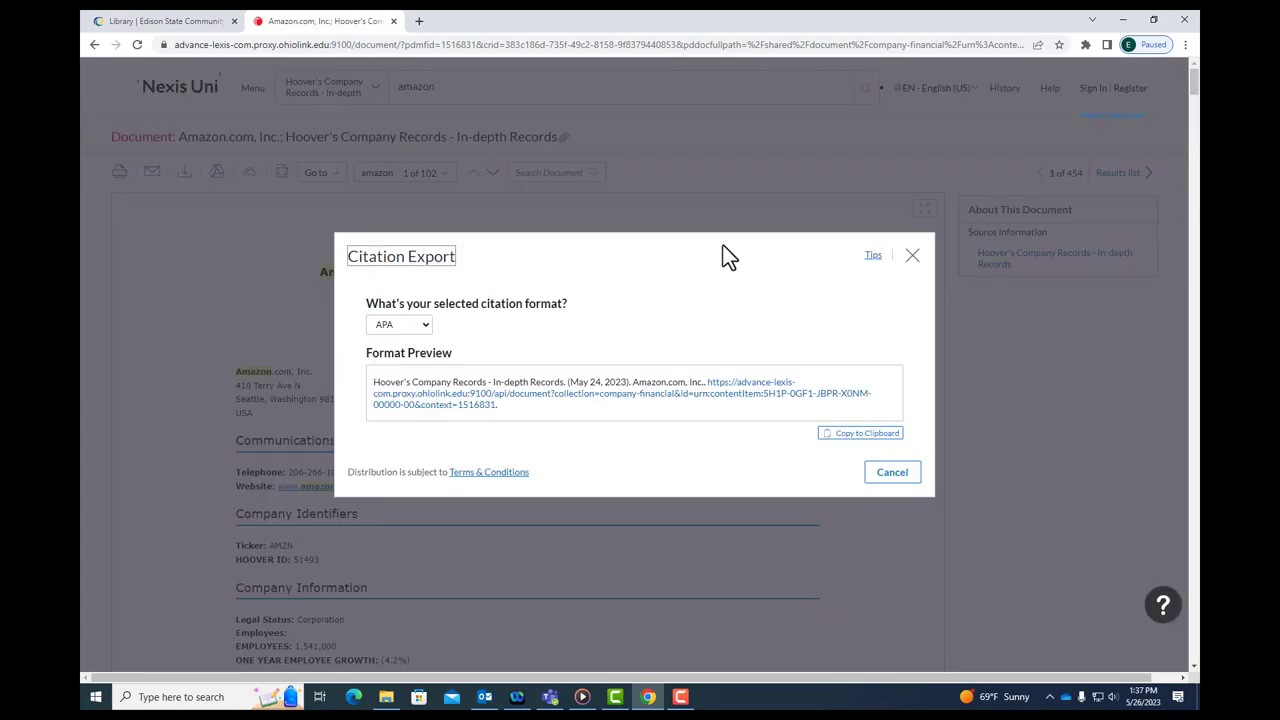
{"action": "mouse_move", "coordinate": [425, 332]}
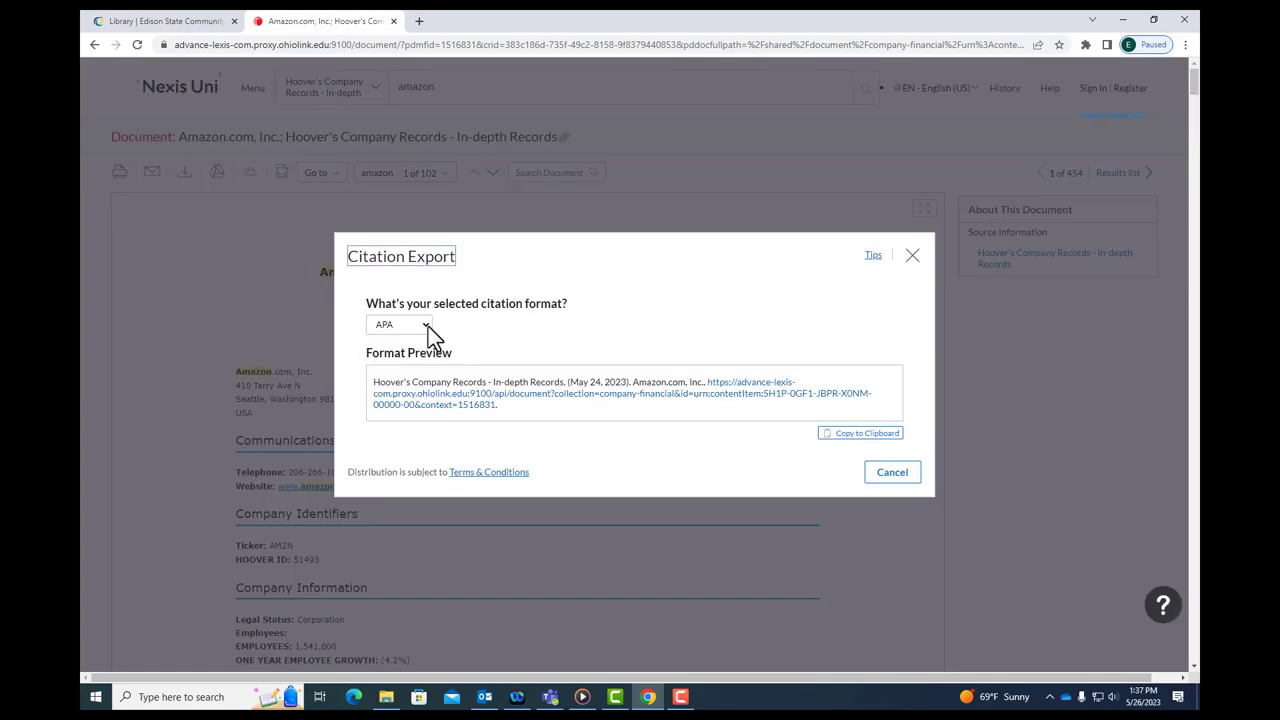
{"action": "left_click", "coordinate": [397, 324]}
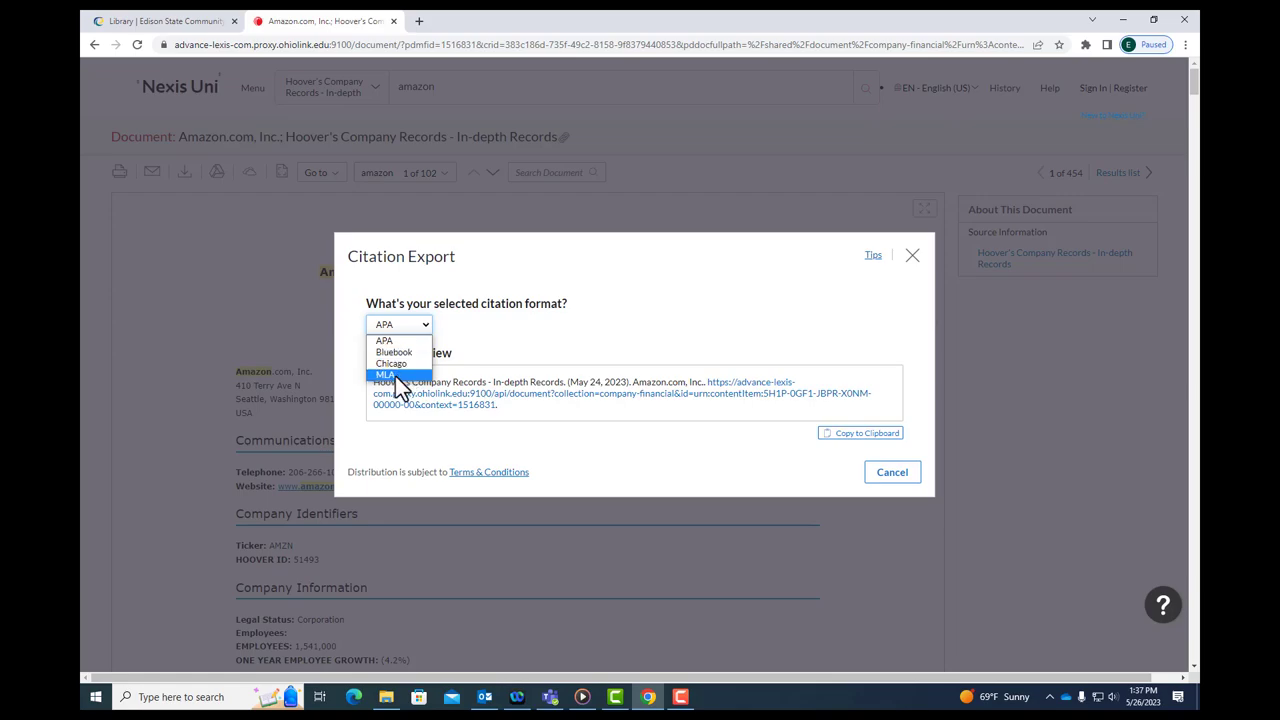
{"action": "left_click", "coordinate": [385, 374]}
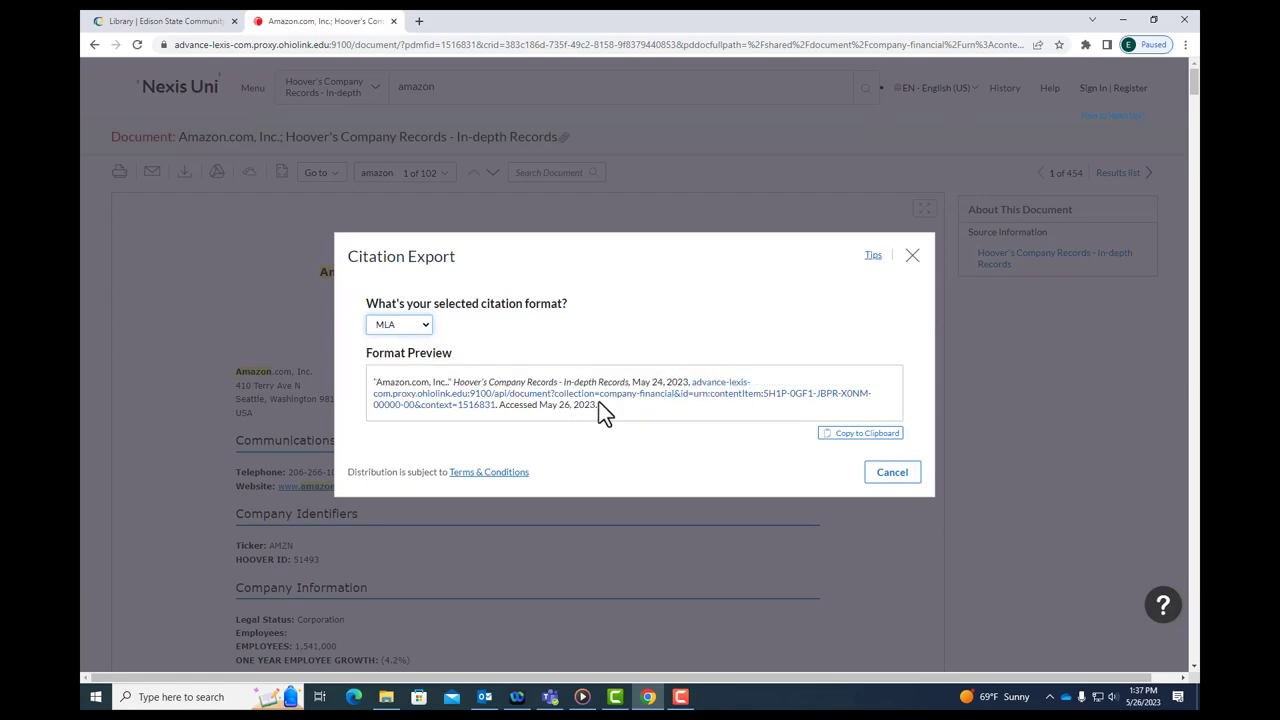
{"action": "mouse_move", "coordinate": [655, 416]}
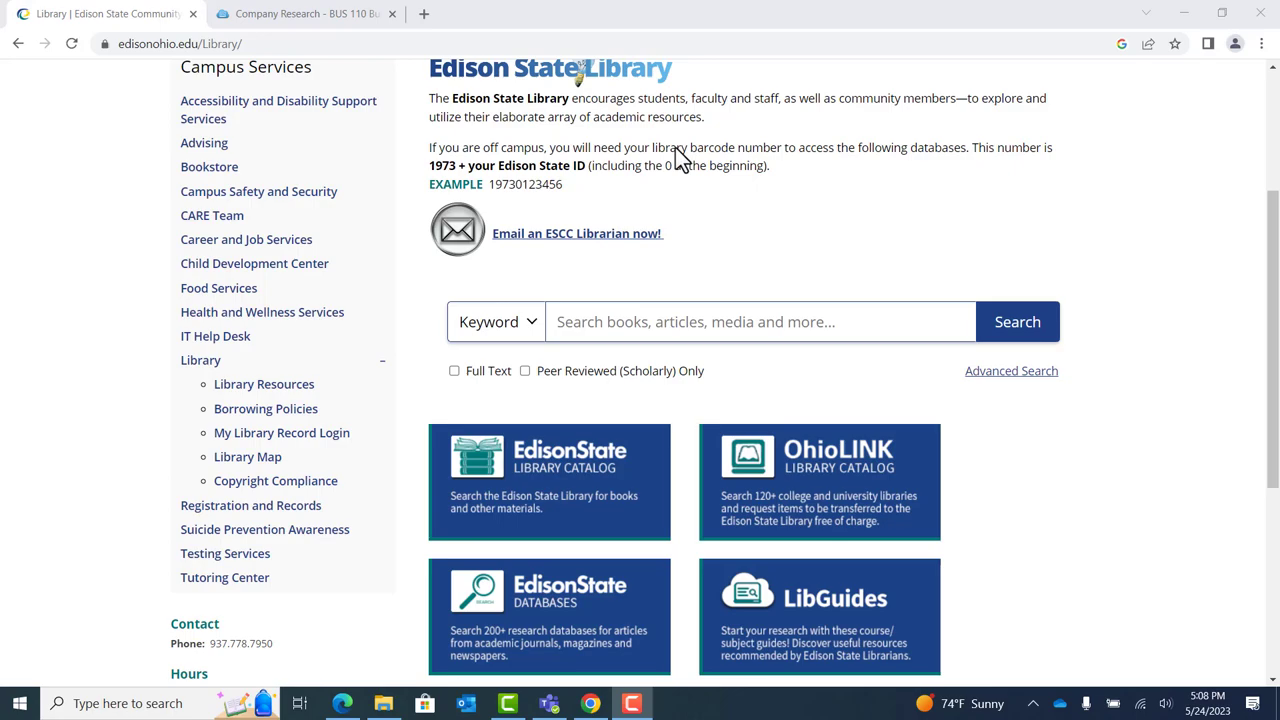
{"action": "mouse_move", "coordinate": [910, 605]}
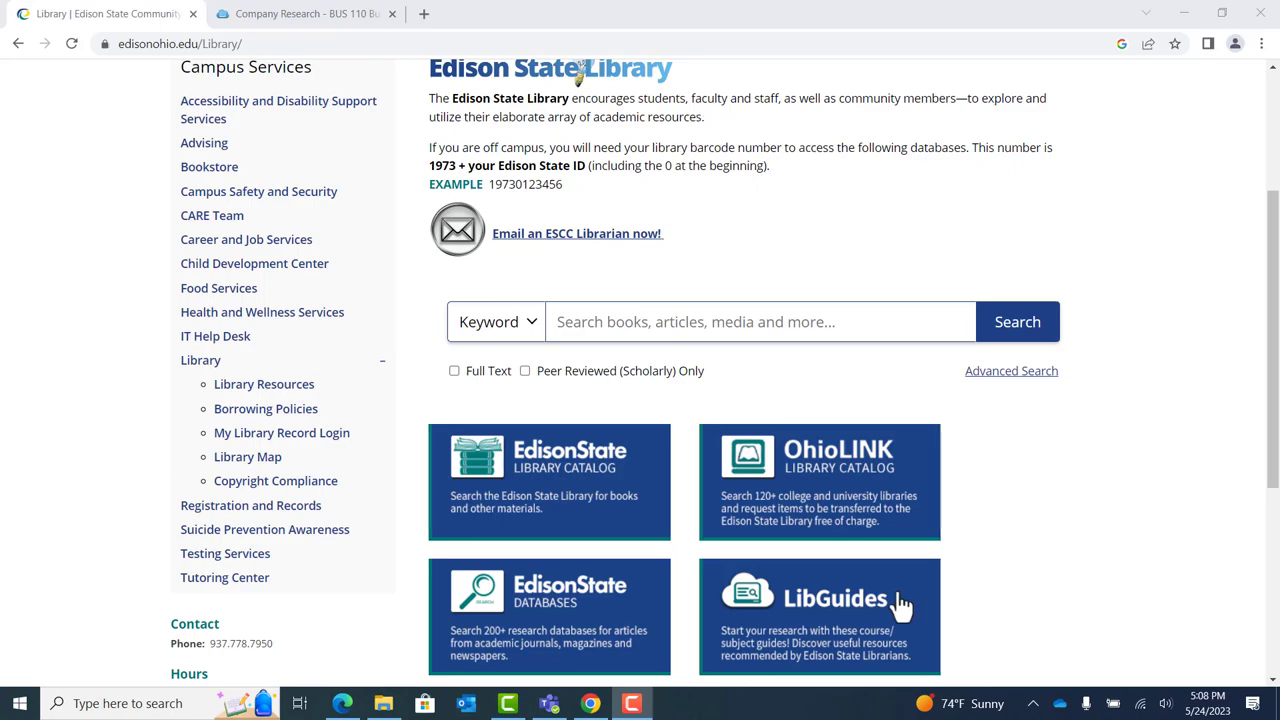
{"action": "mouse_move", "coordinate": [843, 623]}
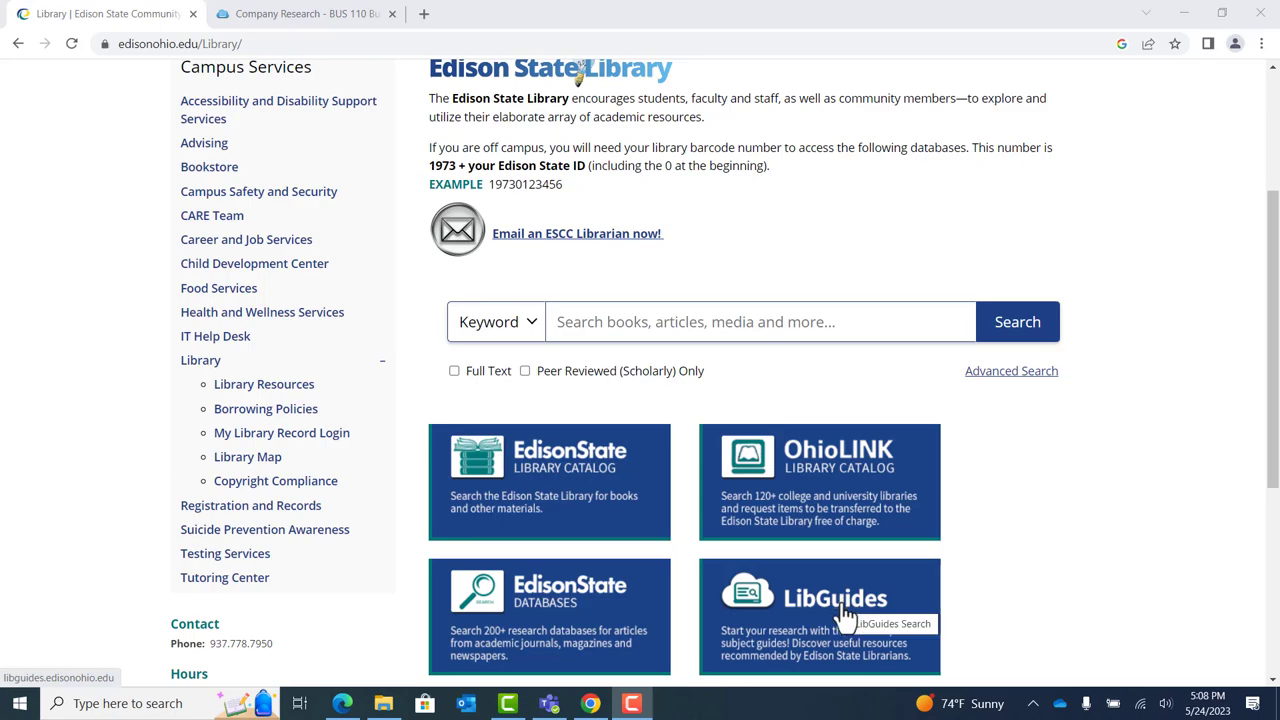
Choose the LibGuides tile on the Edison State Library page to reach the 59-guide list.
{"action": "left_click", "coordinate": [839, 616]}
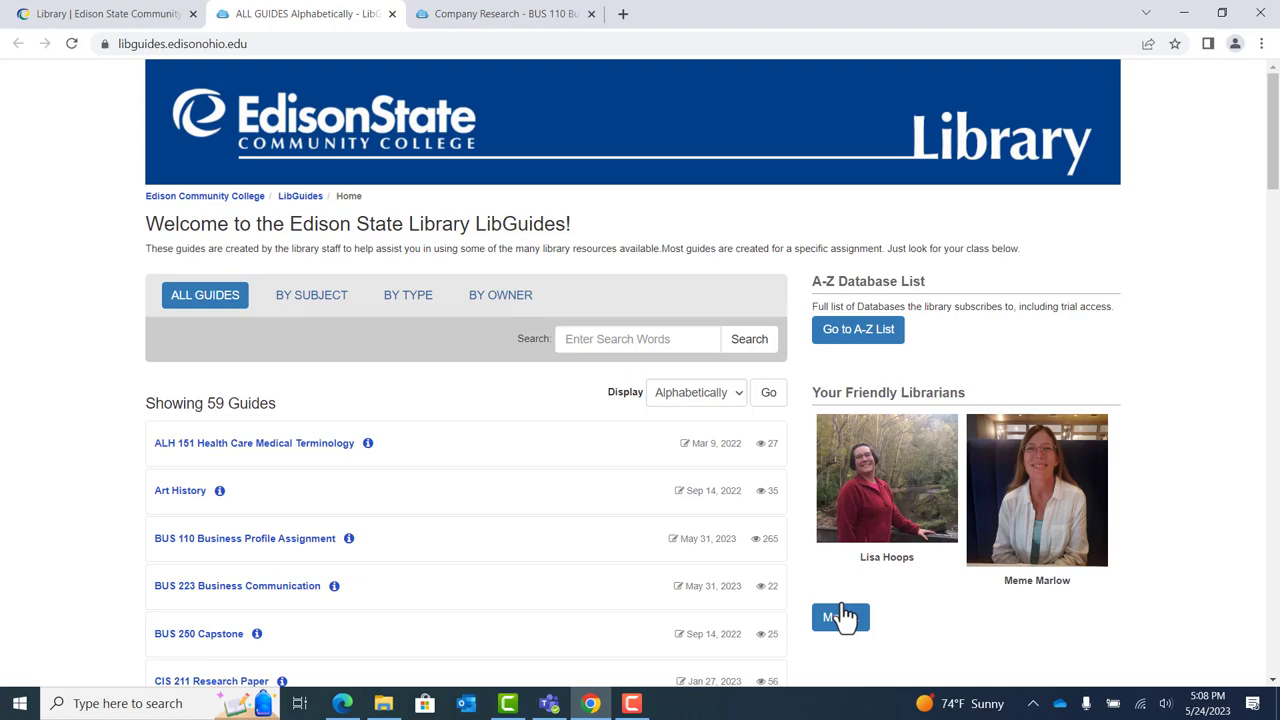
{"action": "mouse_move", "coordinate": [425, 487]}
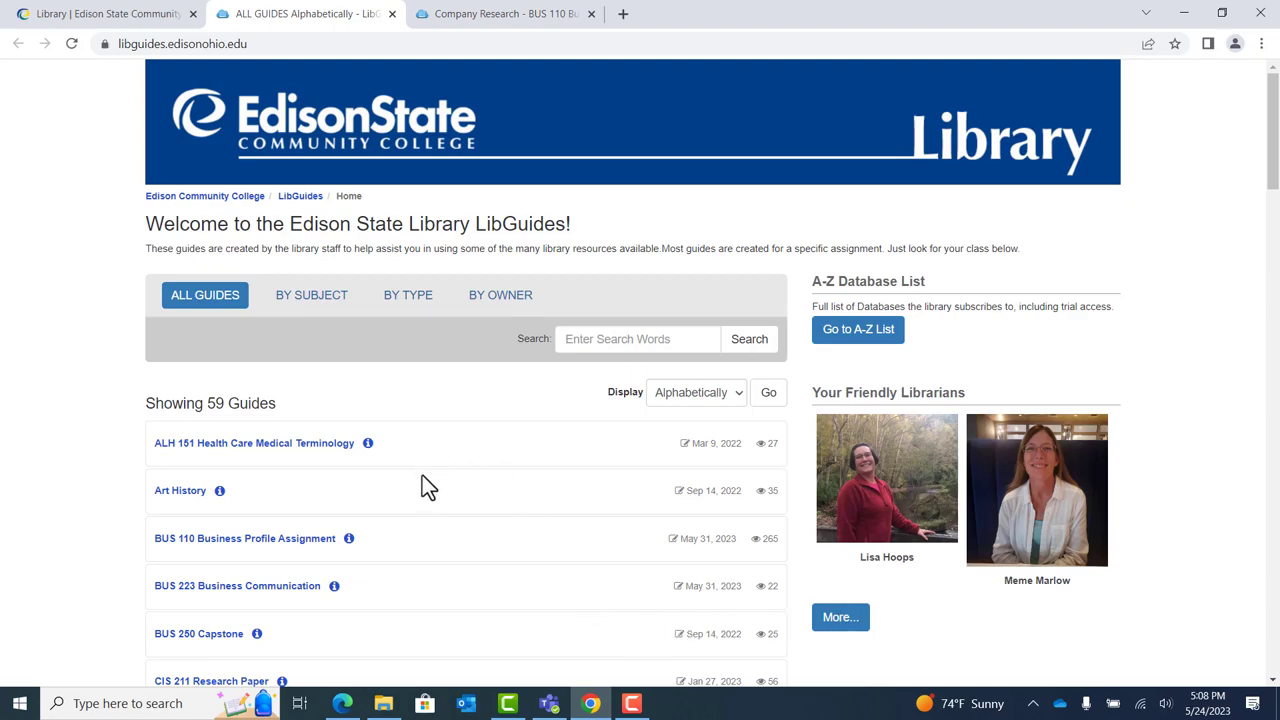
{"action": "mouse_move", "coordinate": [280, 550]}
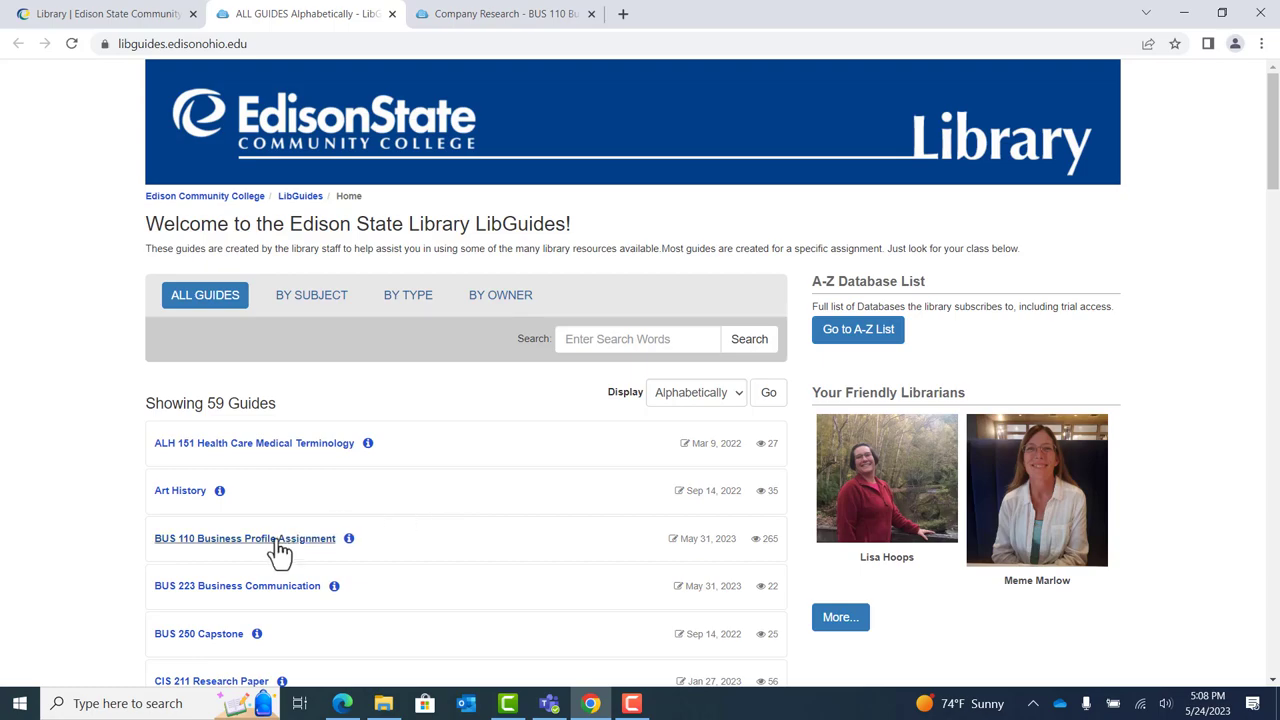
{"action": "mouse_move", "coordinate": [237, 555]}
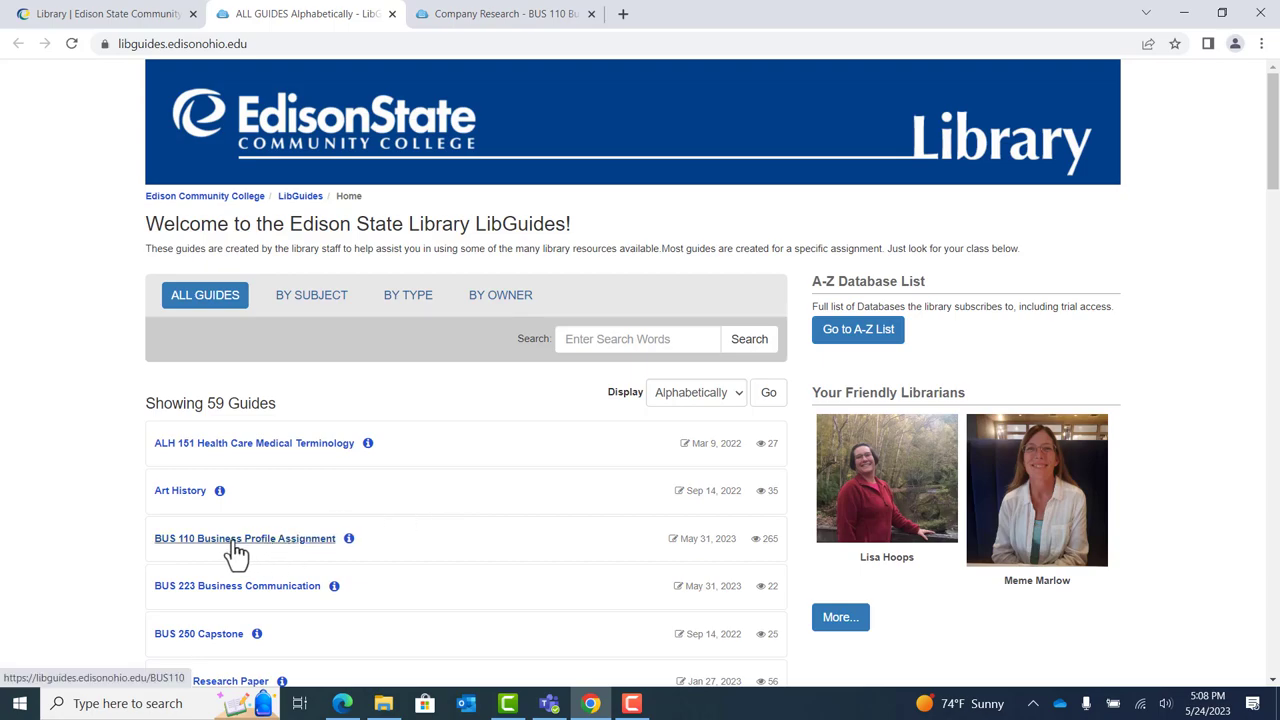
Open the BUS 110 guide and scroll through its Nexis Uni and Business Source sections.
{"action": "left_click", "coordinate": [244, 538]}
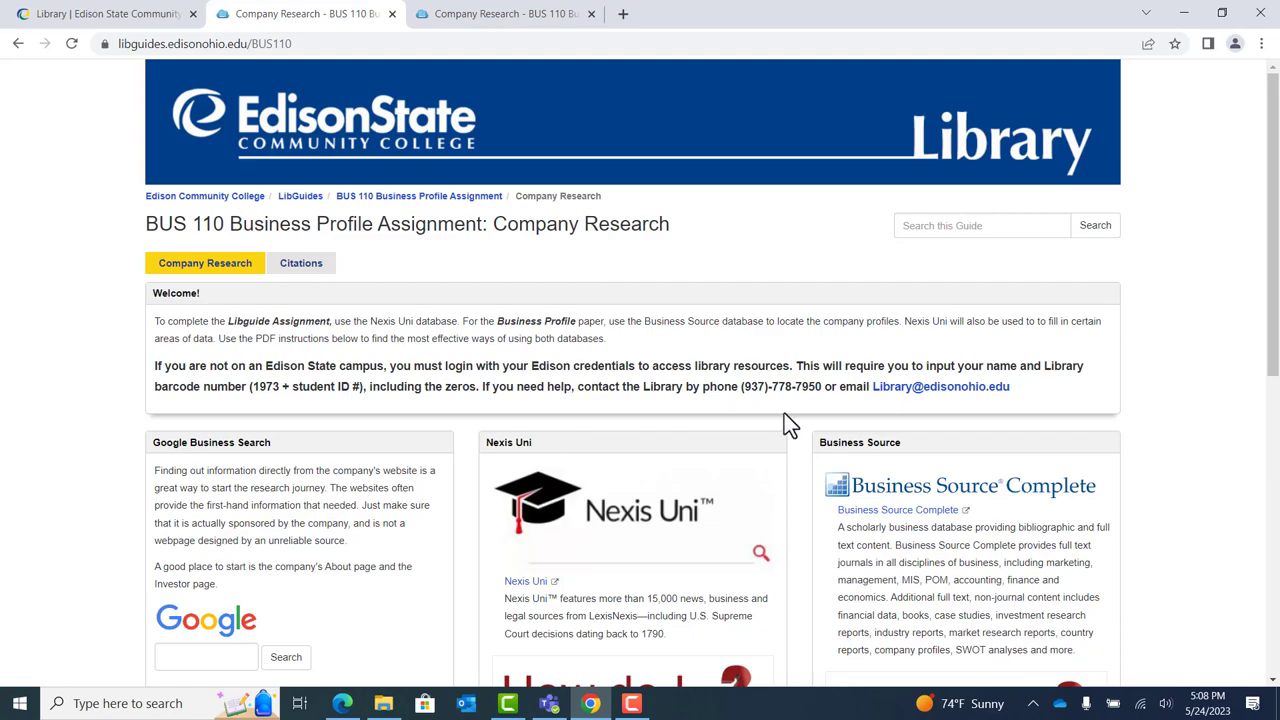
{"action": "scroll", "scroll_direction": "down", "scroll_amount": 3}
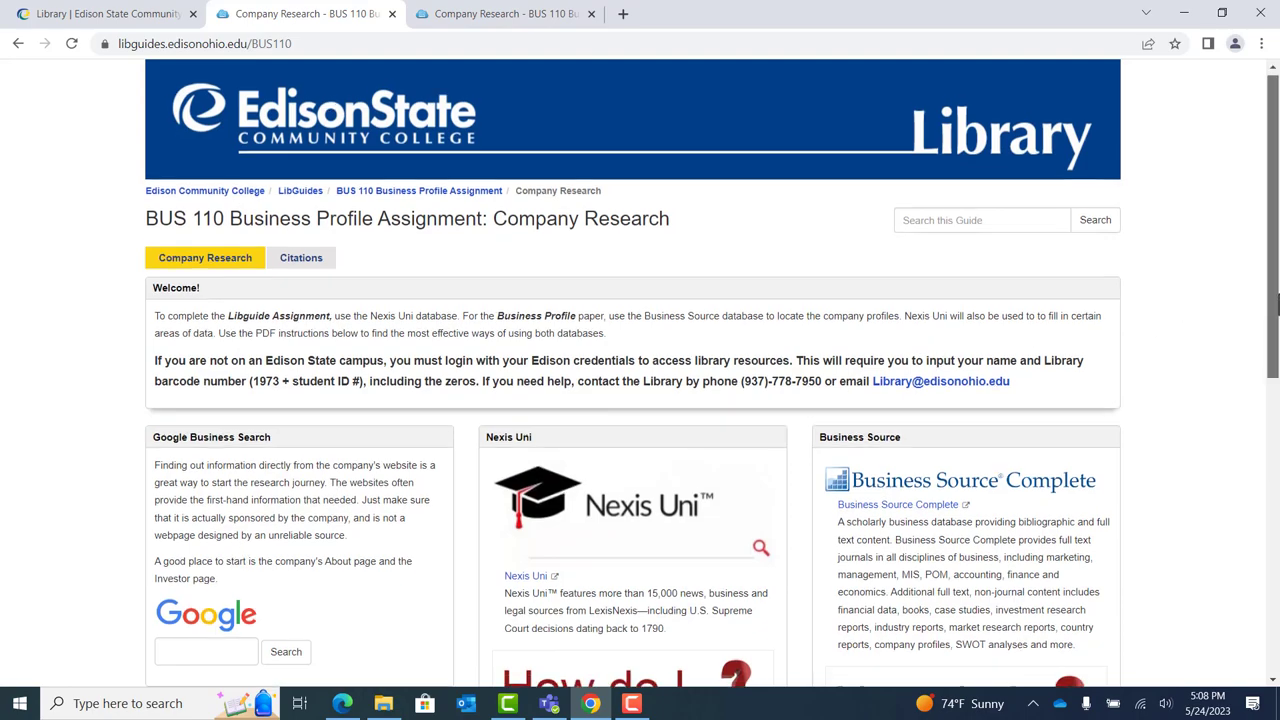
{"action": "scroll", "scroll_direction": "down", "scroll_amount": 3}
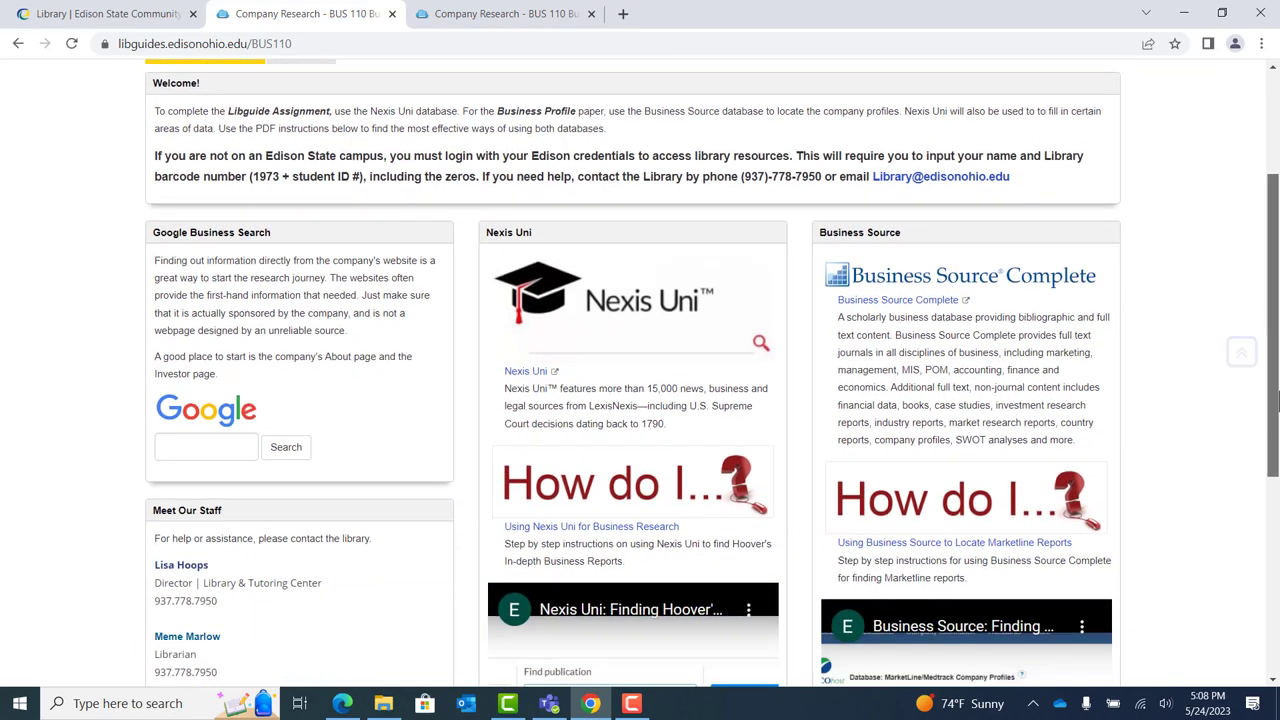
{"action": "scroll", "scroll_direction": "down", "scroll_amount": 3}
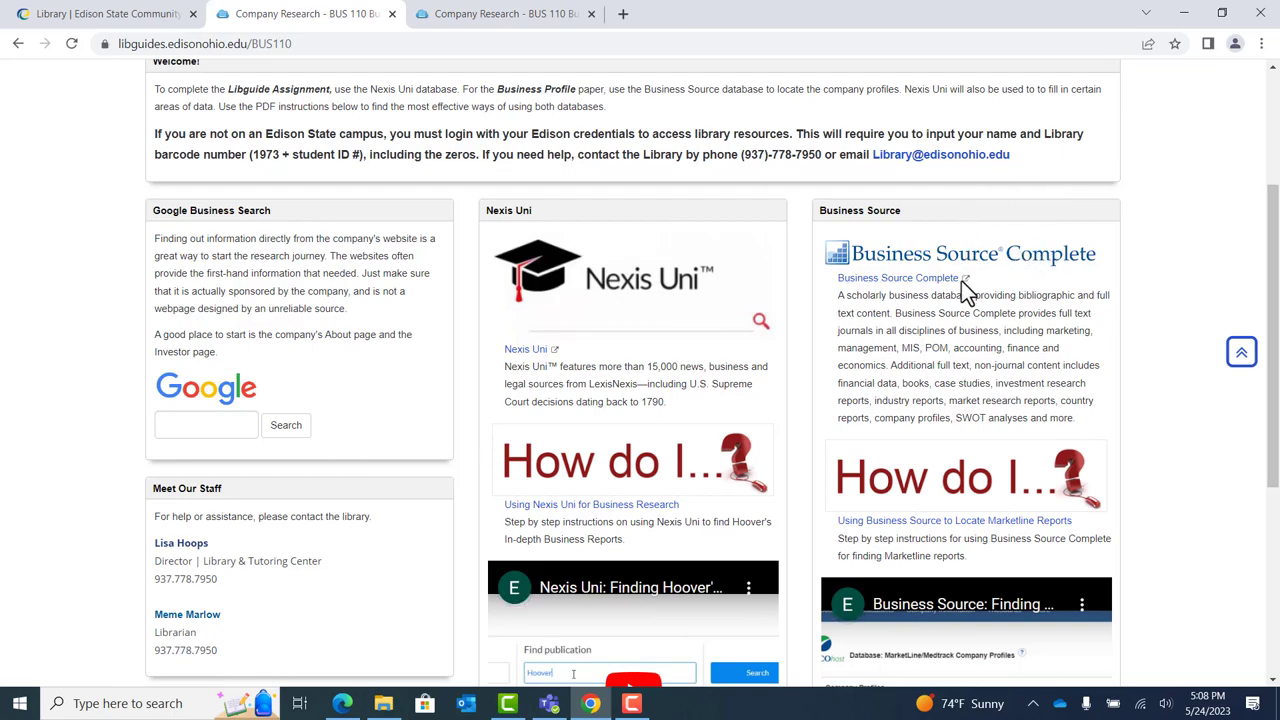
{"action": "mouse_move", "coordinate": [646, 315]}
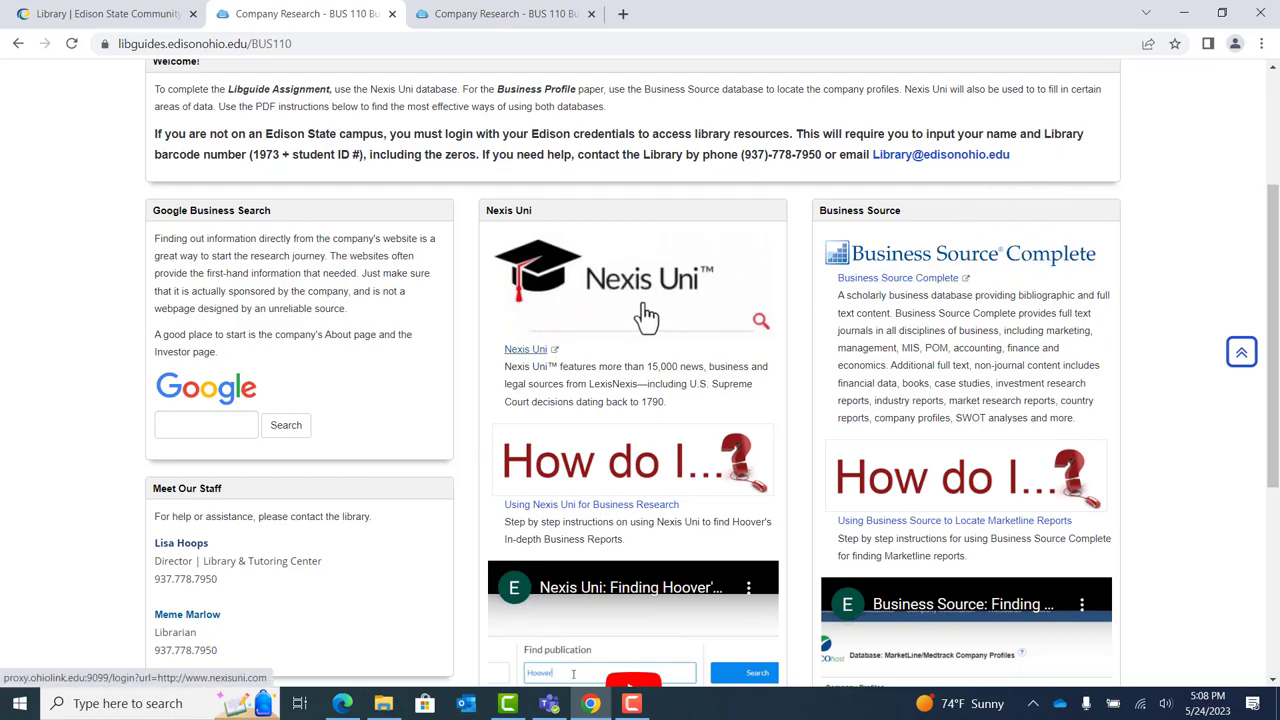
{"action": "mouse_move", "coordinate": [1020, 483]}
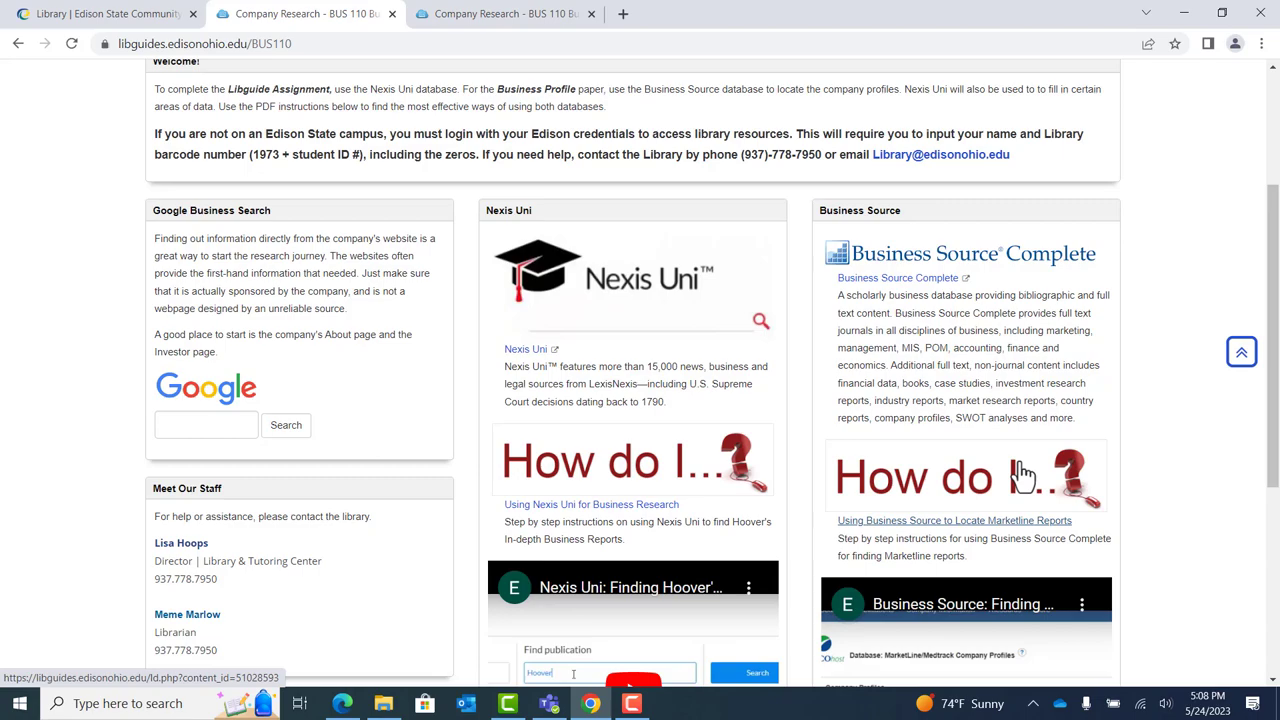
{"action": "mouse_move", "coordinate": [1214, 407]}
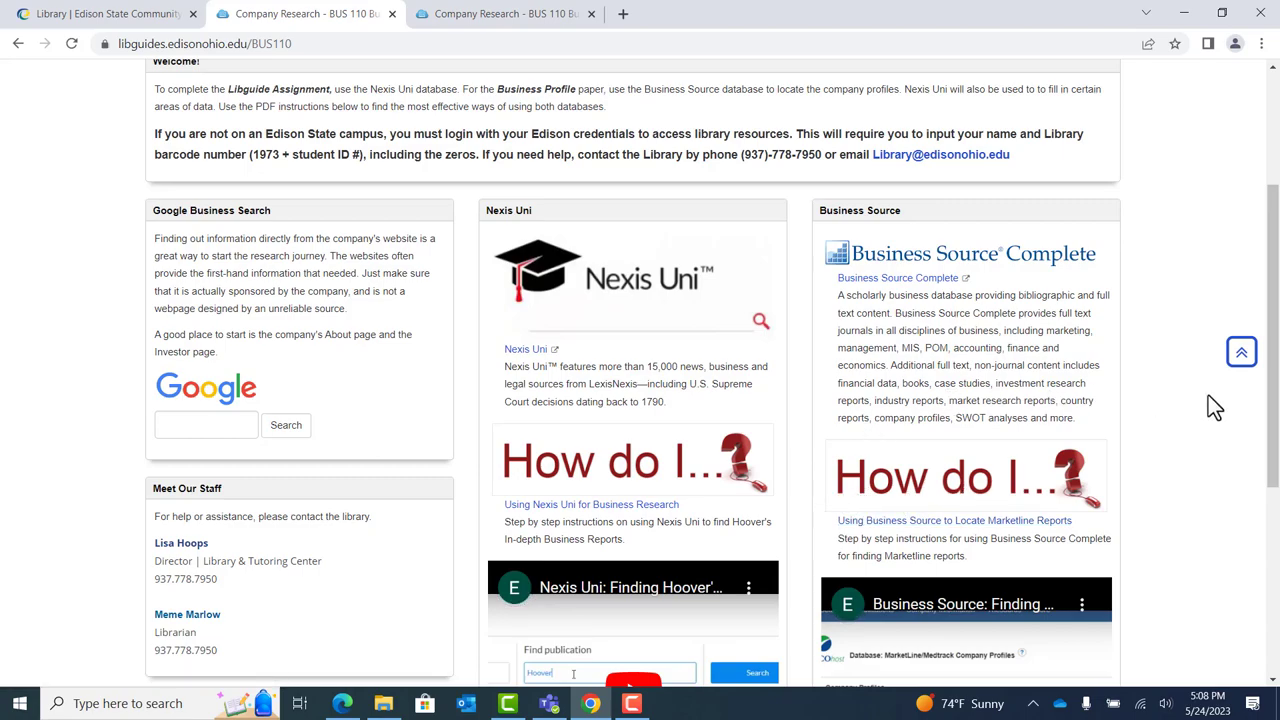
{"action": "mouse_move", "coordinate": [1272, 435]}
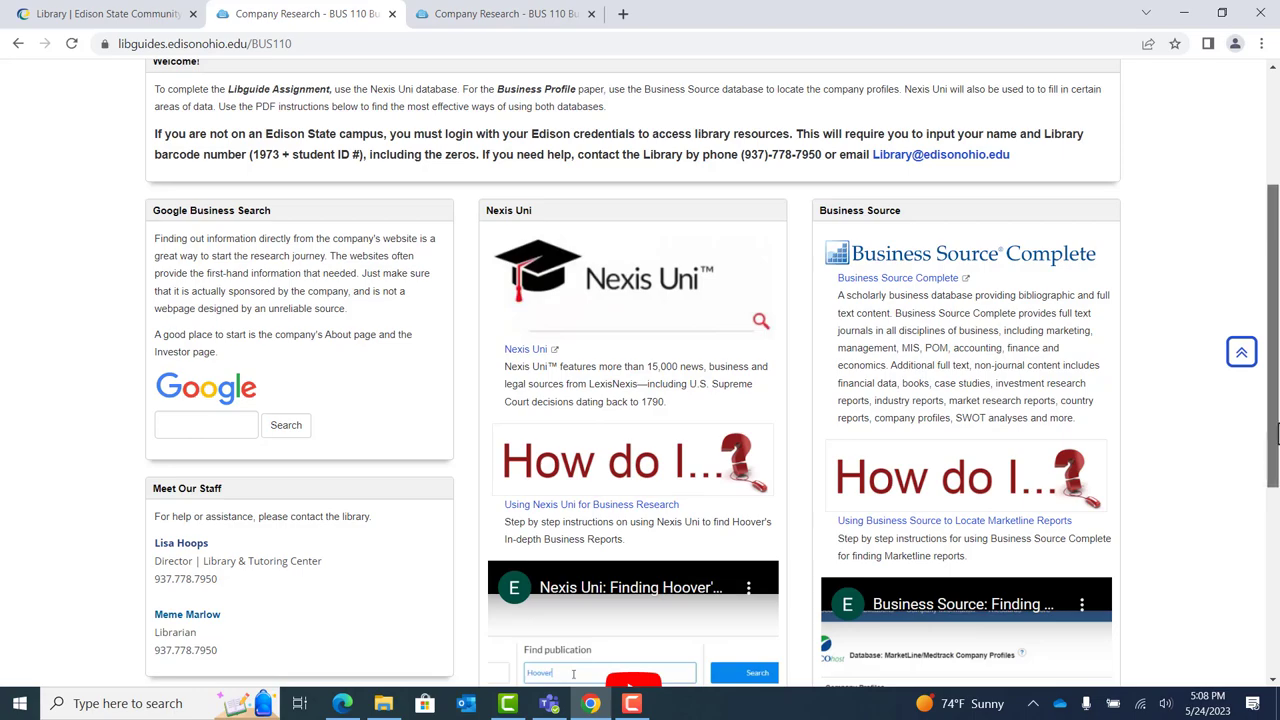
{"action": "scroll", "scroll_direction": "down", "scroll_amount": 3}
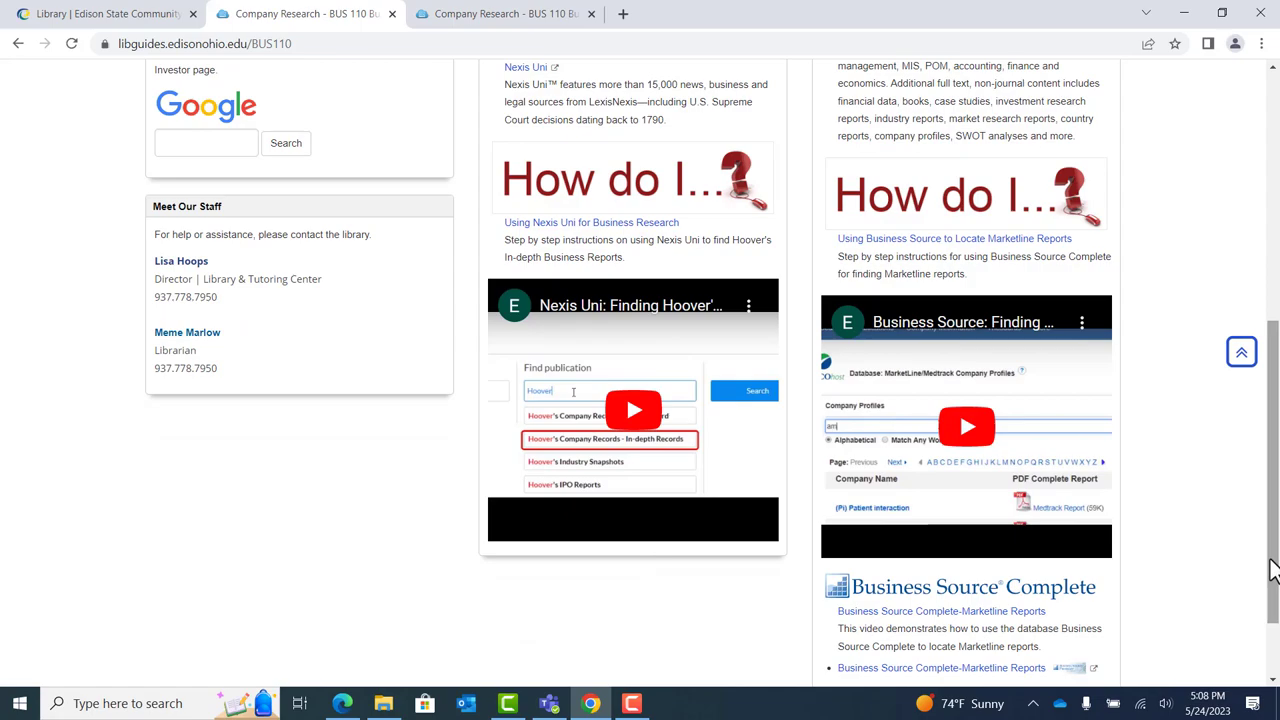
{"action": "mouse_move", "coordinate": [670, 403]}
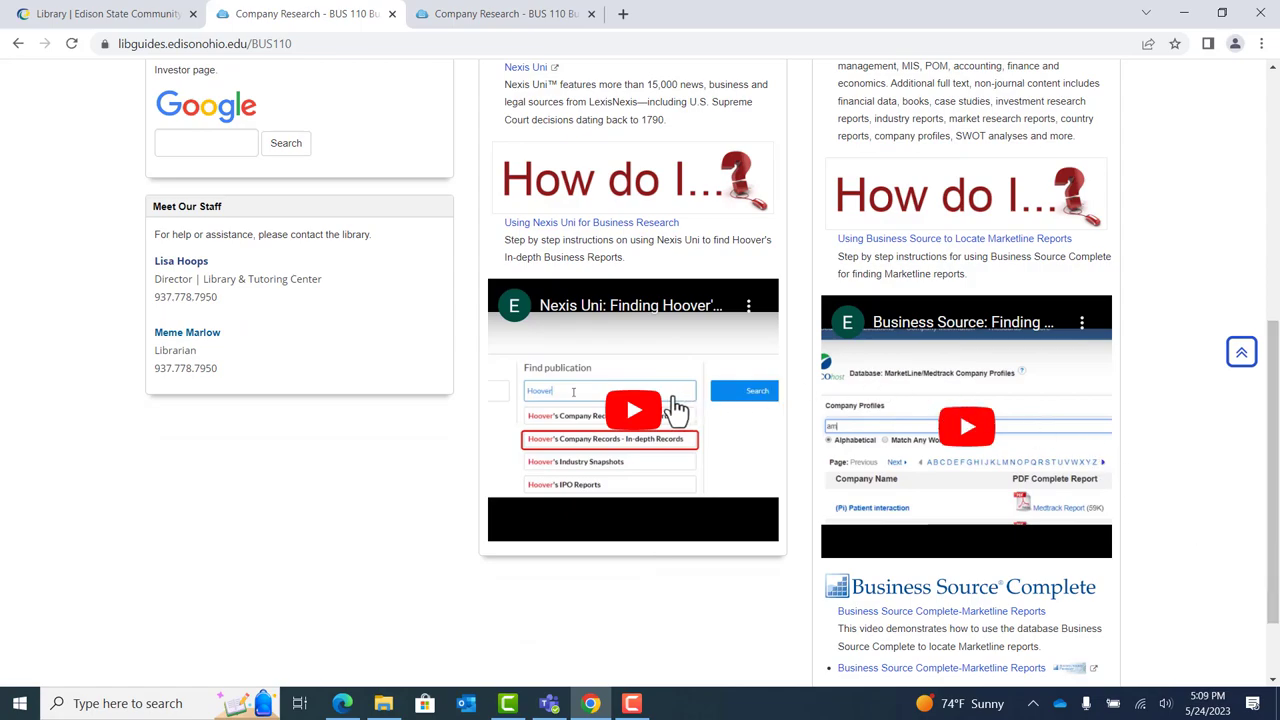
{"action": "mouse_move", "coordinate": [627, 468]}
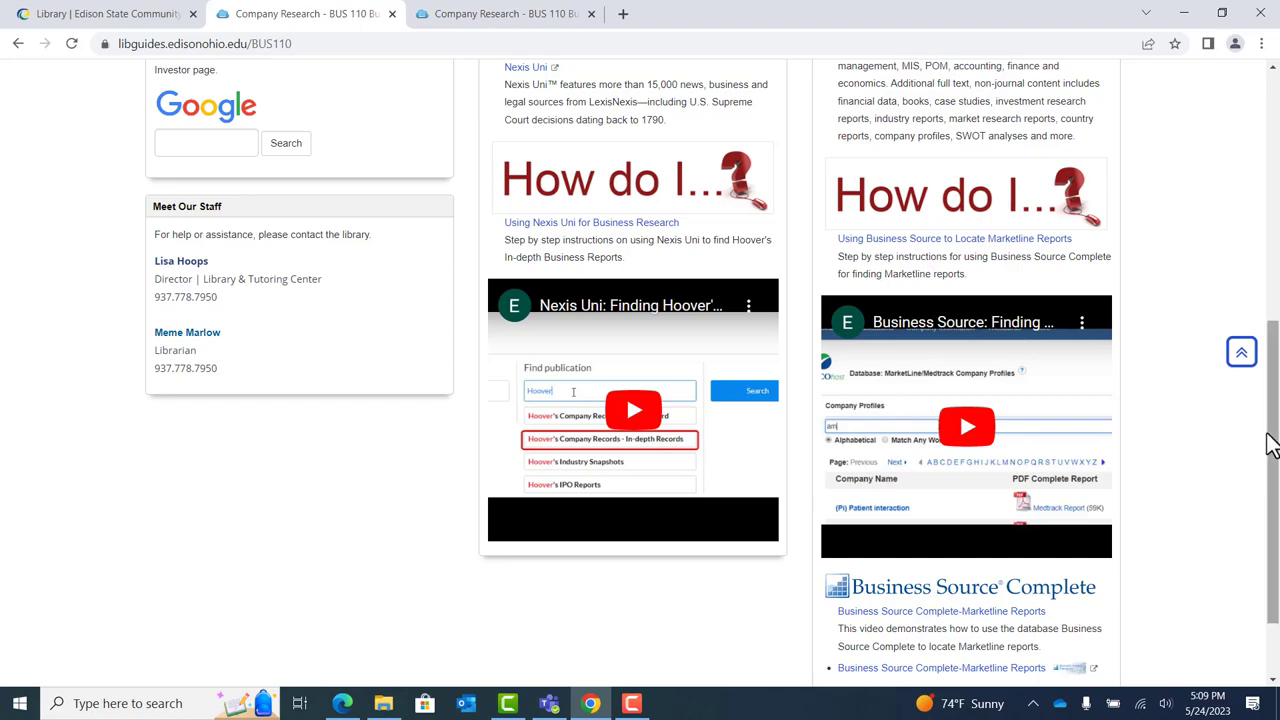
{"action": "scroll", "scroll_direction": "up", "scroll_amount": 3}
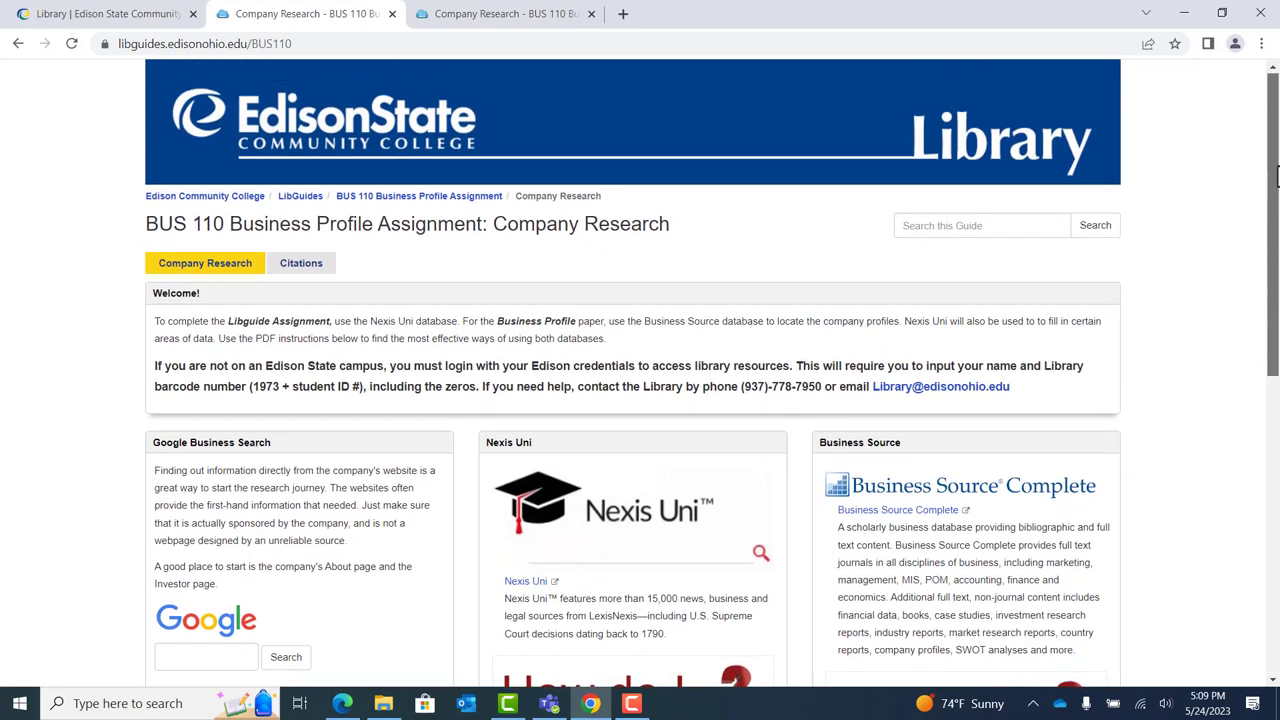
{"action": "mouse_move", "coordinate": [430, 200]}
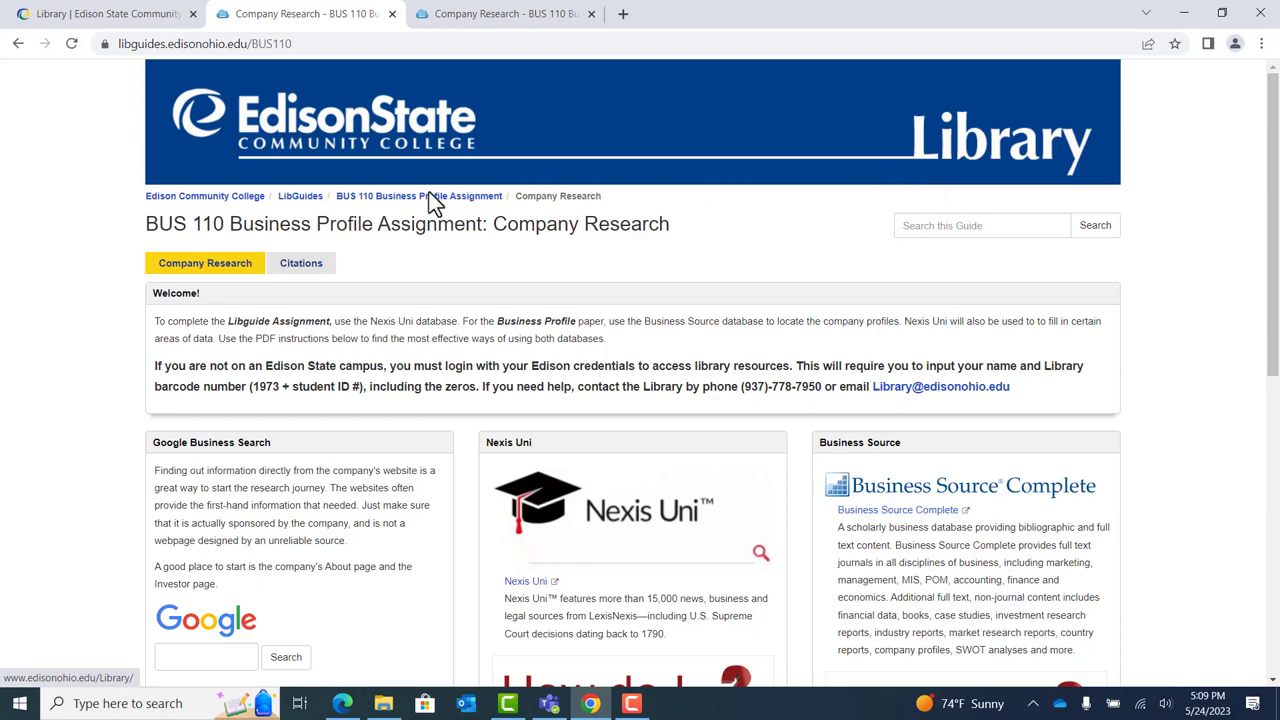
Switch the BUS 110 guide to Citations and view its MLA and in-text citation resources.
{"action": "left_click", "coordinate": [301, 263]}
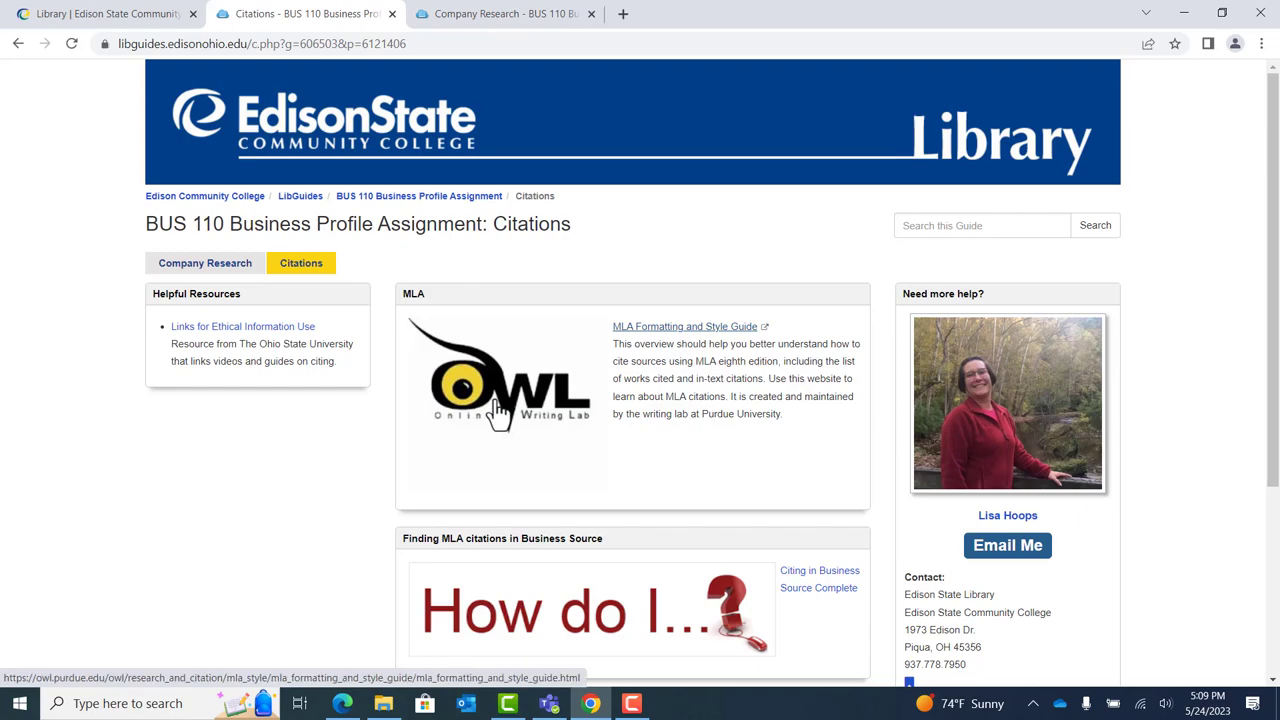
{"action": "mouse_move", "coordinate": [755, 290]}
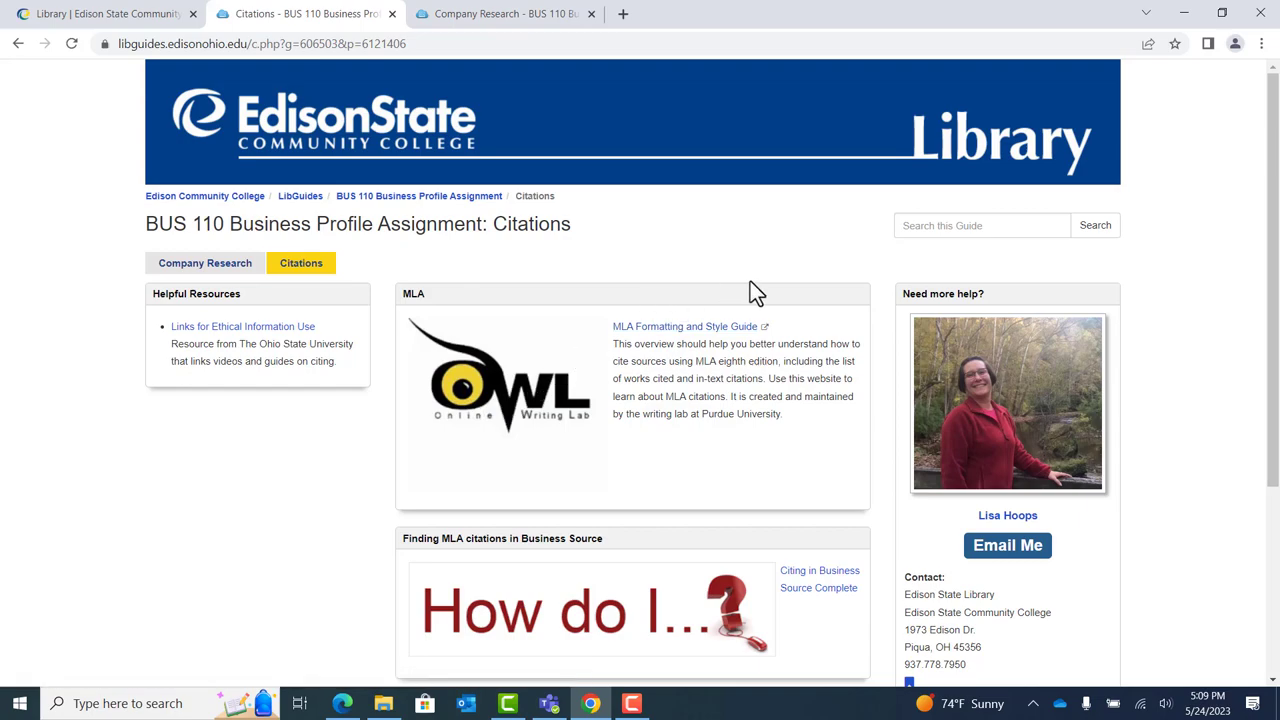
{"action": "mouse_move", "coordinate": [622, 568]}
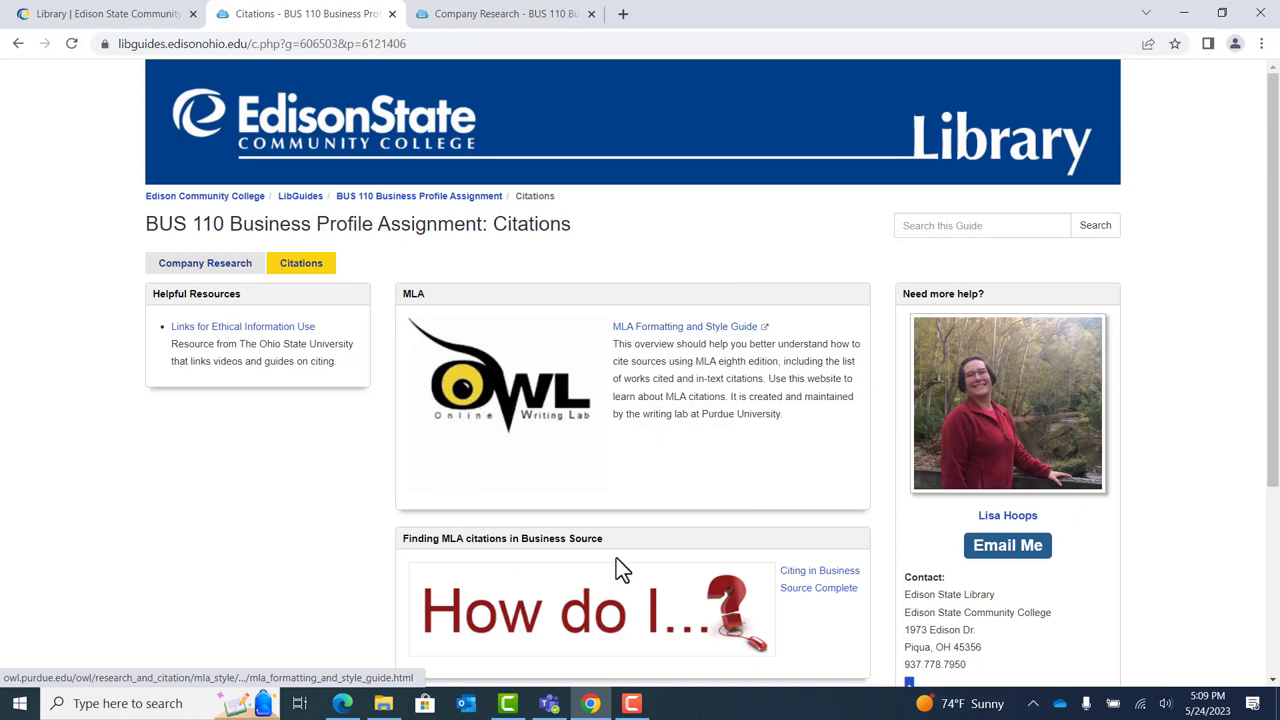
{"action": "mouse_move", "coordinate": [639, 627]}
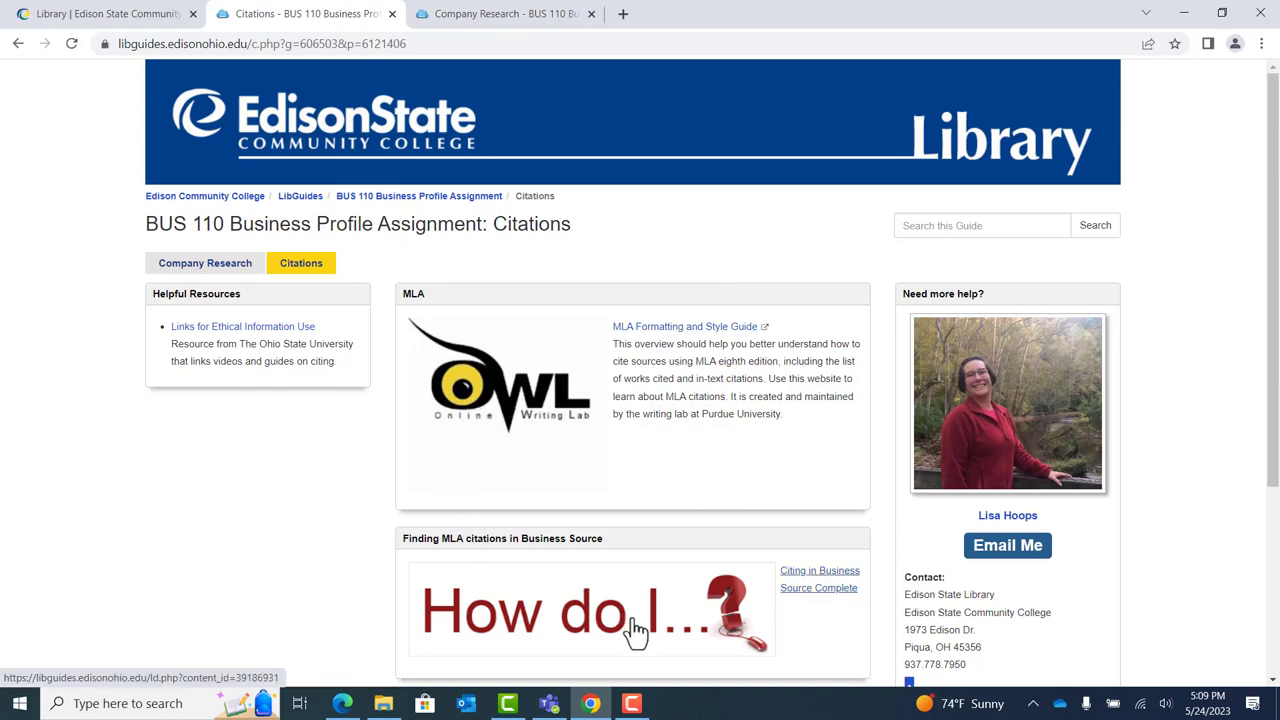
{"action": "mouse_move", "coordinate": [833, 575]}
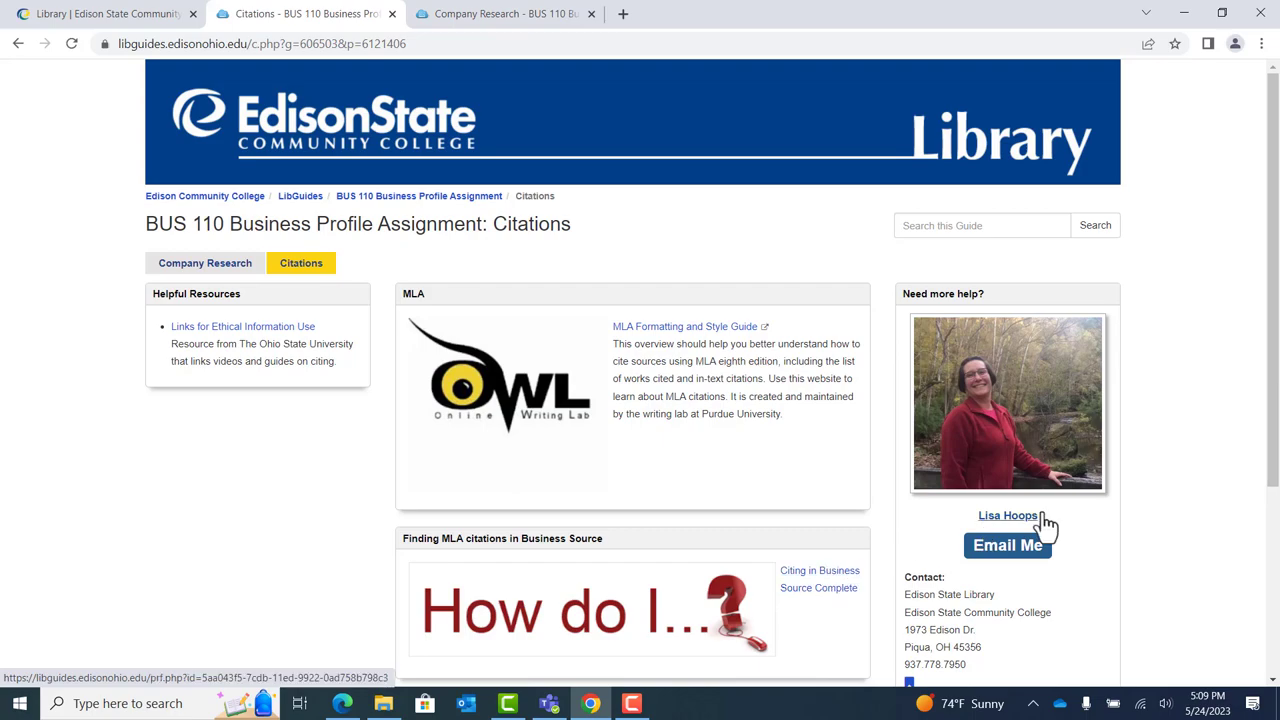
{"action": "scroll", "scroll_direction": "down", "scroll_amount": 3}
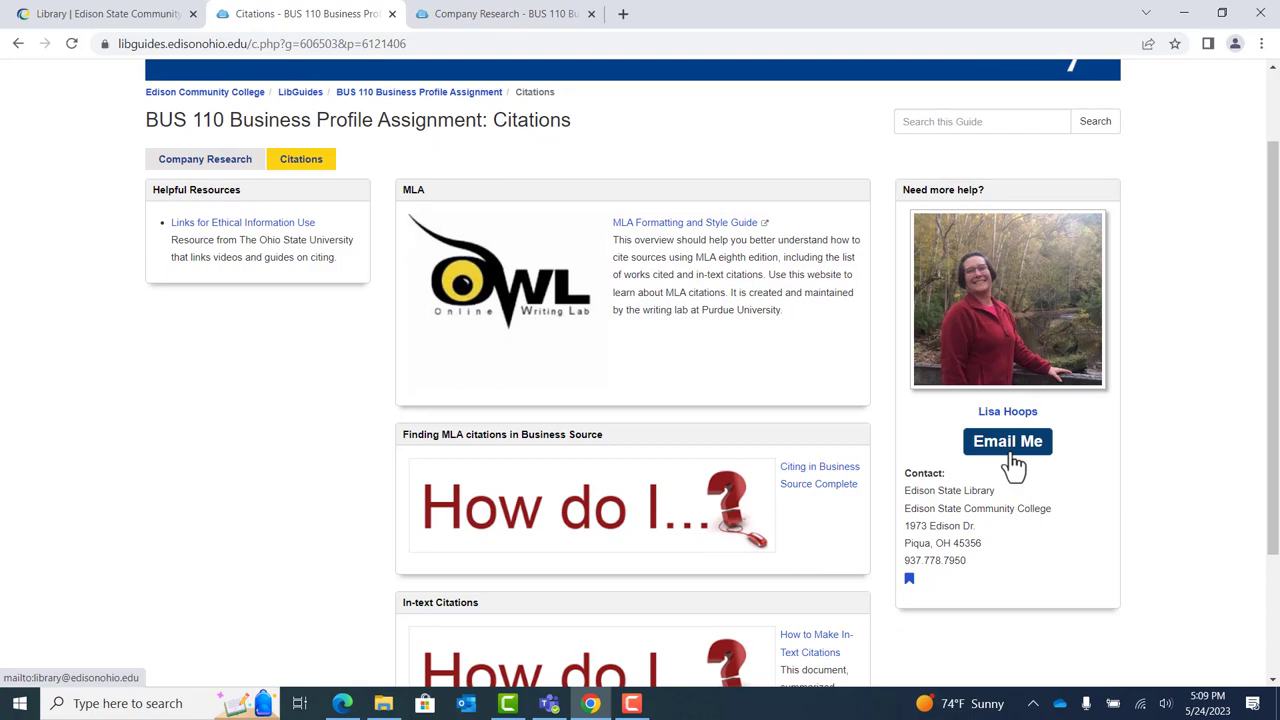
{"action": "mouse_move", "coordinate": [937, 481]}
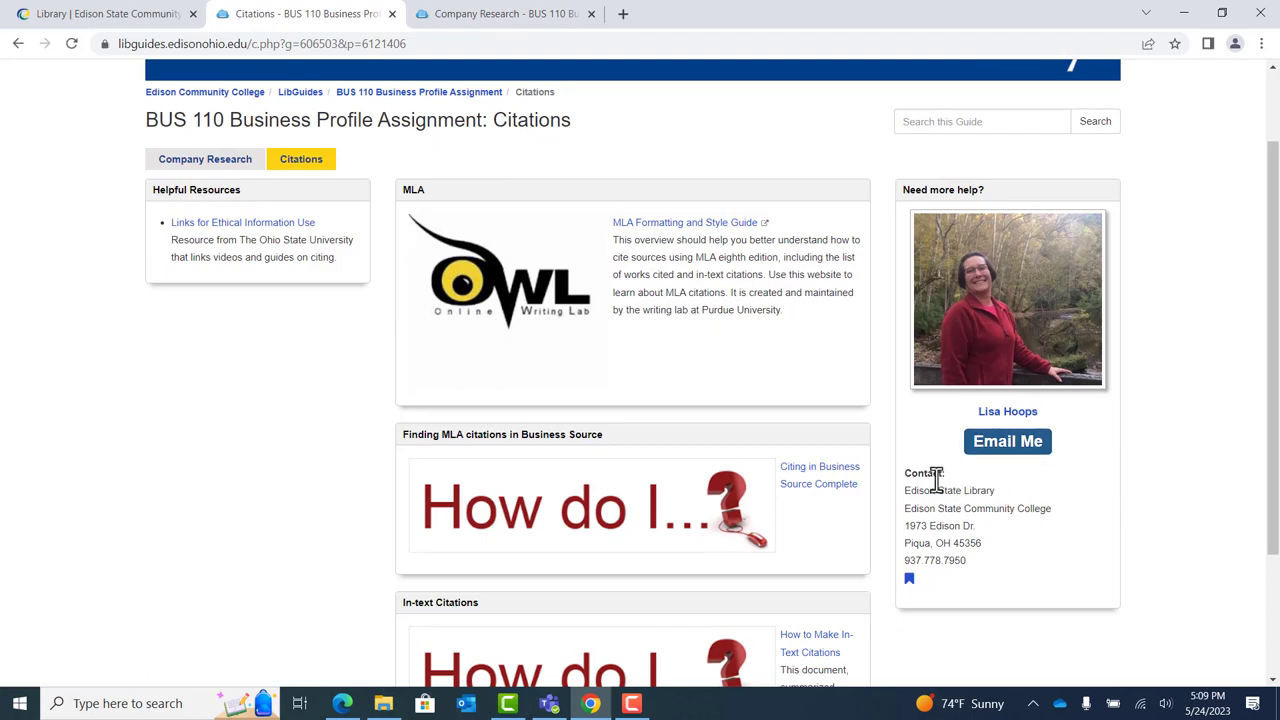